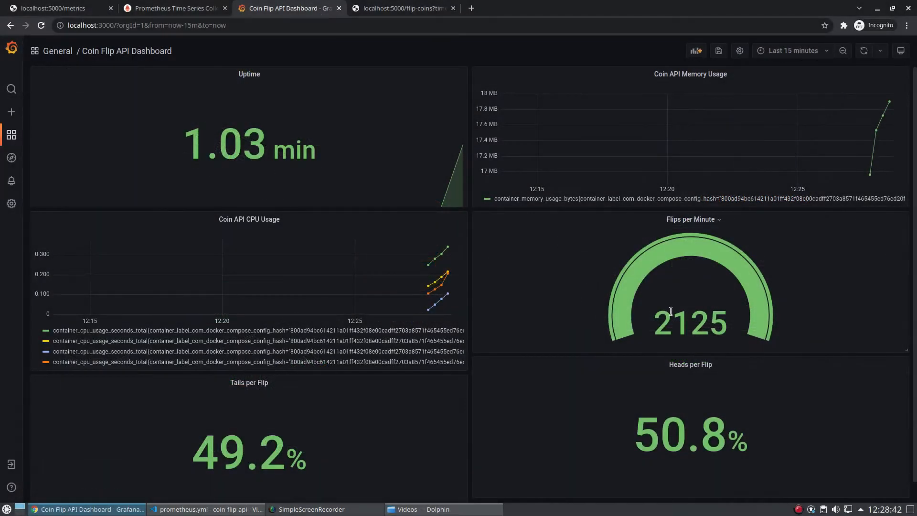
mouse_move(653, 324)
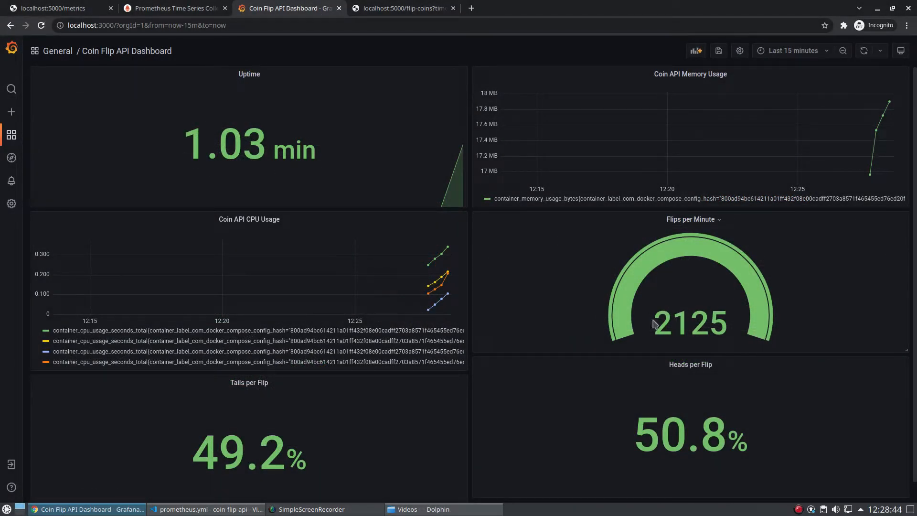
Run clear in the integrated terminal to wipe the old container logs.
scroll(down, 3)
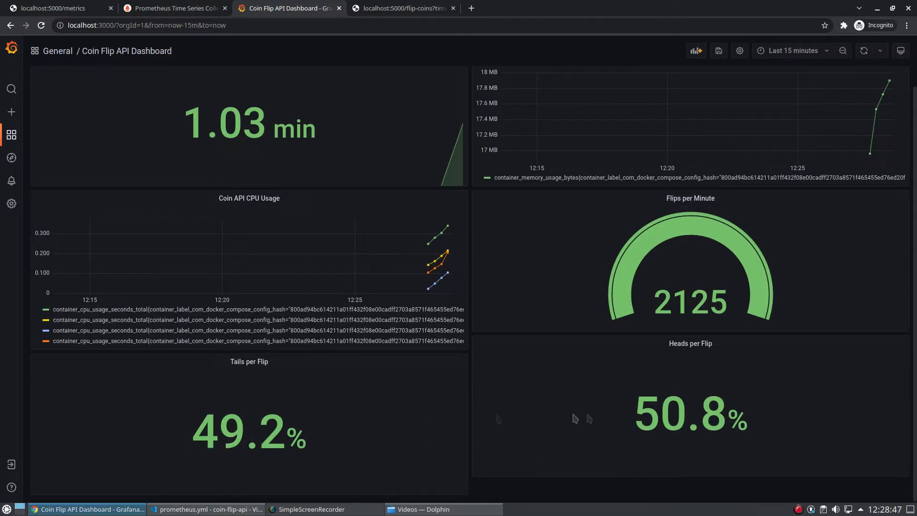
mouse_move(504, 405)
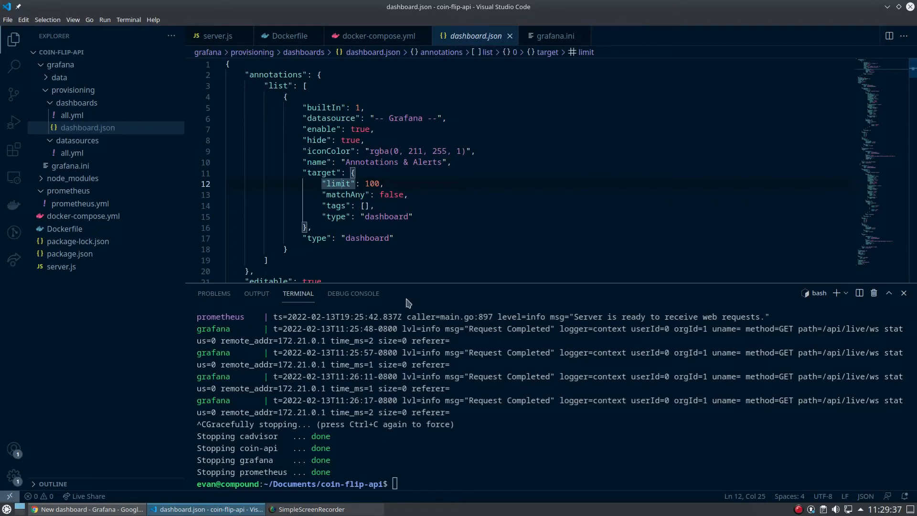
mouse_move(275, 246)
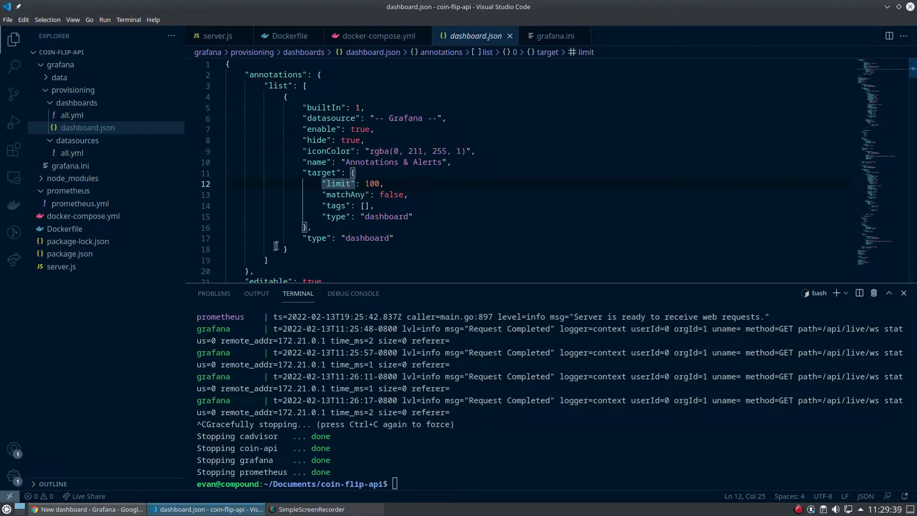
mouse_move(307, 365)
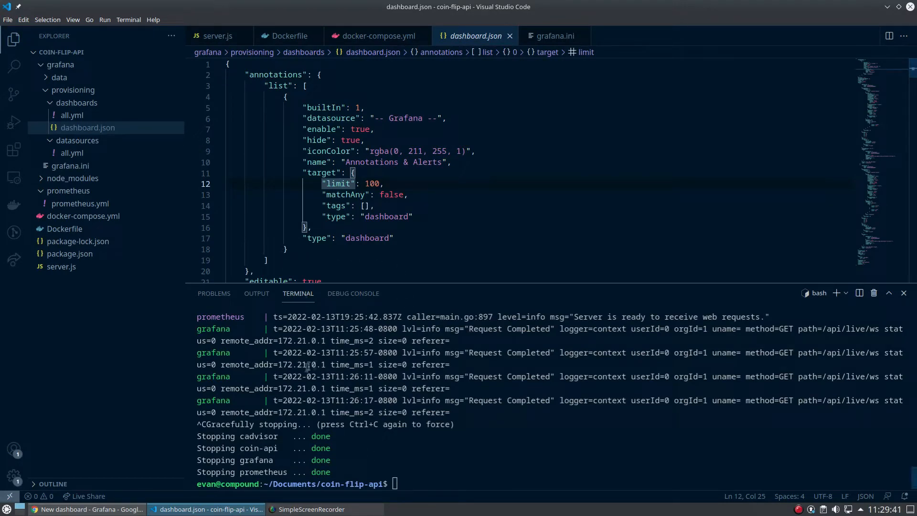
mouse_move(376, 359)
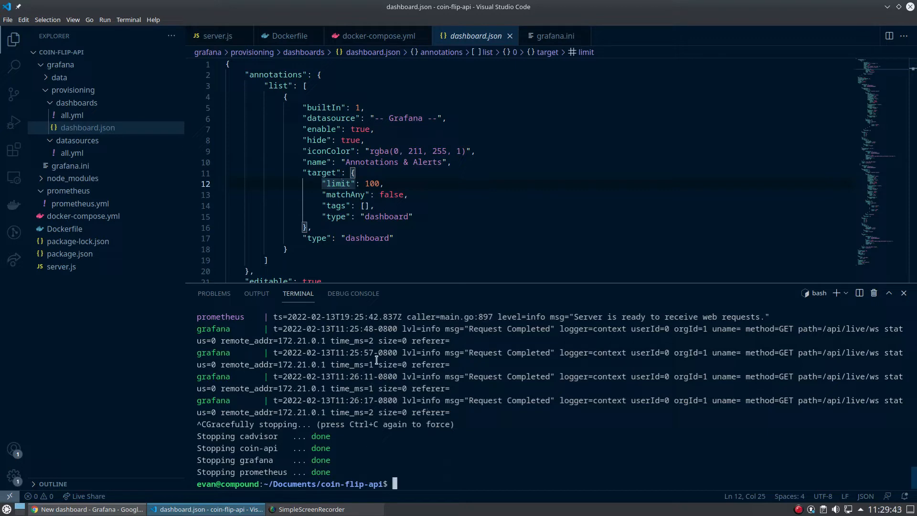
text(clear)
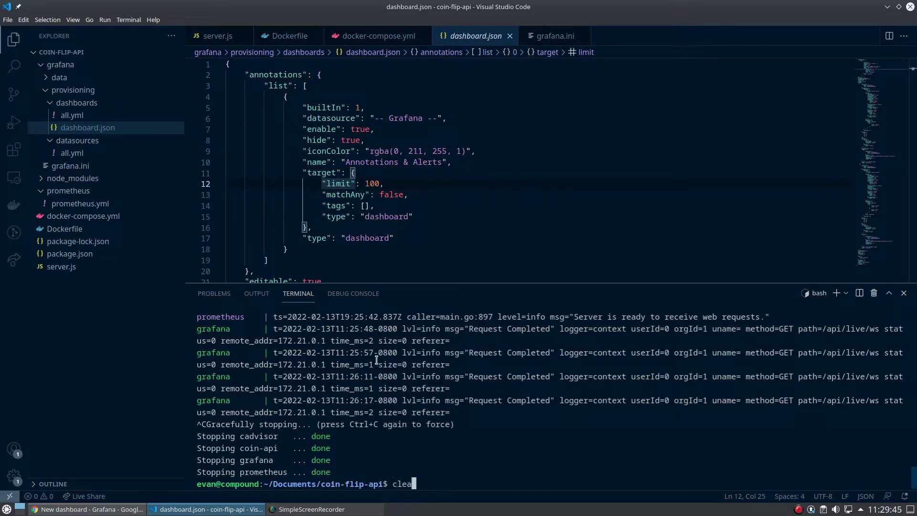
key(Enter)
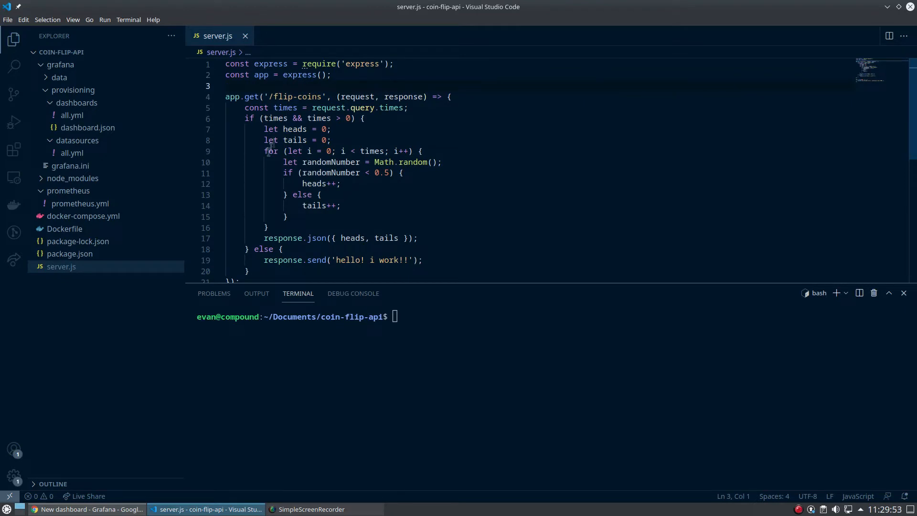
Run npm i prom-client --save and confirm prom-client appears in package.json dependencies.
click(313, 340)
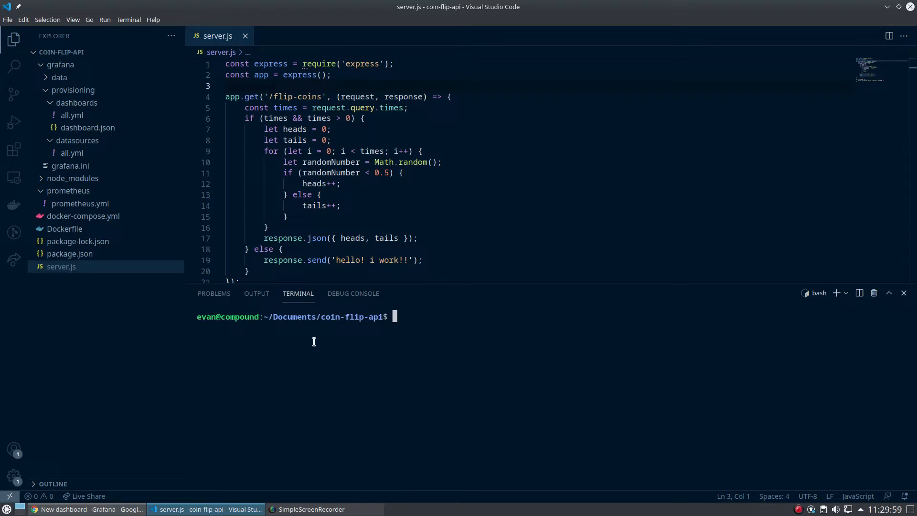
text(npm)
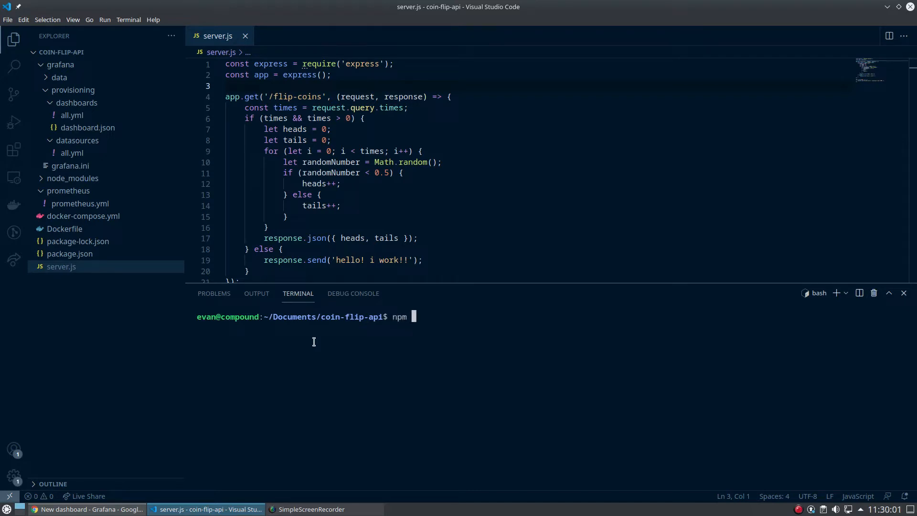
text(i prom-client --save)
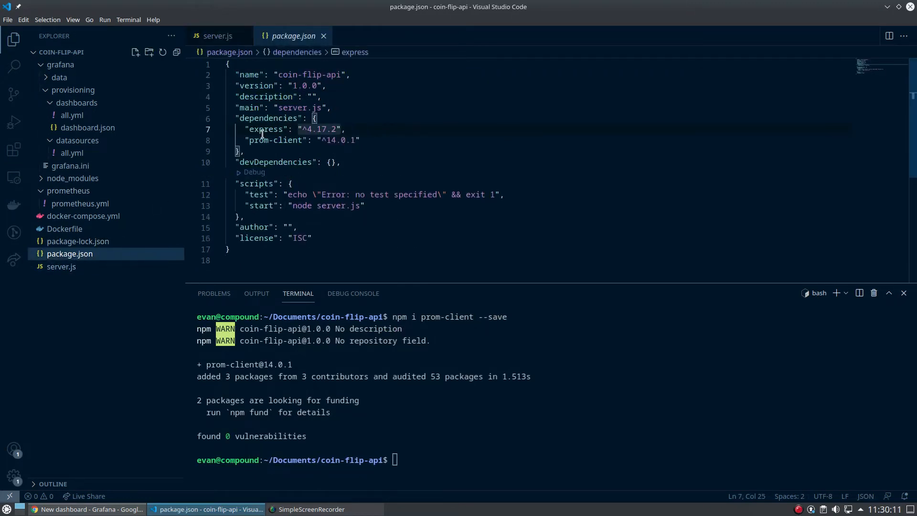
double_click(276, 140)
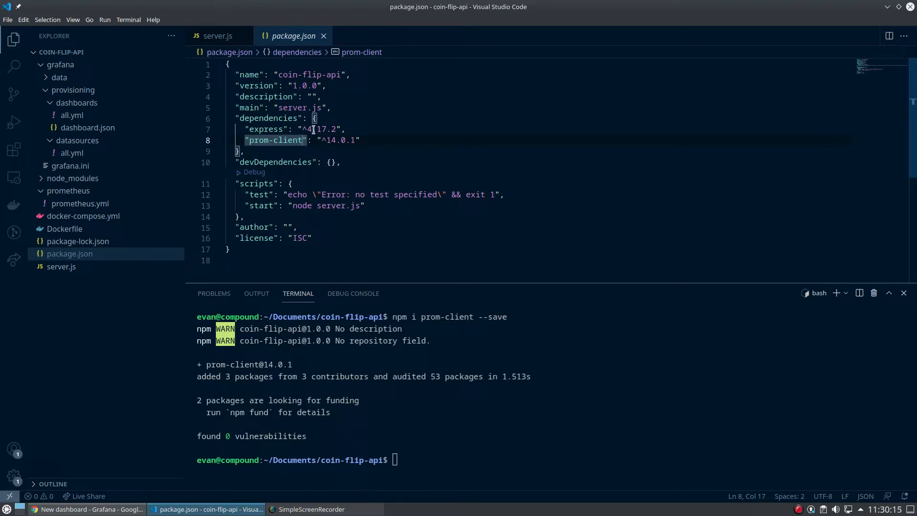
click(218, 36)
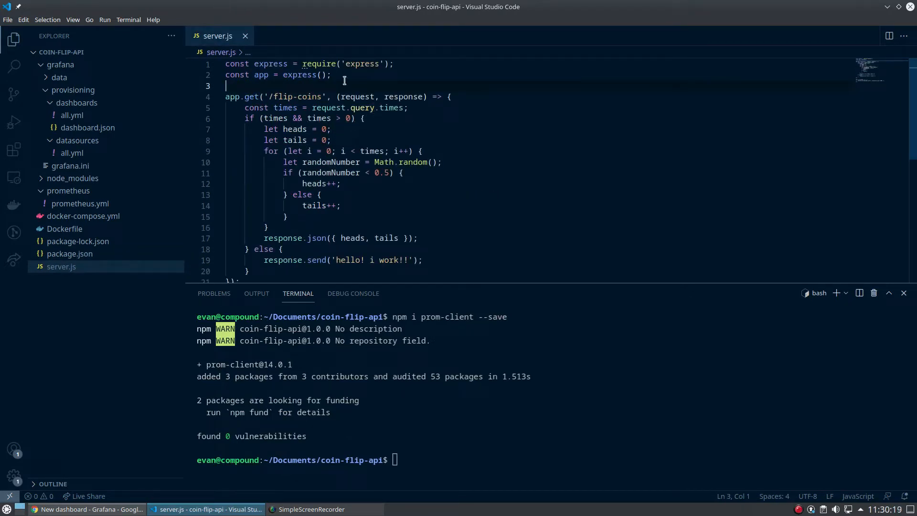
Add const client = require('prom-client'); below the app setup.
key(Enter)
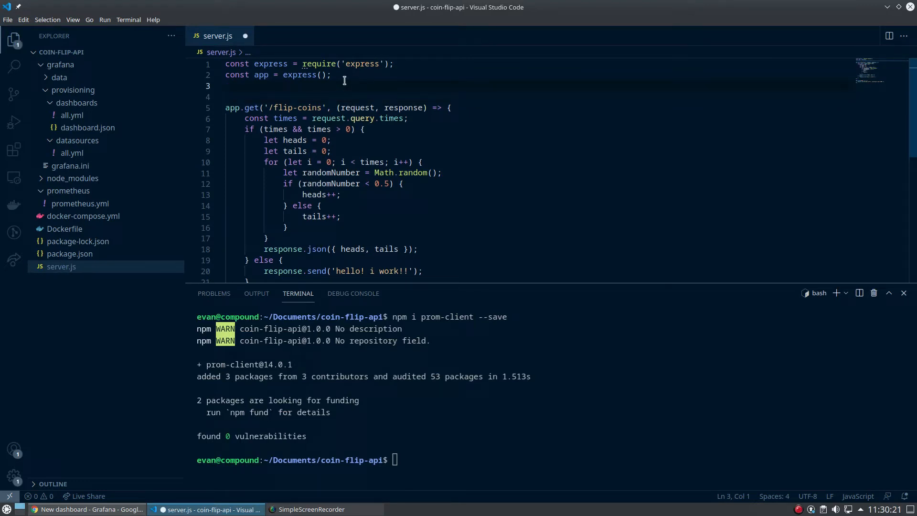
click(226, 85)
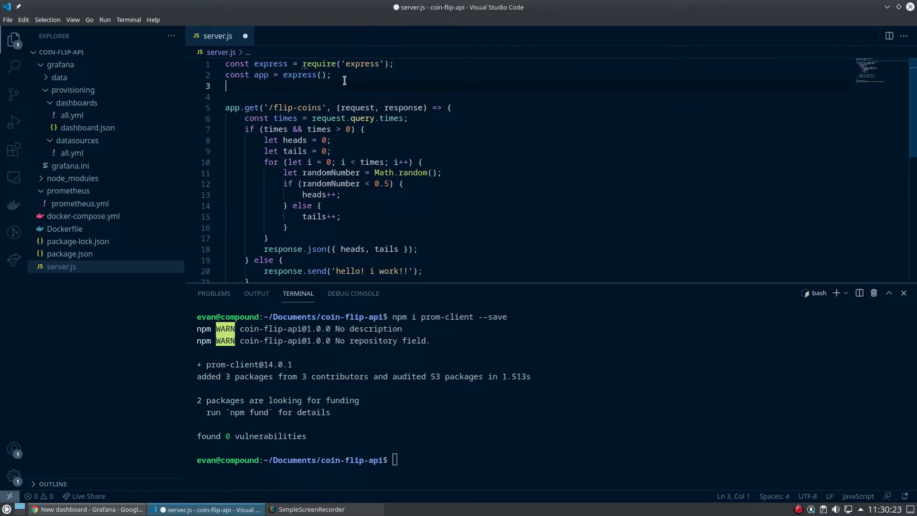
text(const c)
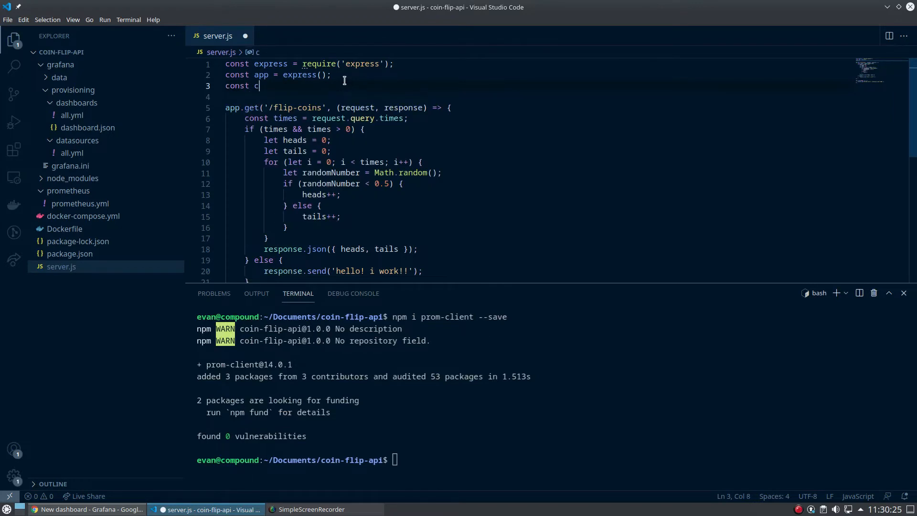
text(lient = require(')
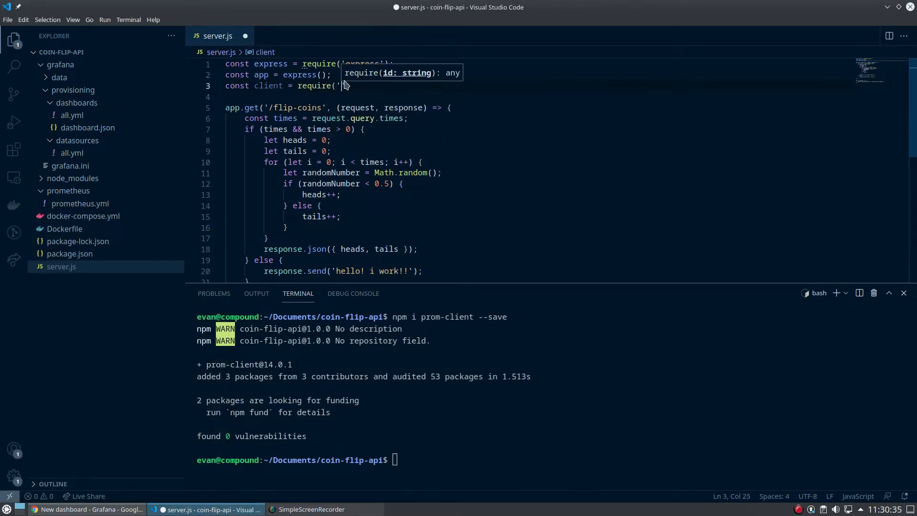
text(prom-client');)
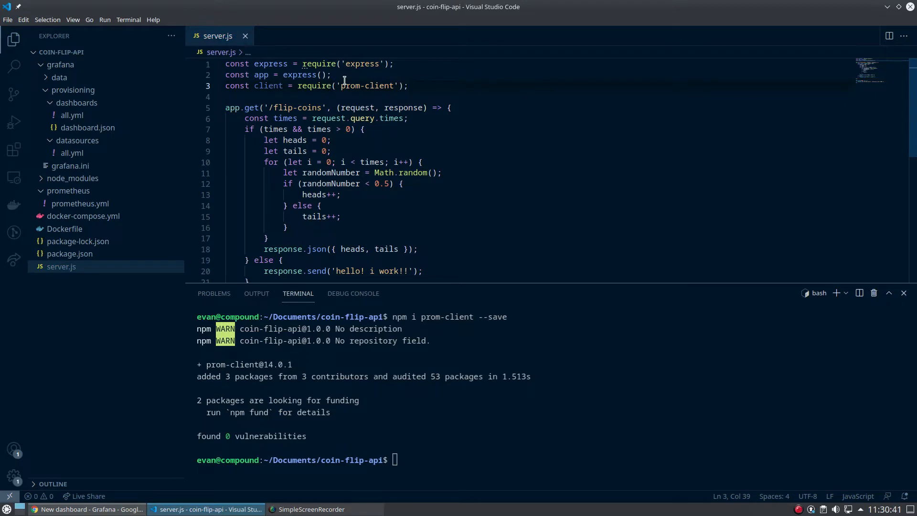
Create the registry with let register = new client.Registry();.
text(con)
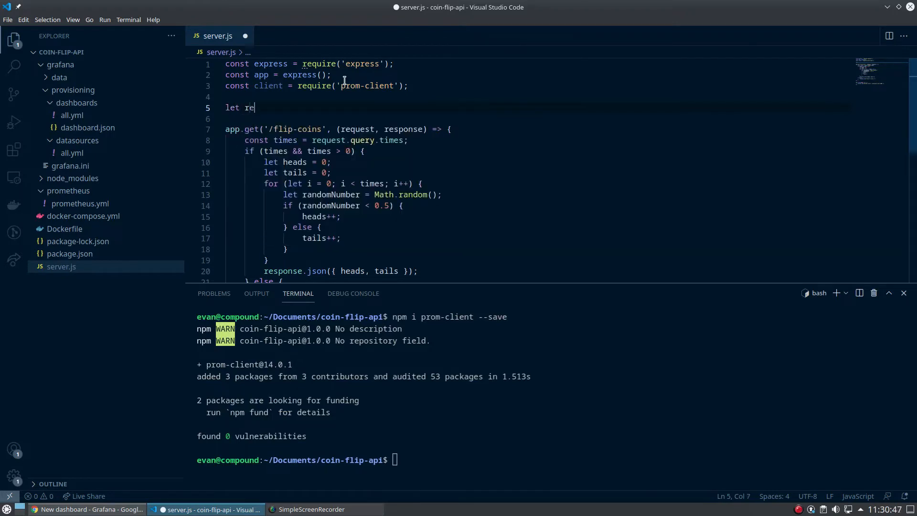
text(gister = n)
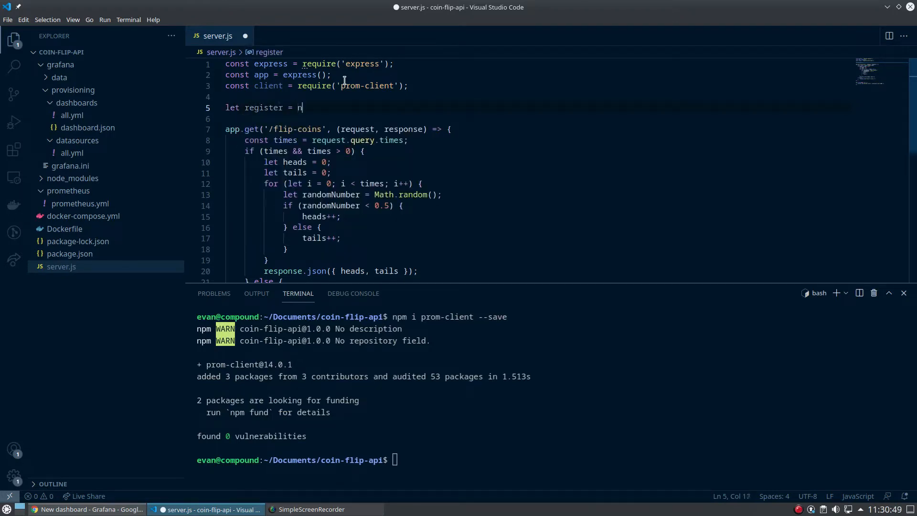
text(ew client.)
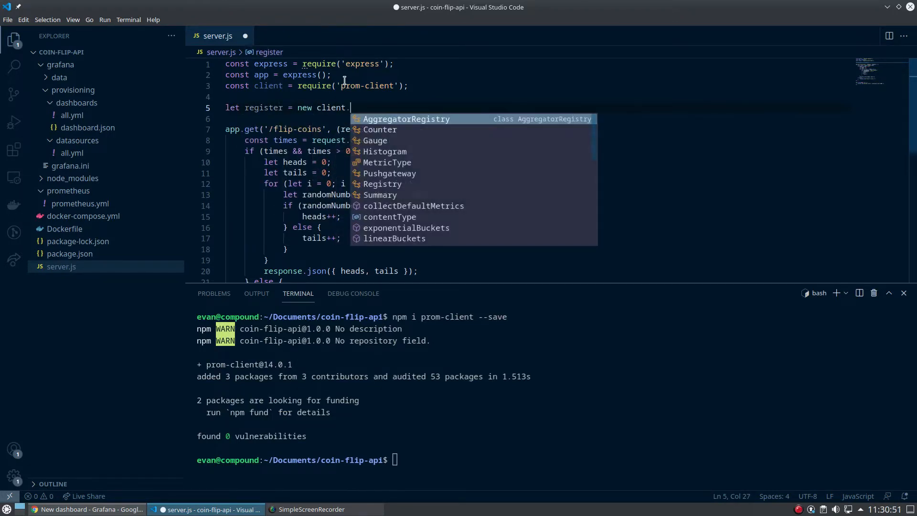
click(382, 184)
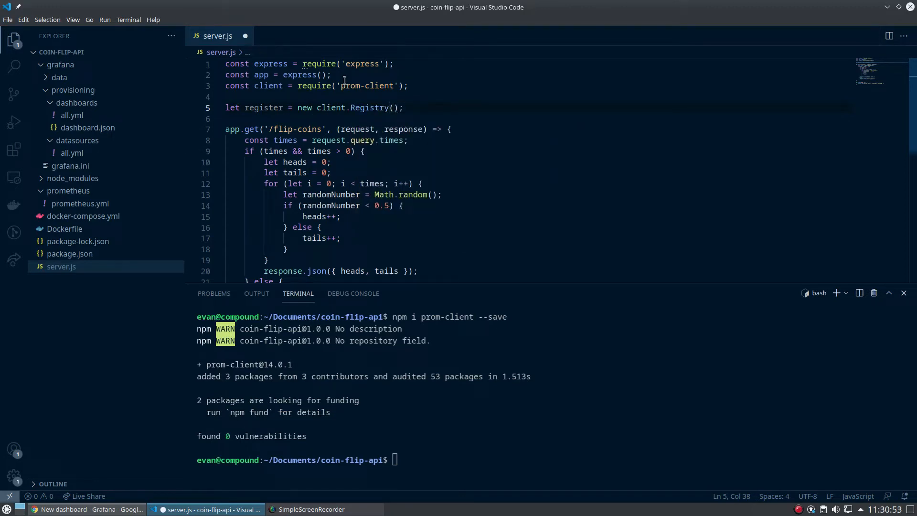
Define the headsCount Counter named heads_count with its help text.
key(Enter)
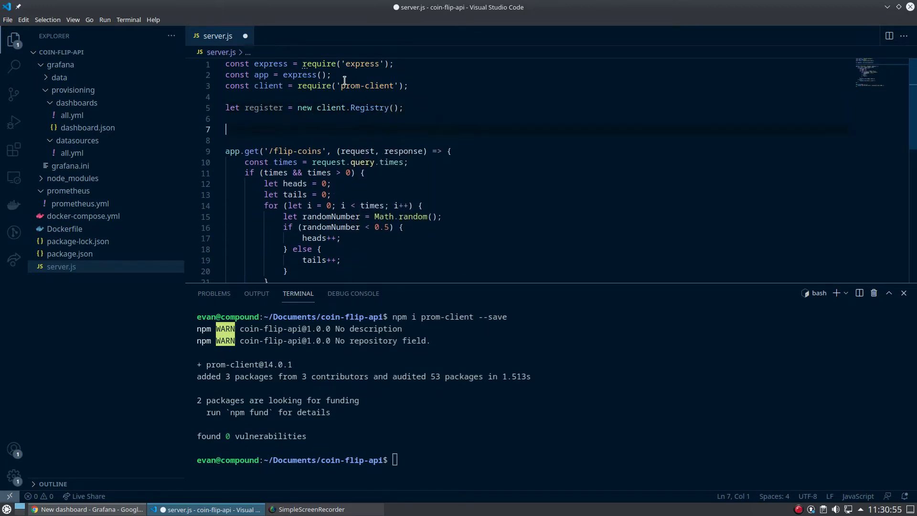
mouse_move(316, 86)
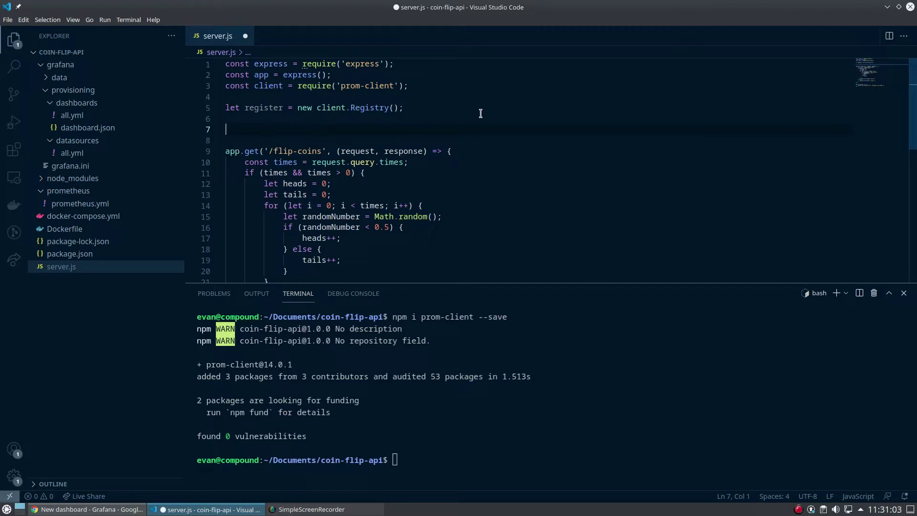
text(coin)
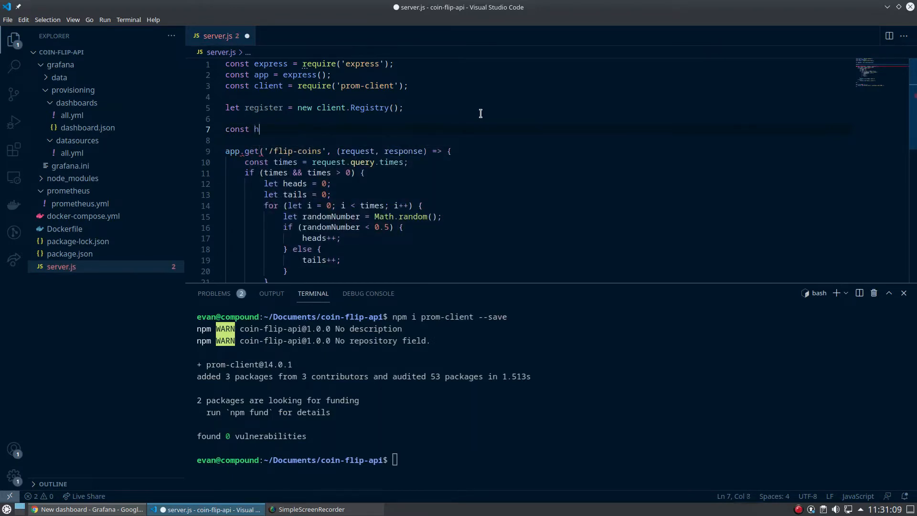
text(eadsCount =)
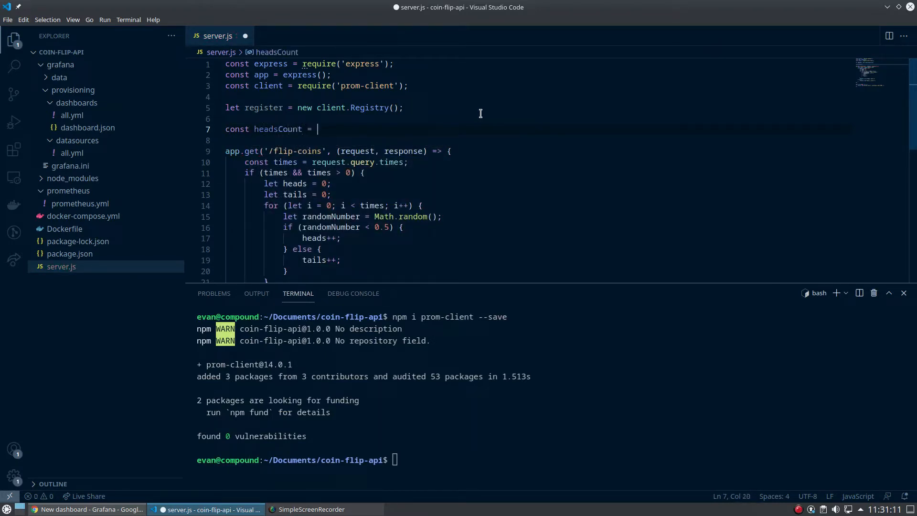
text(new client.Counter({)
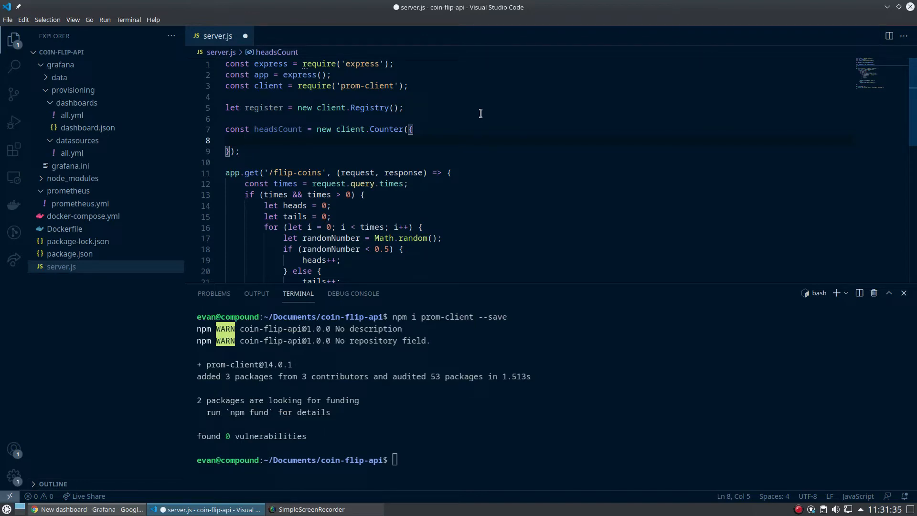
text(name: ")
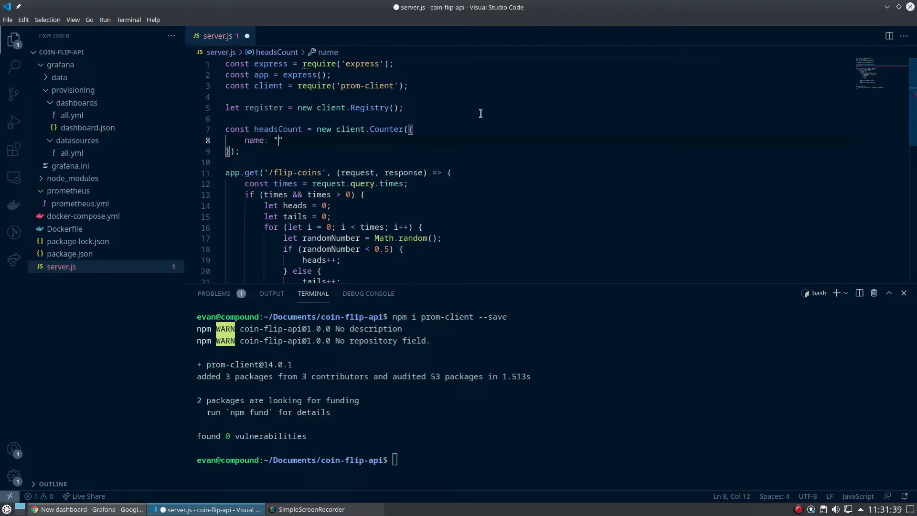
text(heads_count)
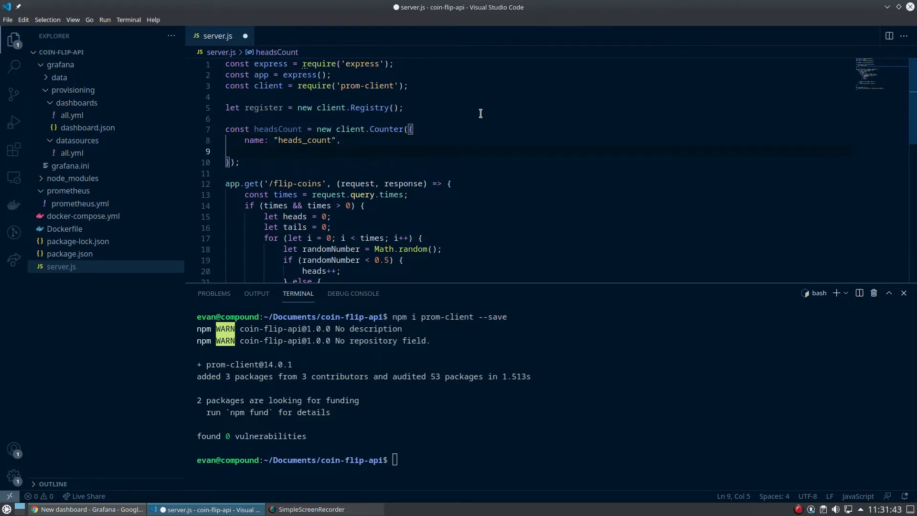
text(help:)
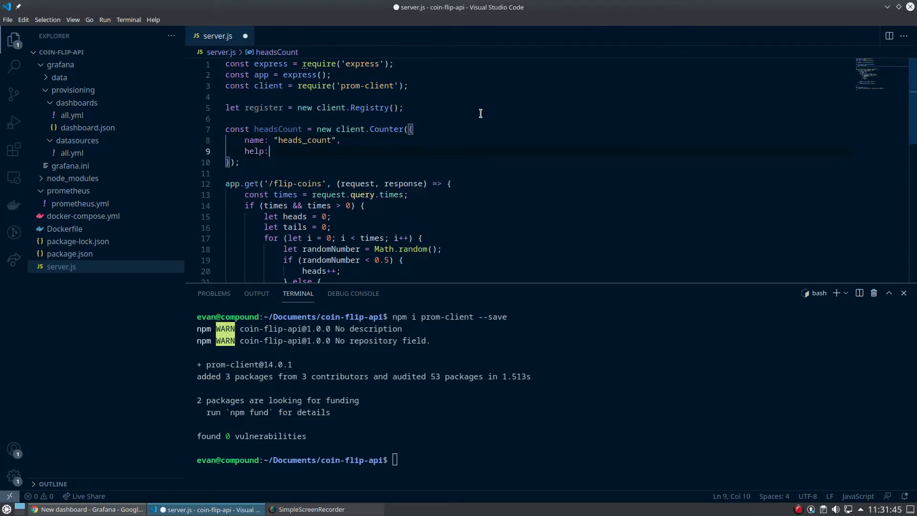
text("Number of he)
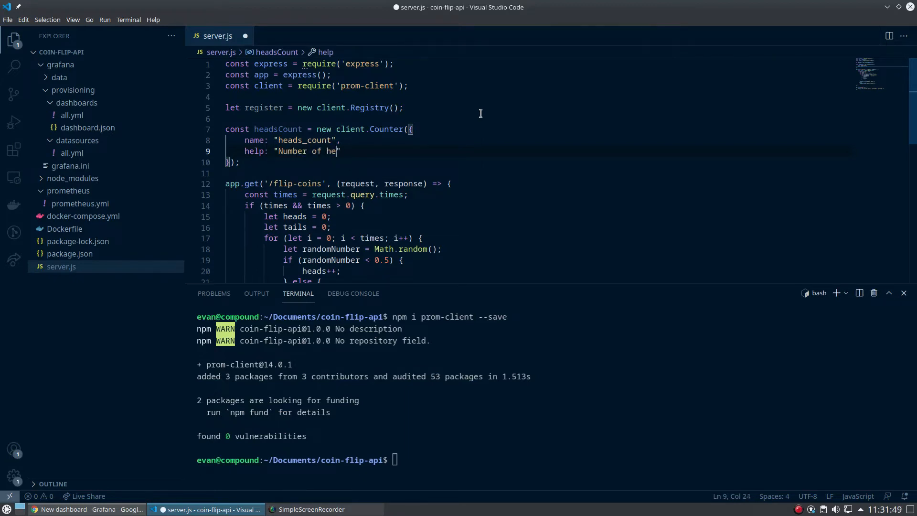
text(ads)
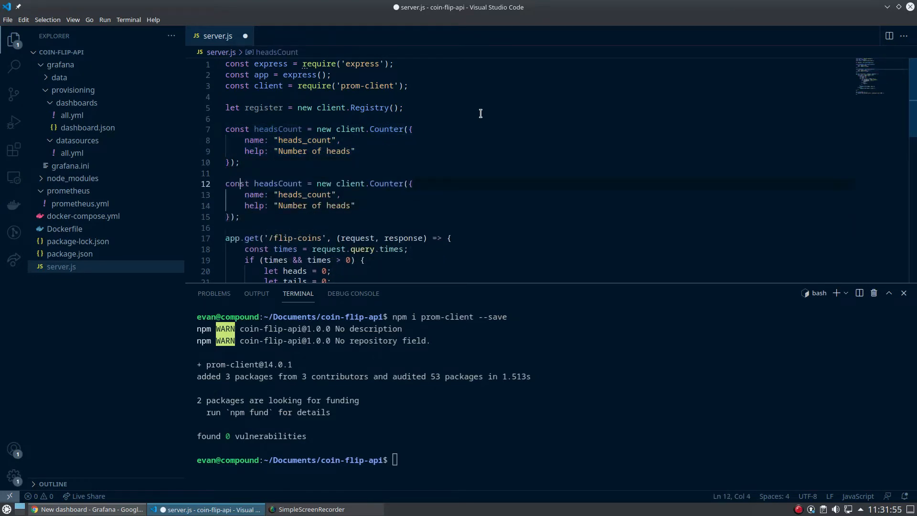
Rename the duplicated counters to tails_count and flip_count with help "Number of flips".
double_click(277, 183)
text(tail)
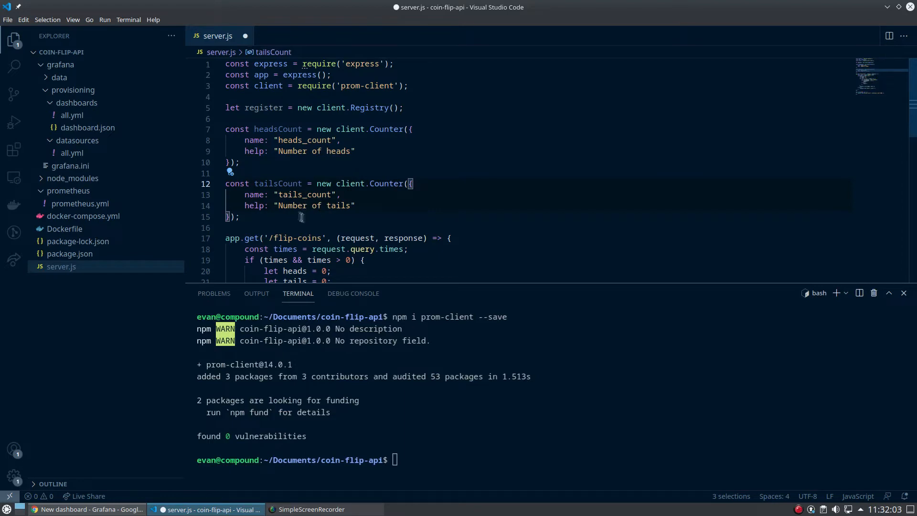
click(242, 217)
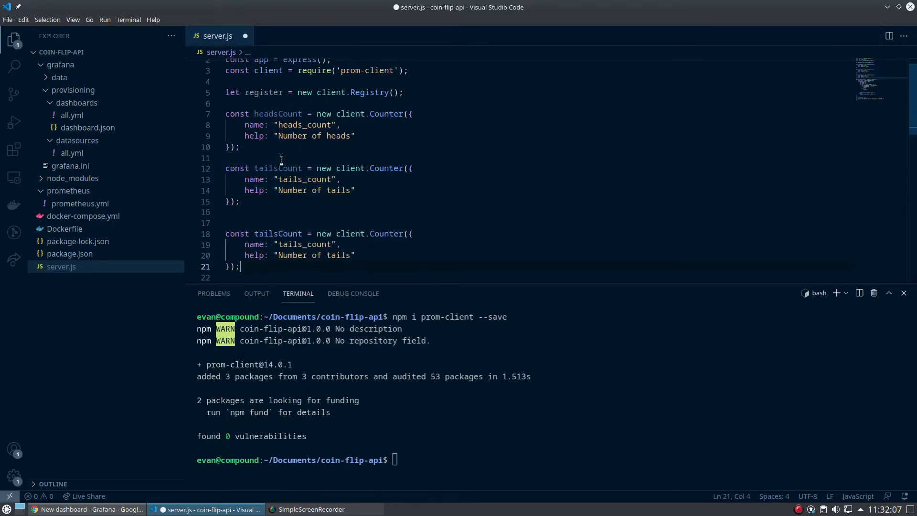
click(226, 222)
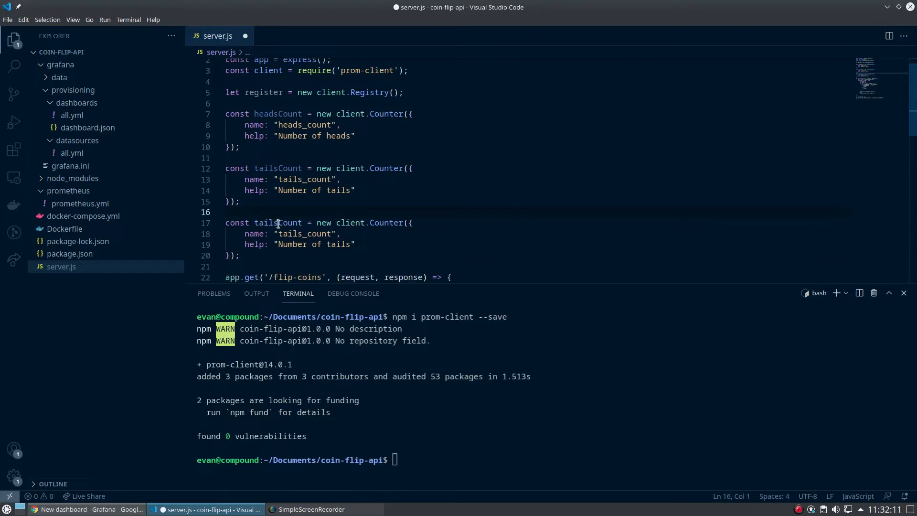
double_click(273, 223)
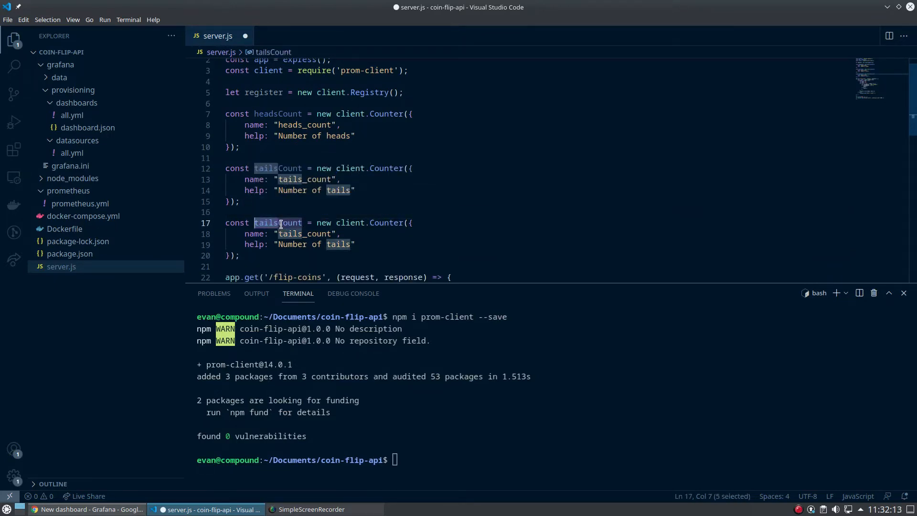
text(fl)
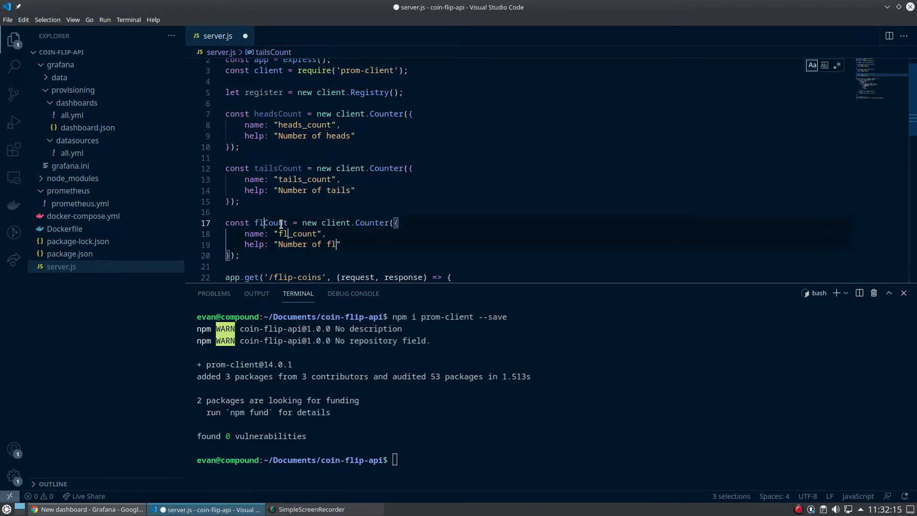
text(ip)
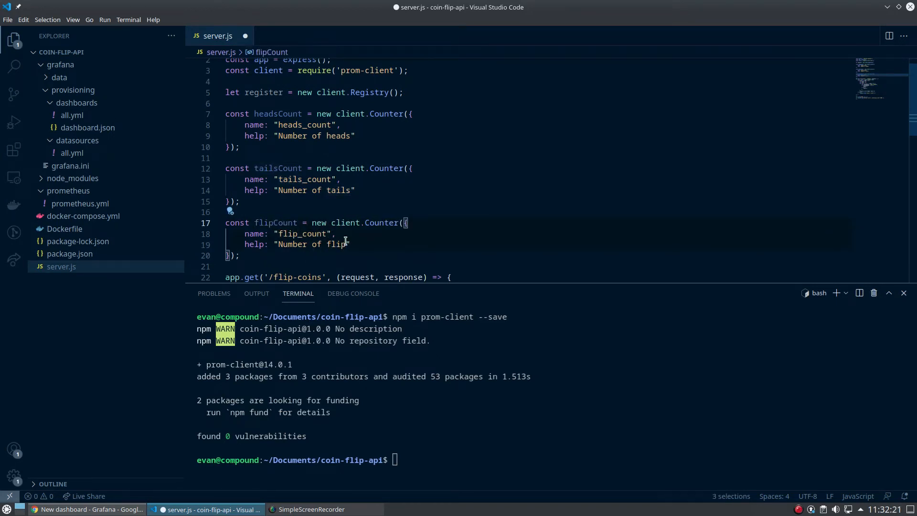
text(s)
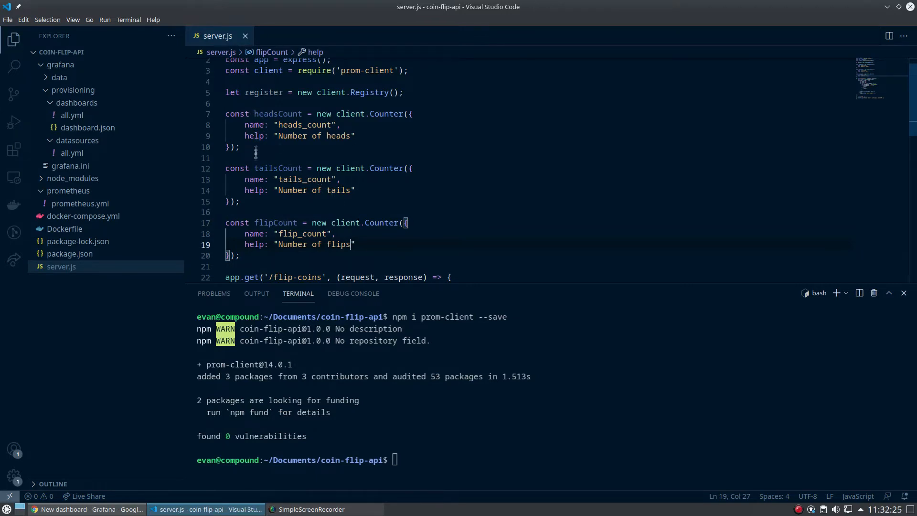
Add register.registerMetric lines for headsCount, tailsCount and flipCount.
scroll(down, 3)
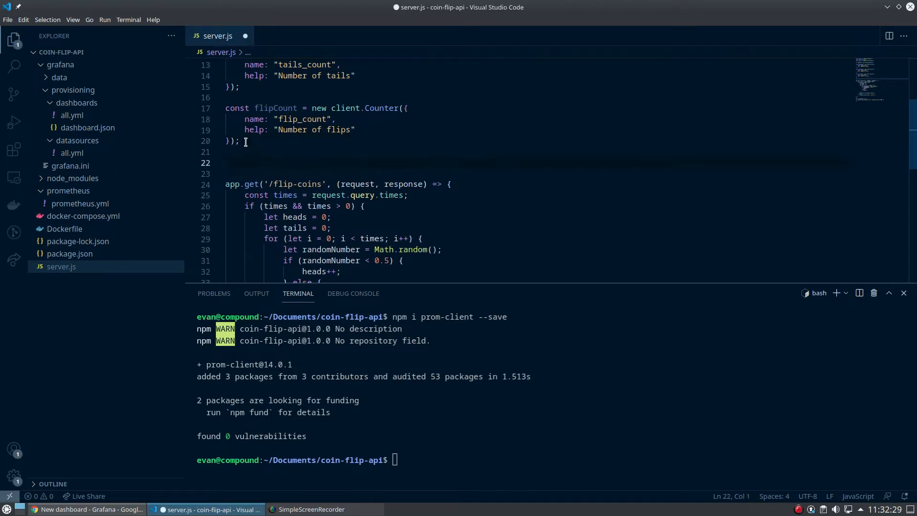
text(ne)
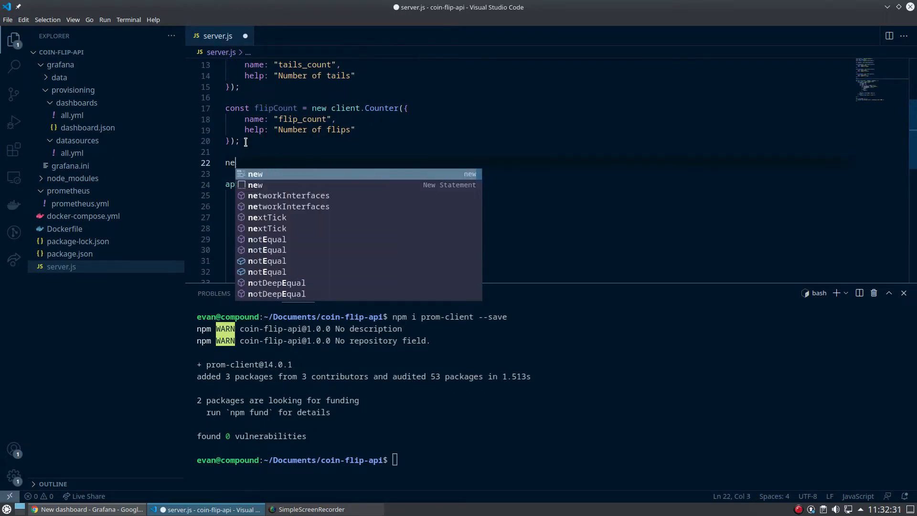
text(register.registerMetric)
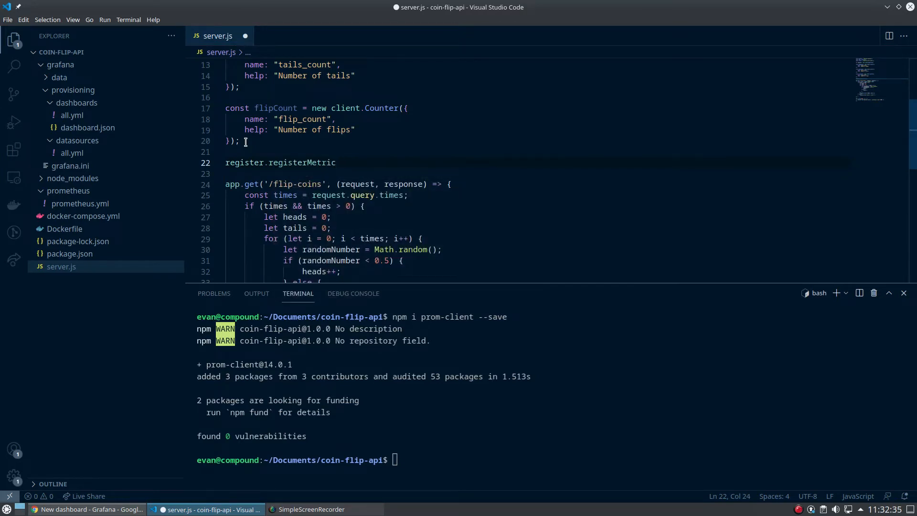
text((headsCount);)
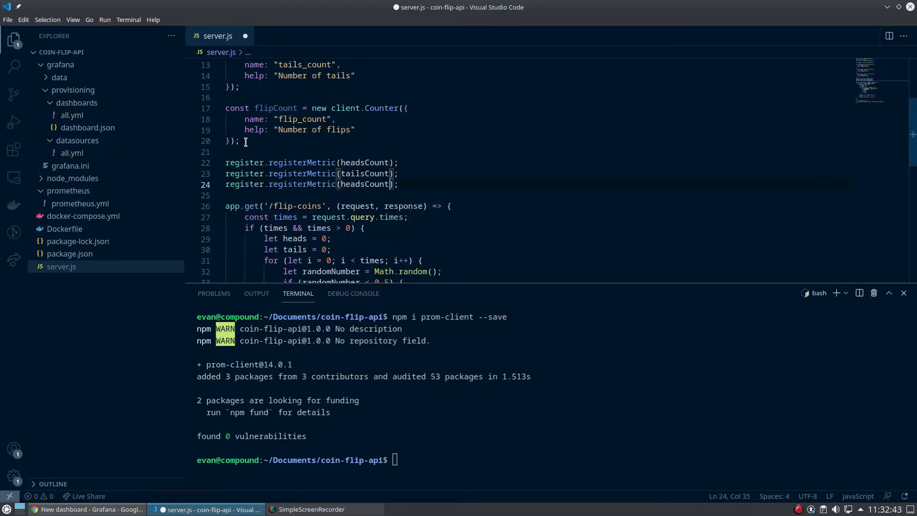
text(flipCount)
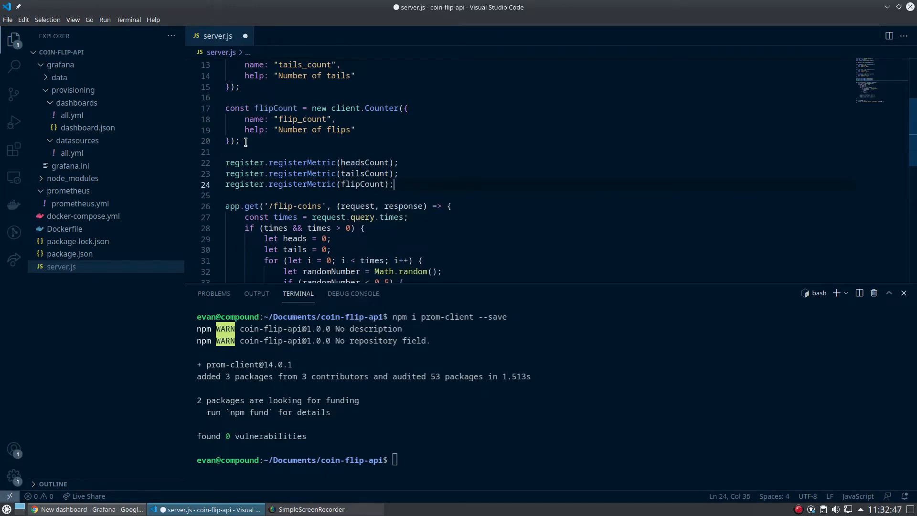
Add register.setDefaultLabels({ app: 'coin-api' }); after the registerMetric lines.
text(register.setDefaultLabels({)
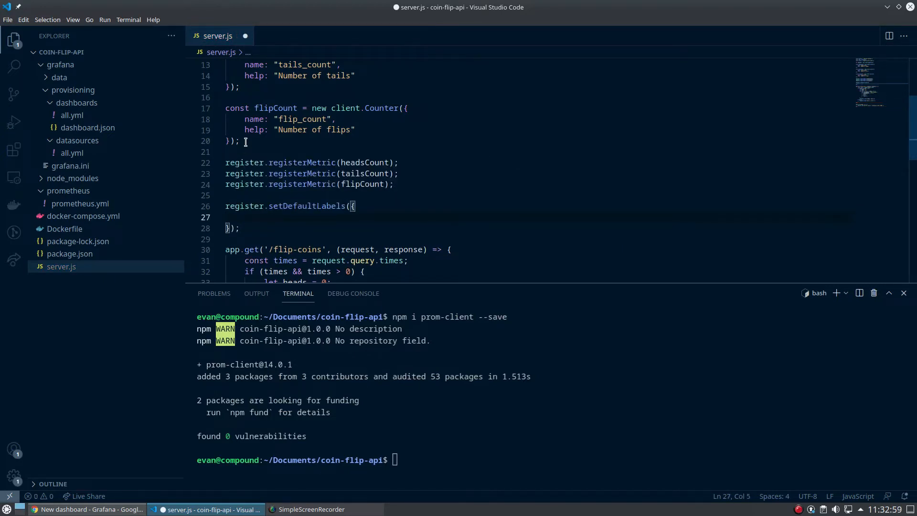
text(app)
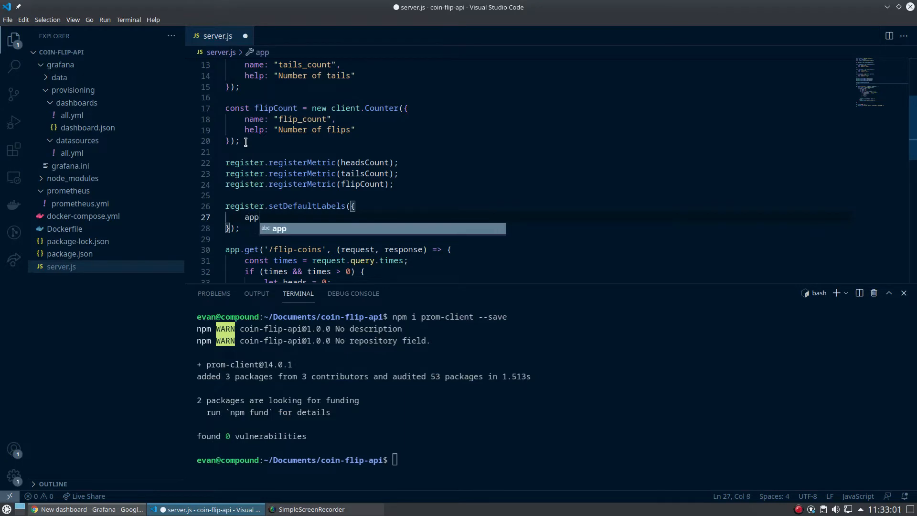
key(BackSpace)
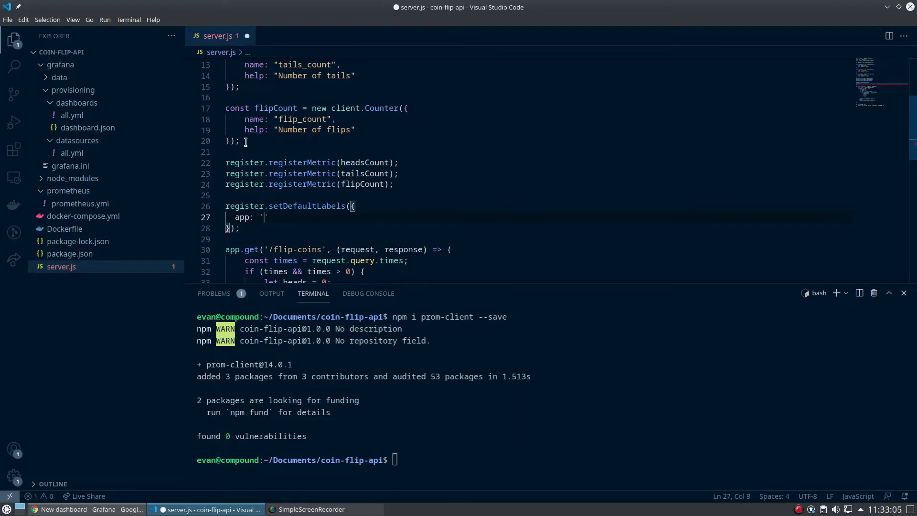
text(coin)
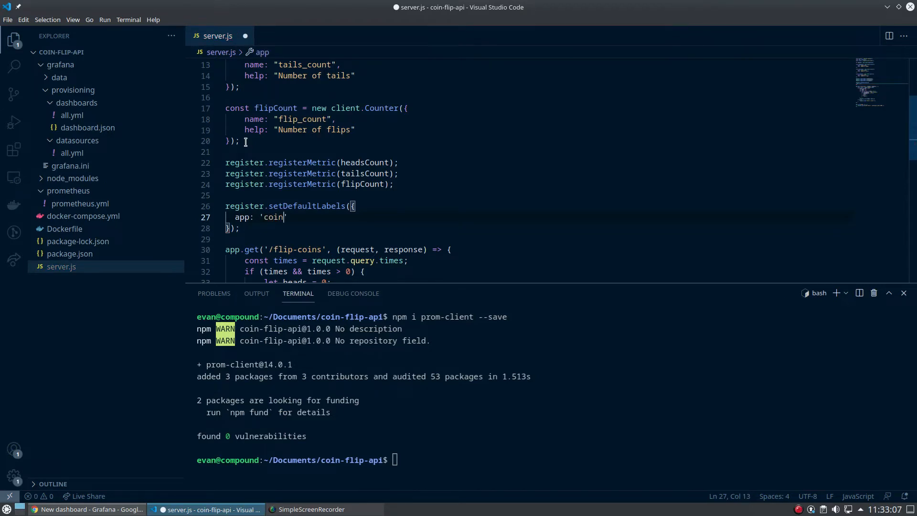
text(-api)
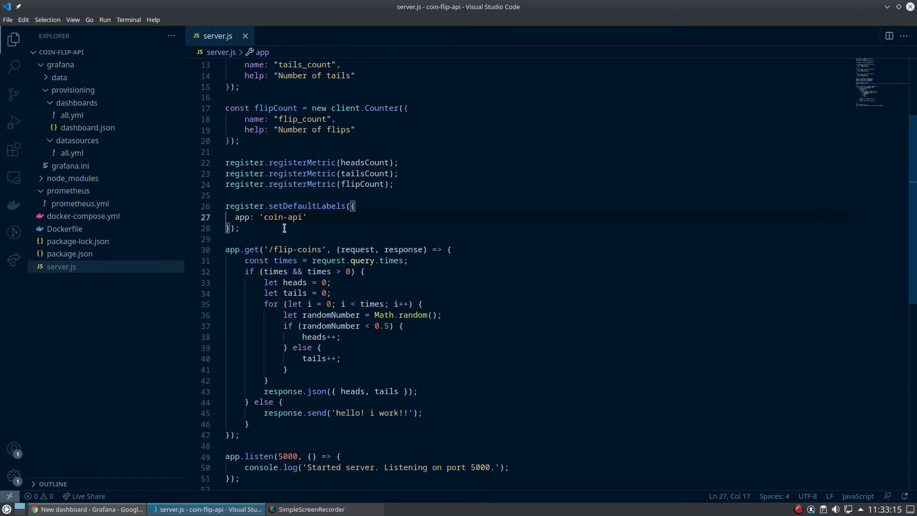
mouse_move(275, 232)
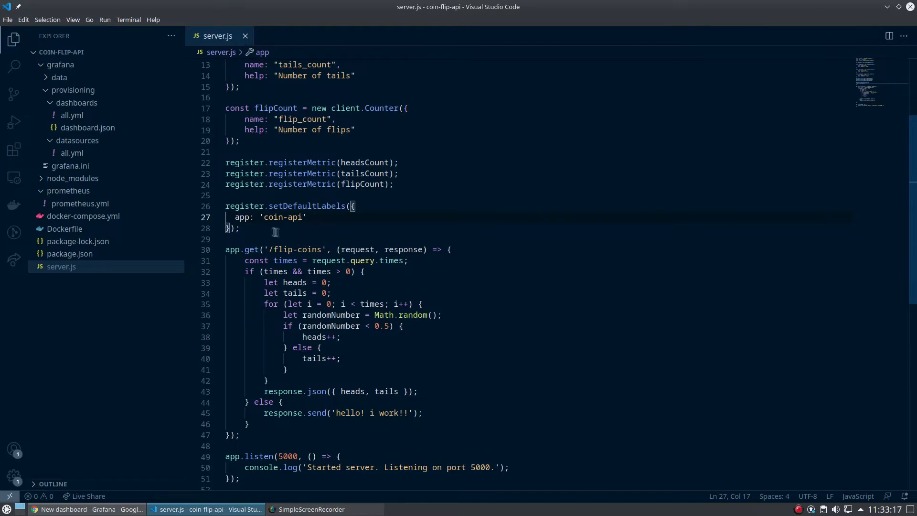
Add client.collectDefaultMetrics({ register }); below the default labels and save.
text(client.collectDefaultMetrics)
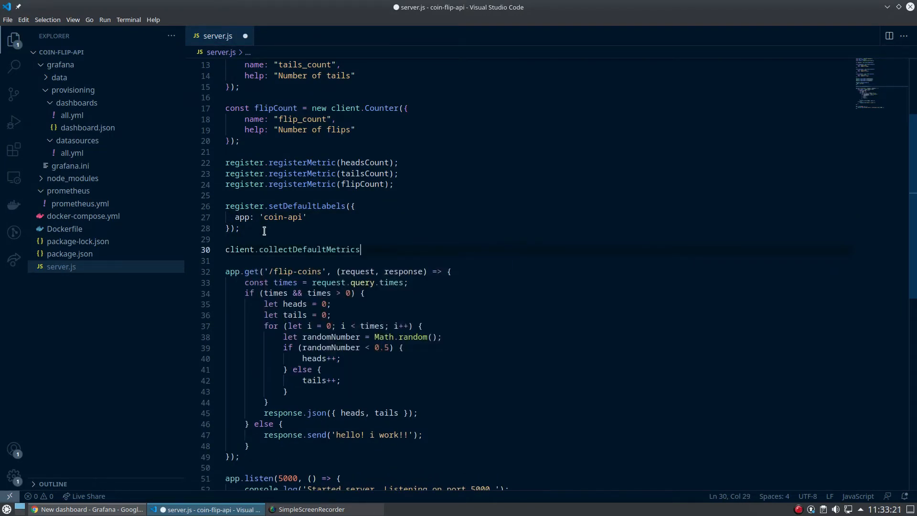
text(()
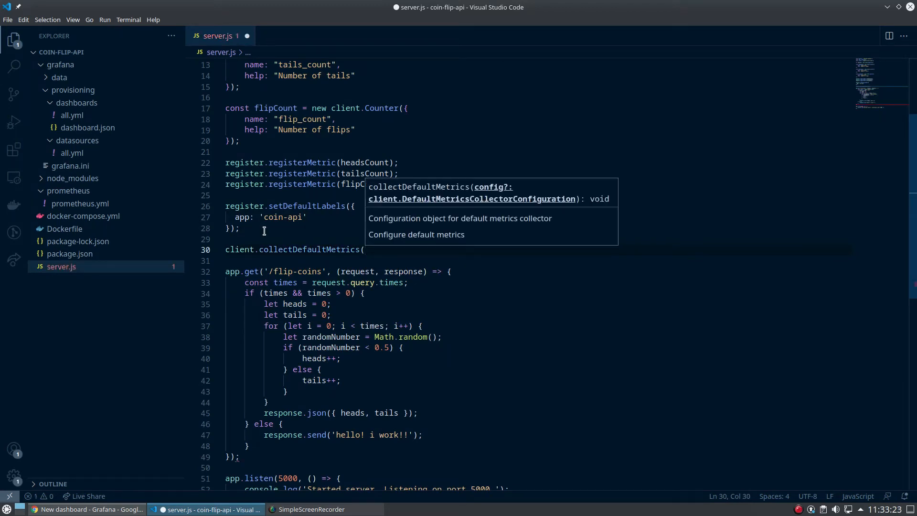
text({})
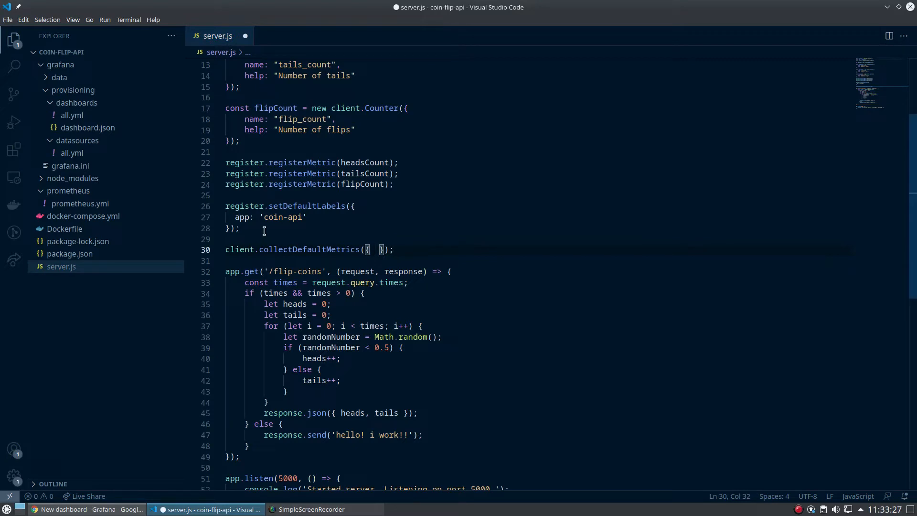
text(register)
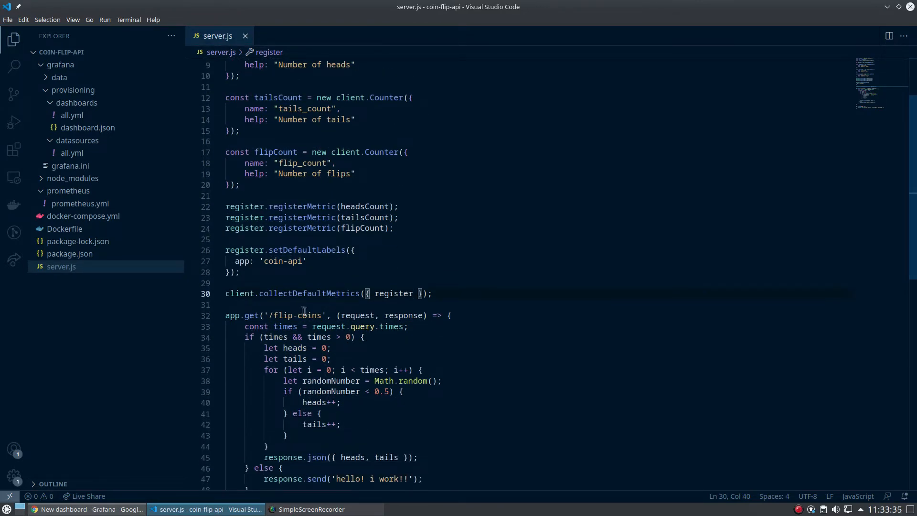
mouse_move(293, 304)
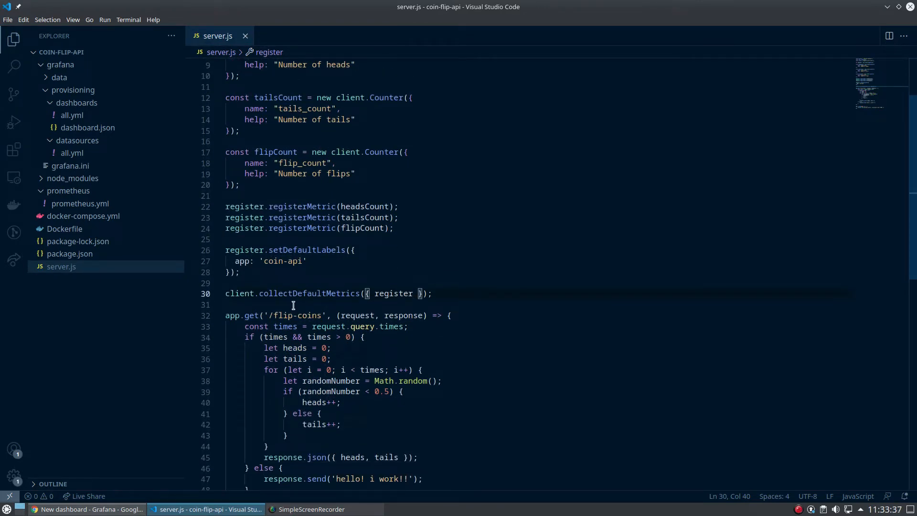
mouse_move(397, 414)
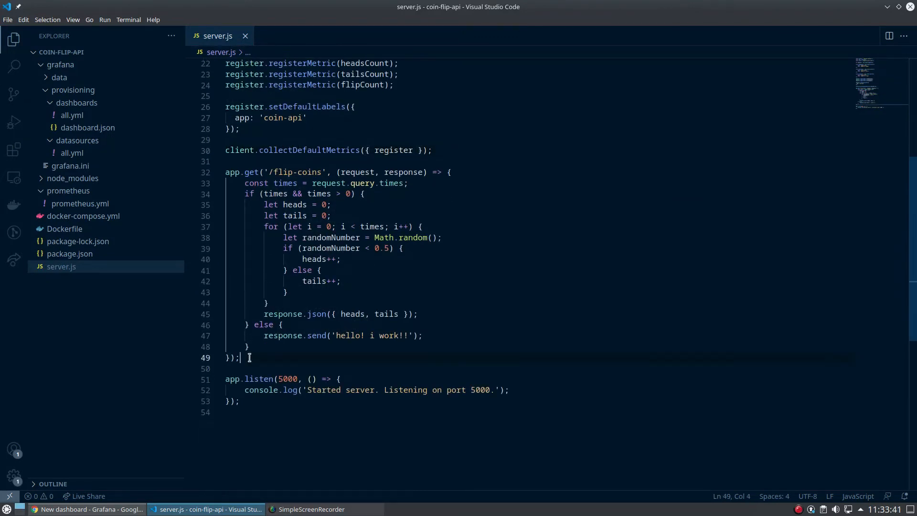
Write app.get('/metrics', async (request, response) => { to open the metrics route.
text(app.)
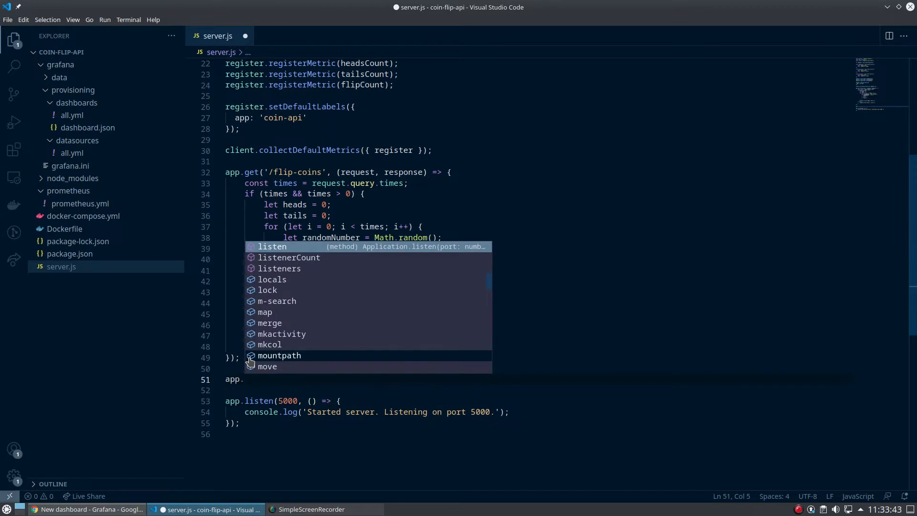
text(g)
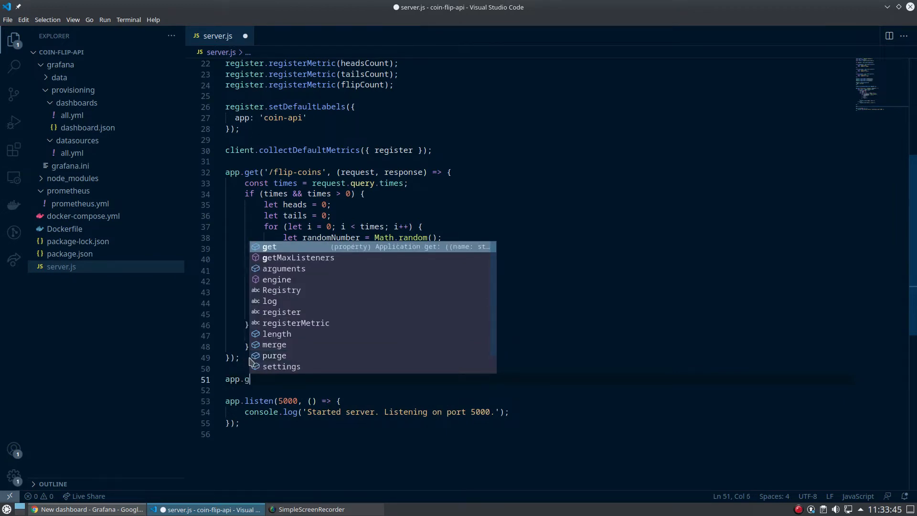
text(et)
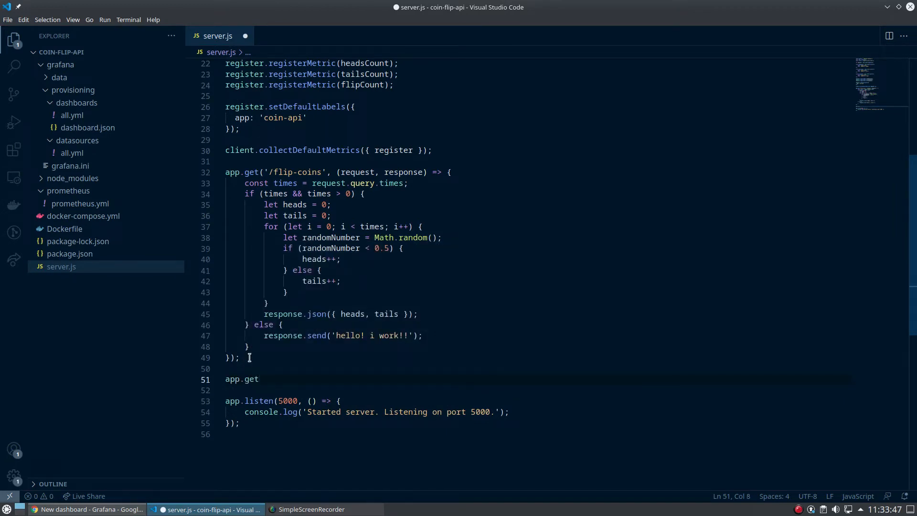
text(()
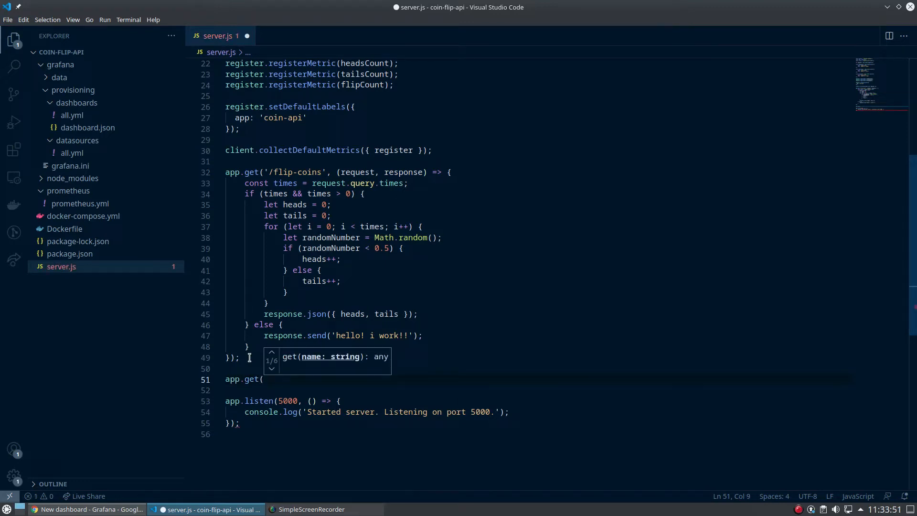
text('/me)
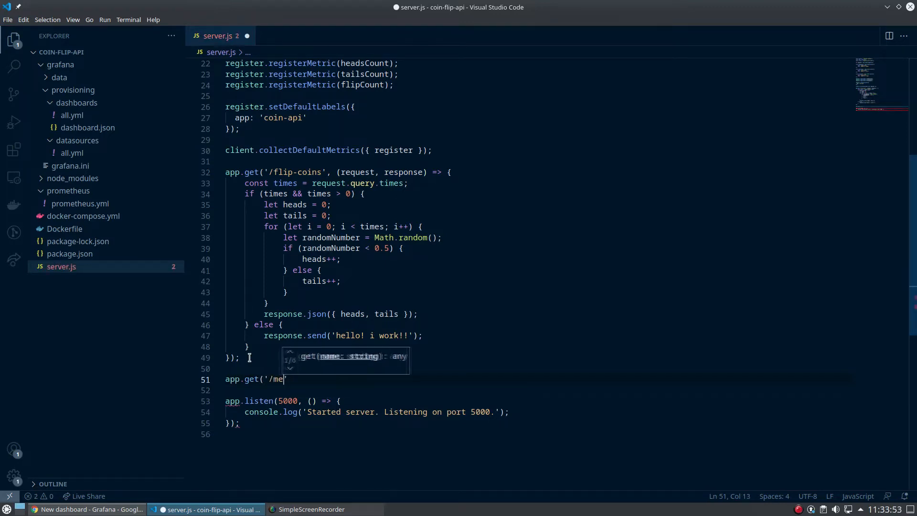
text(trics')
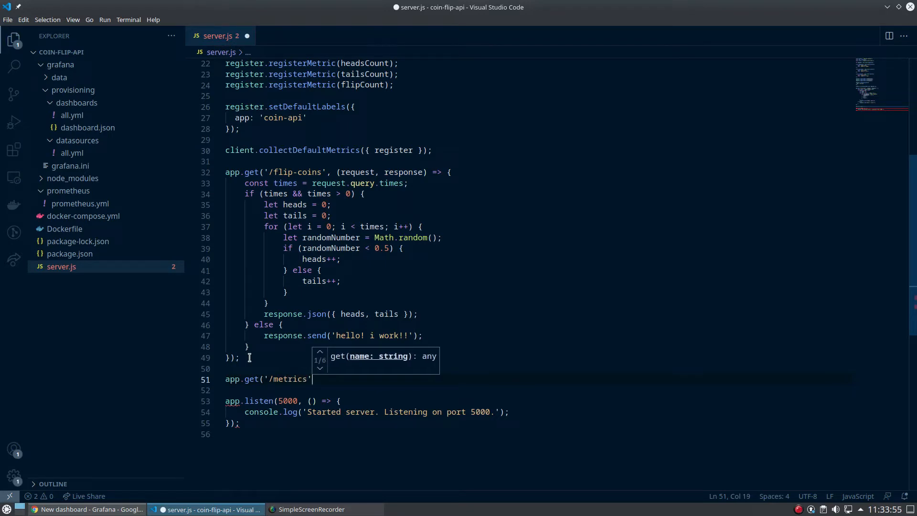
text(, async)
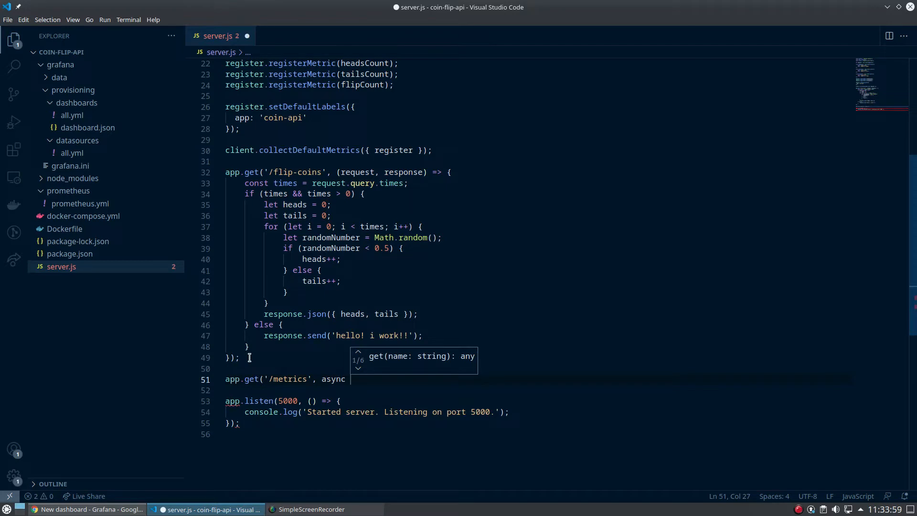
text((request, r)
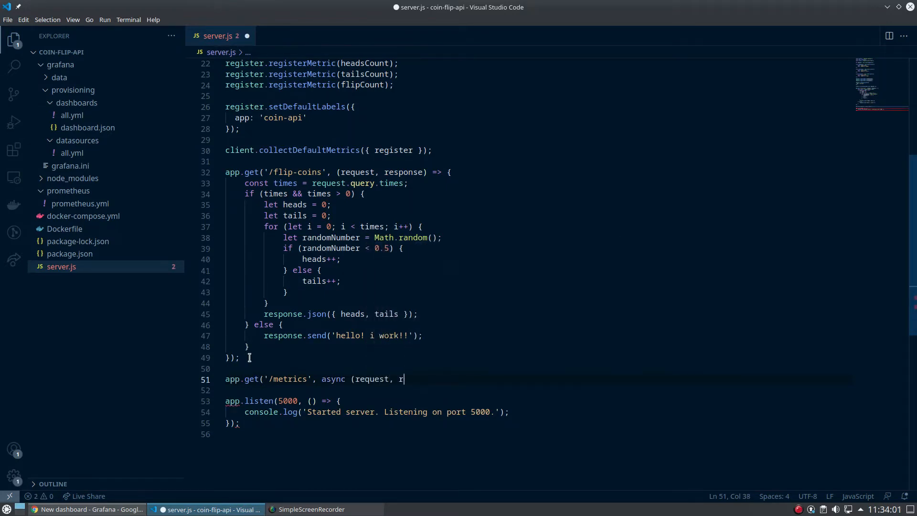
text(esponse)
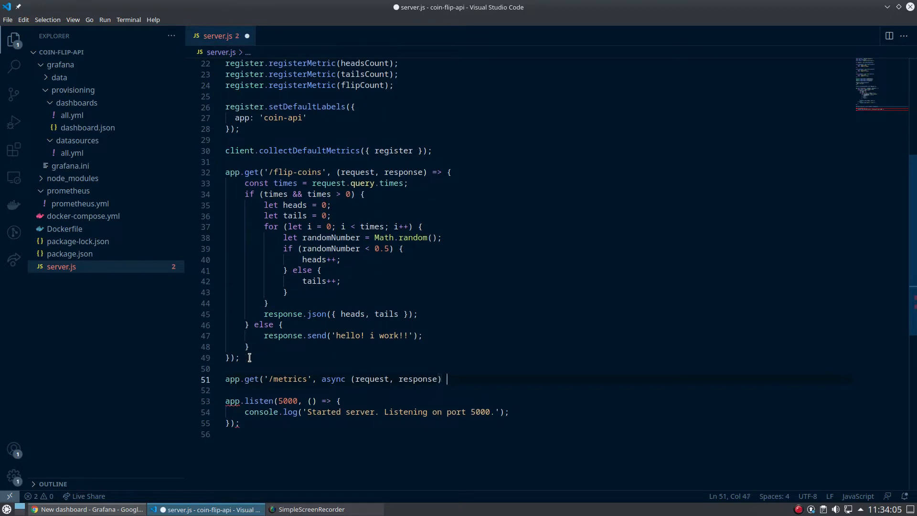
text(=> {)
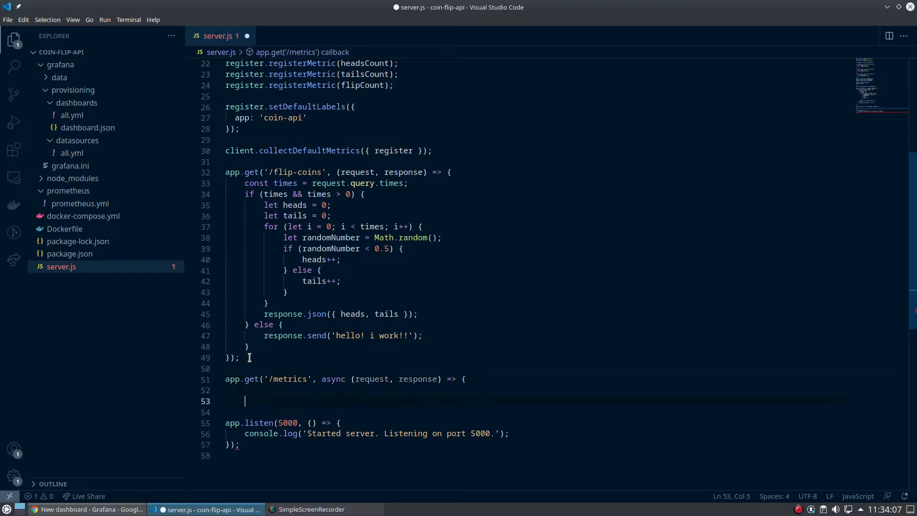
key(Backspace)
text(});)
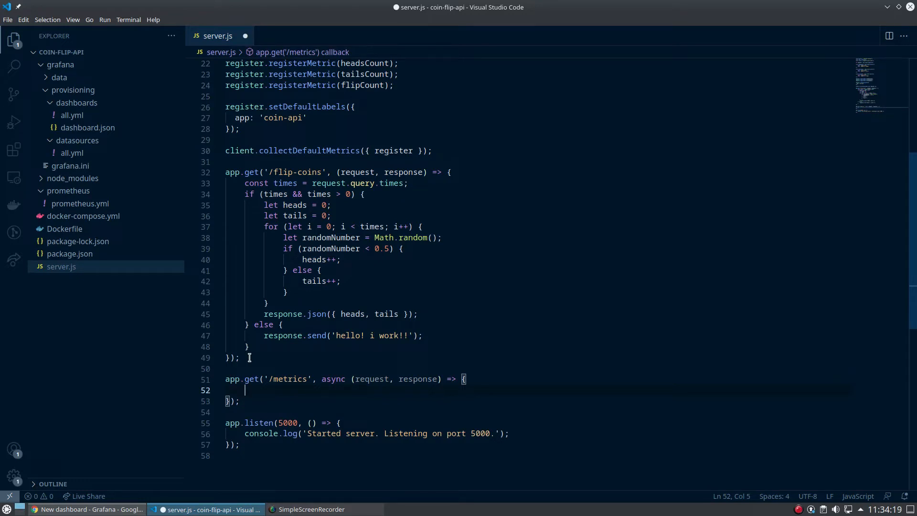
Set the response Content-type header to register.contentType inside the route.
text(response.)
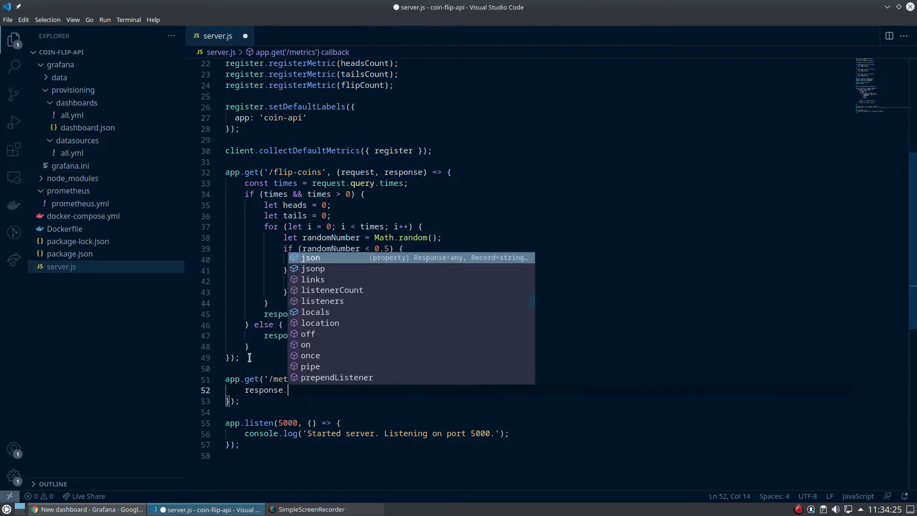
text(set)
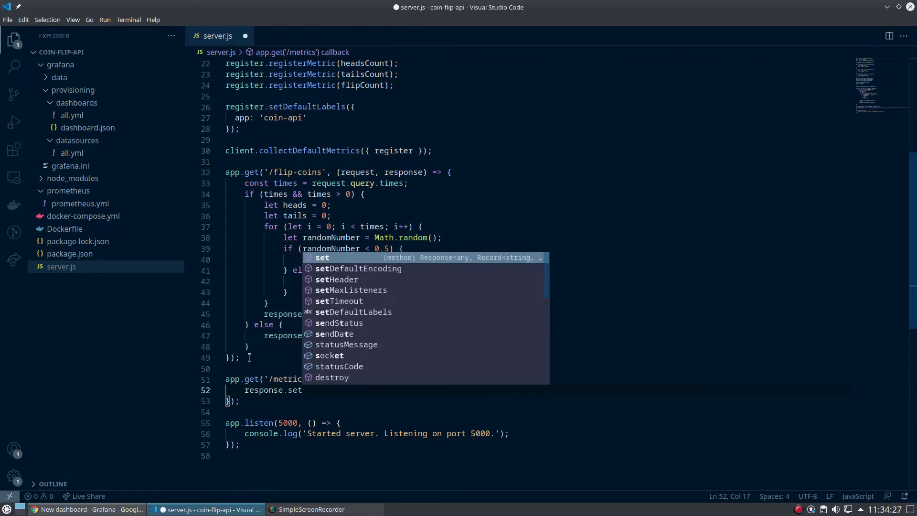
click(336, 279)
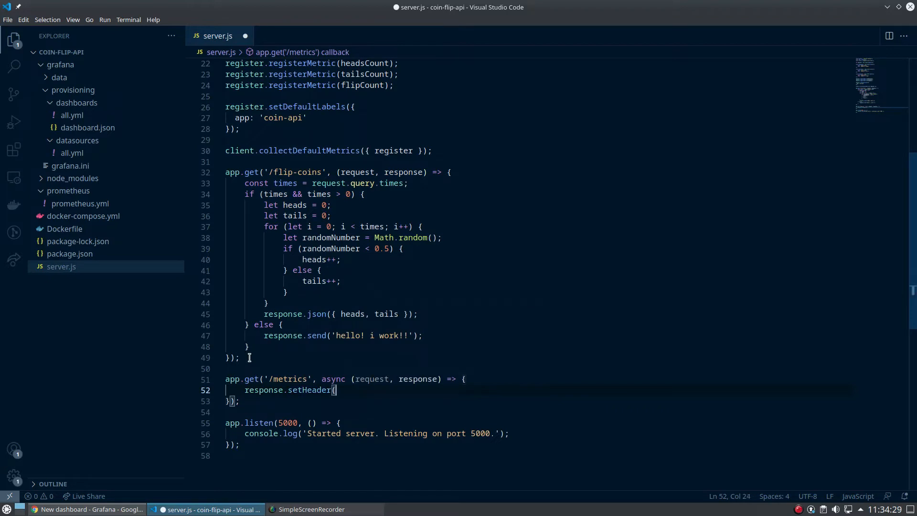
text('Content-type',)
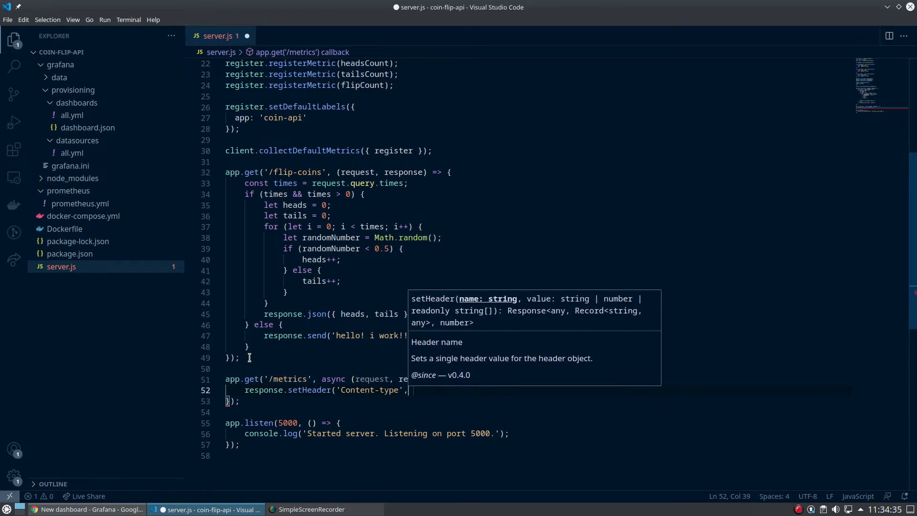
text(re)
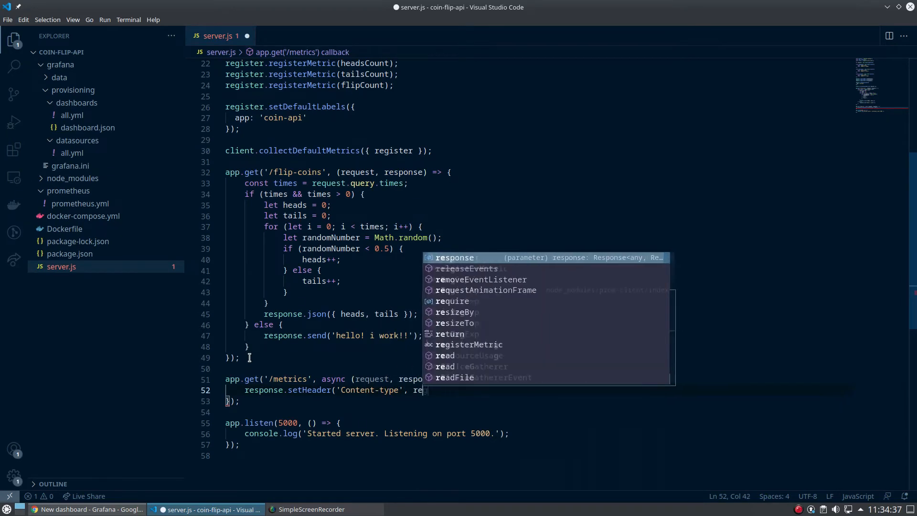
text(gister.contentType);)
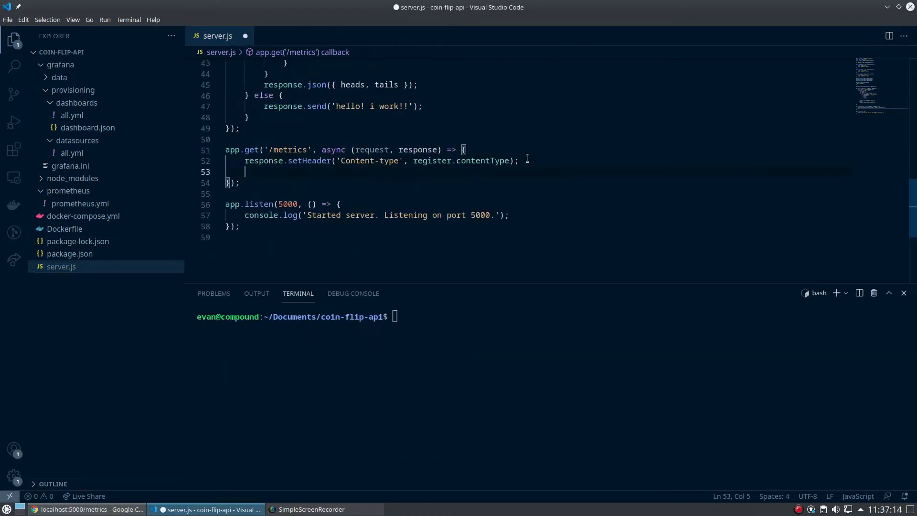
End the route with response.end(await register.metrics()); and save server.js.
text(response.end()
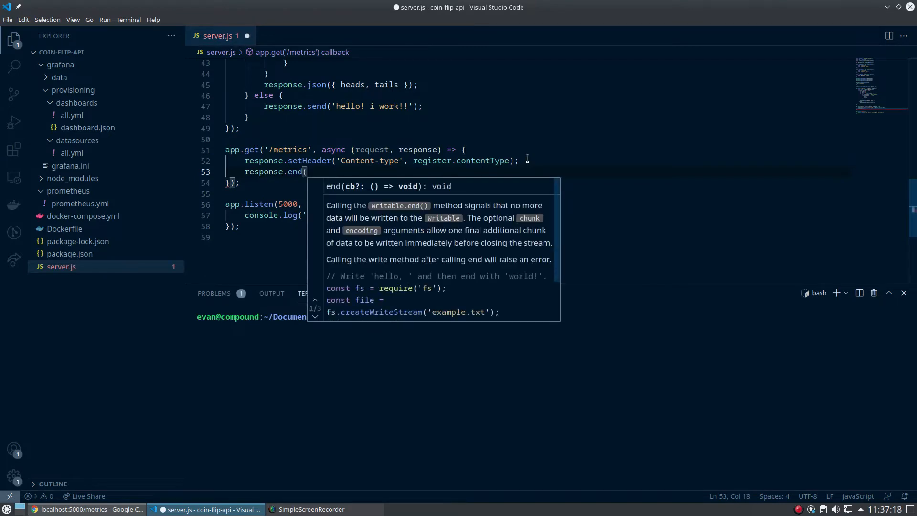
text(await)
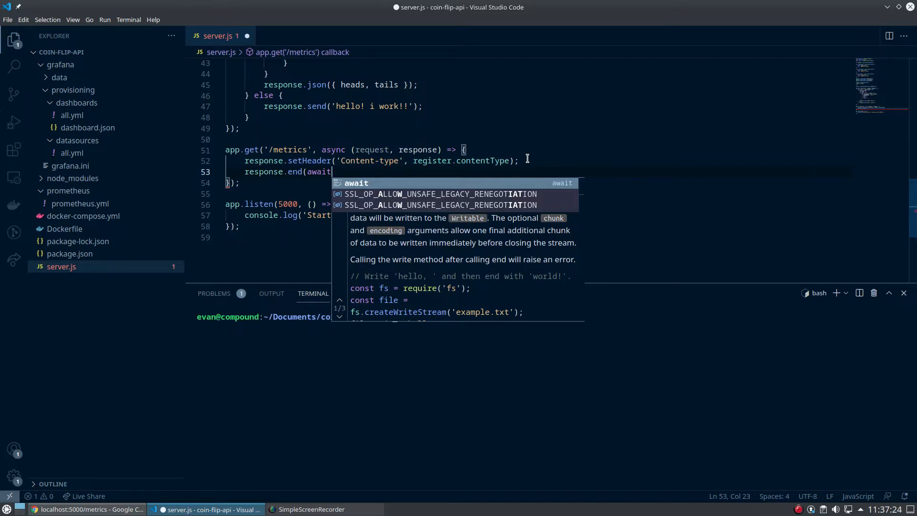
text(register)
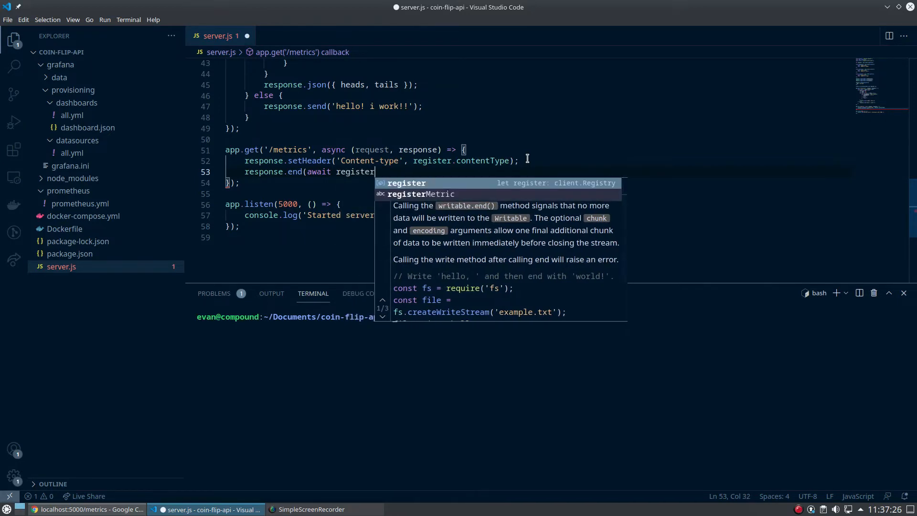
text(.nme)
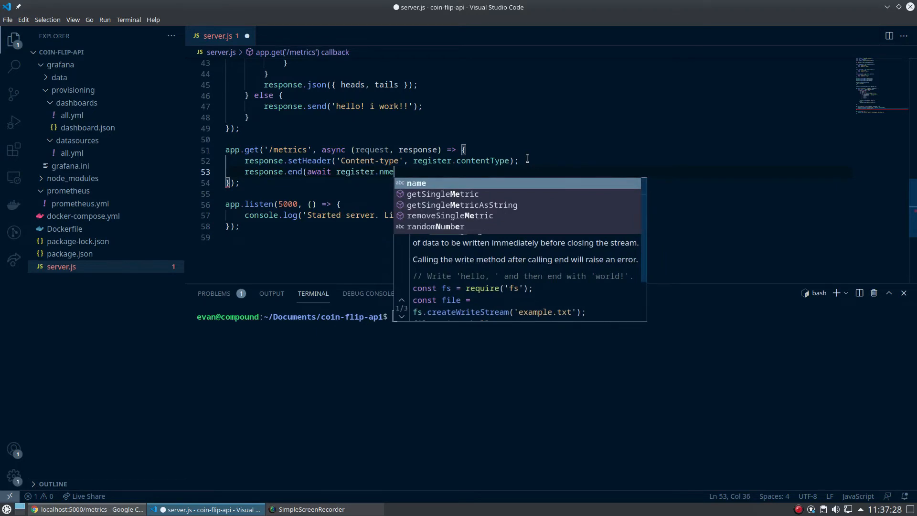
text(metrics)
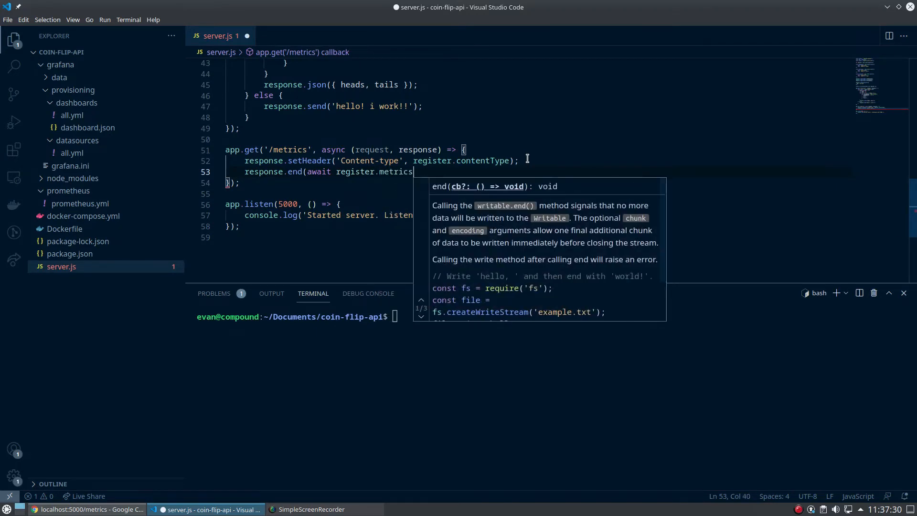
text(());)
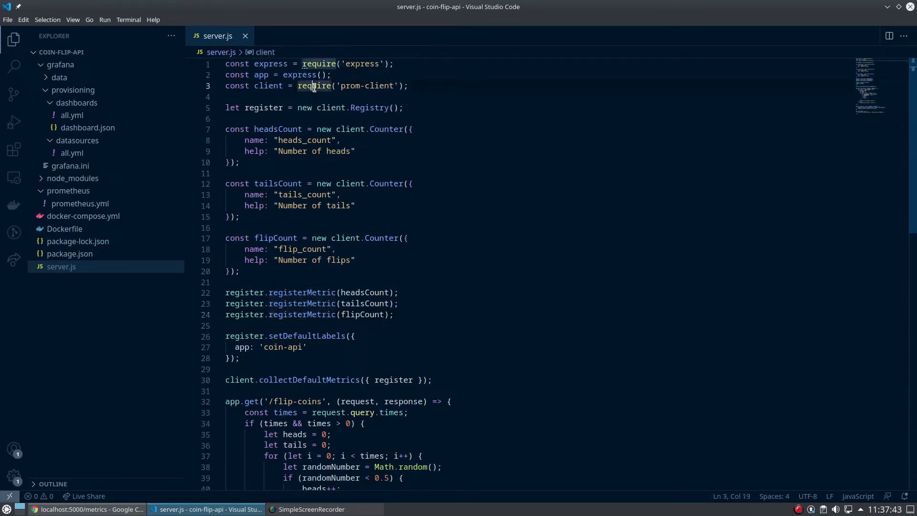
click(227, 97)
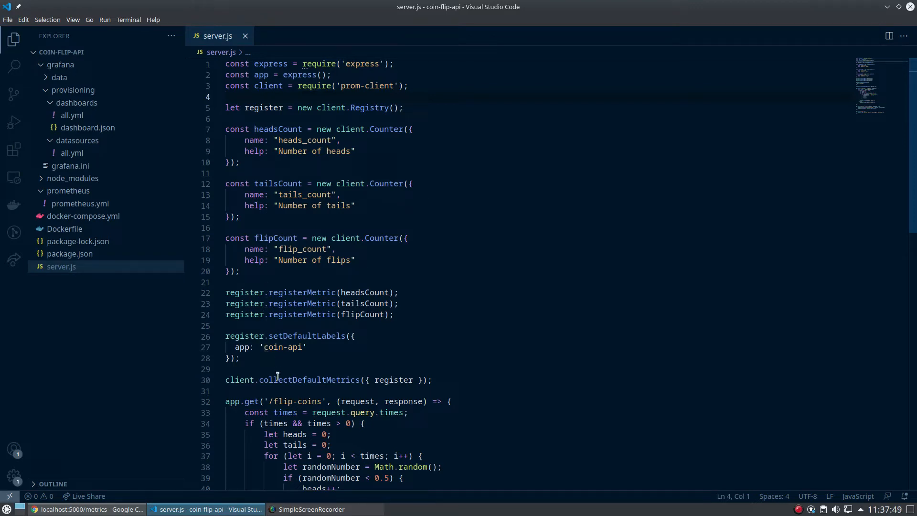
Run docker-compose up --build in the terminal and switch to the browser's /metrics page.
key(ctrl+`)
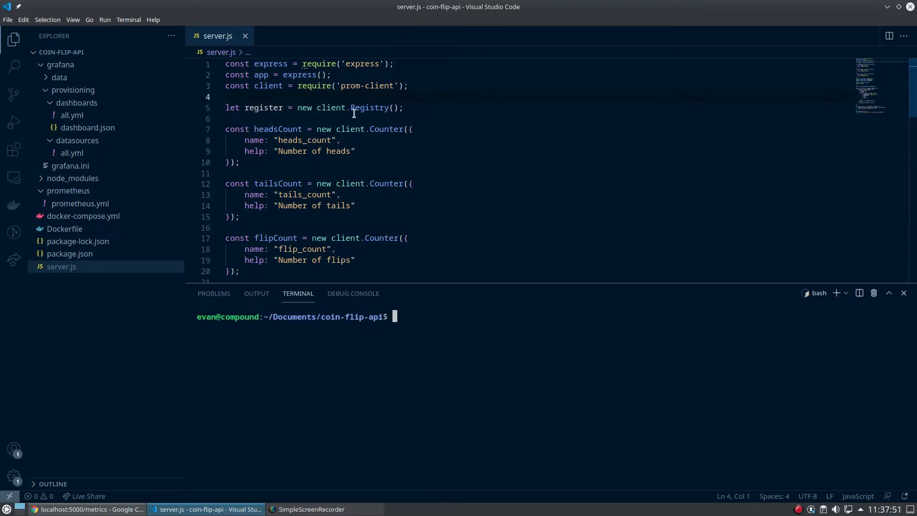
text(docker-compose up --build)
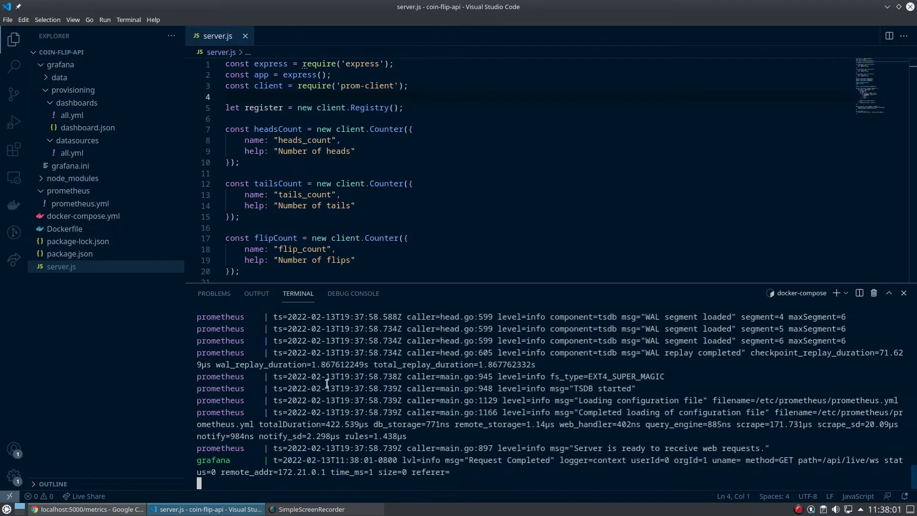
click(86, 509)
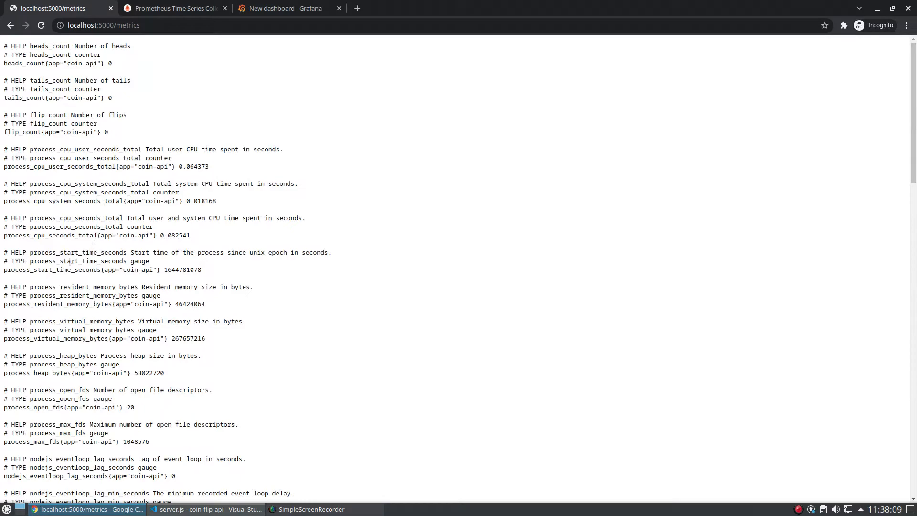
Scan the localhost:5000/metrics output for flip_count, then return to server.js in VS Code.
double_click(51, 269)
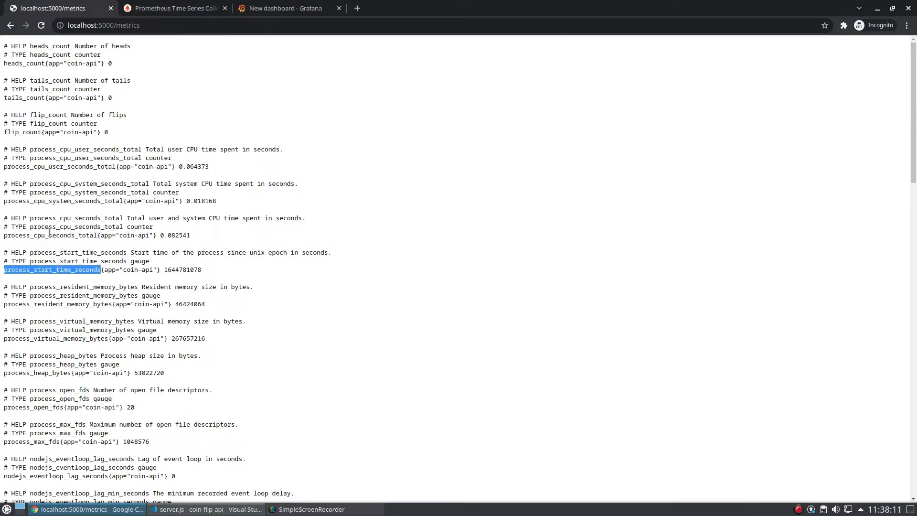
scroll(down, 3)
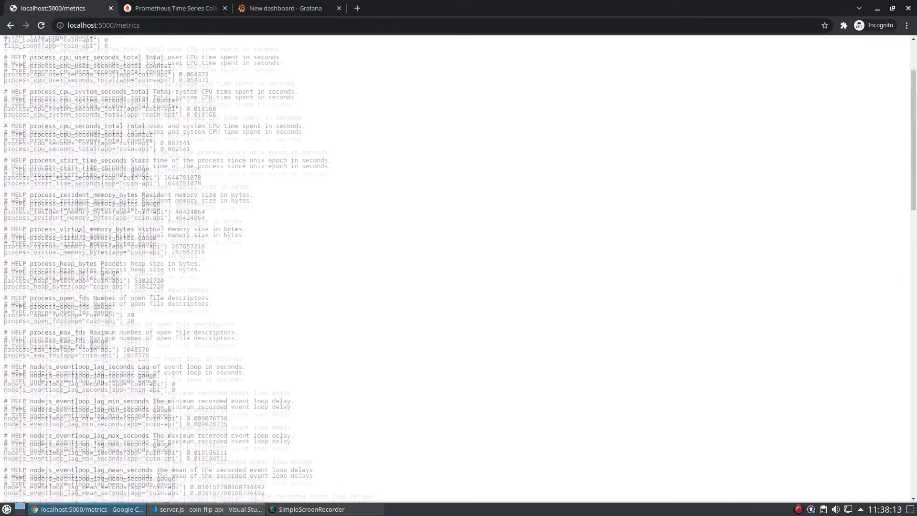
scroll(down, 3)
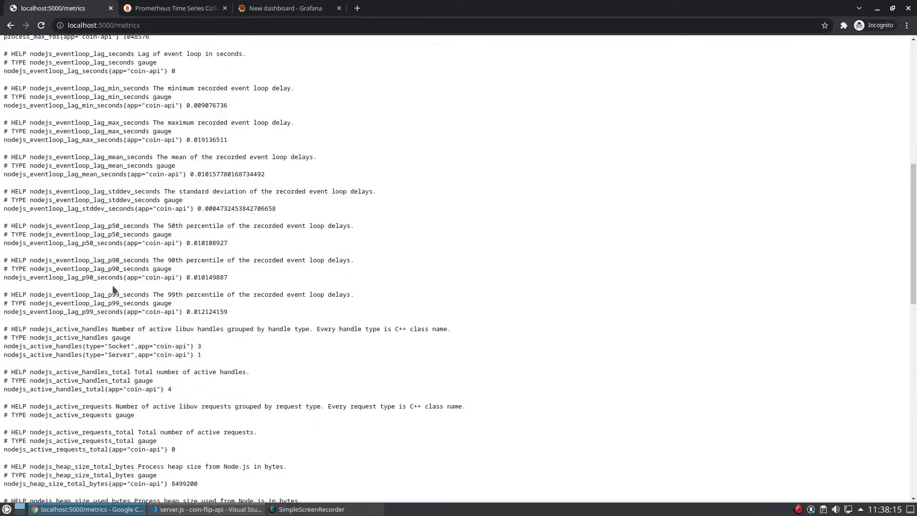
text(fli)
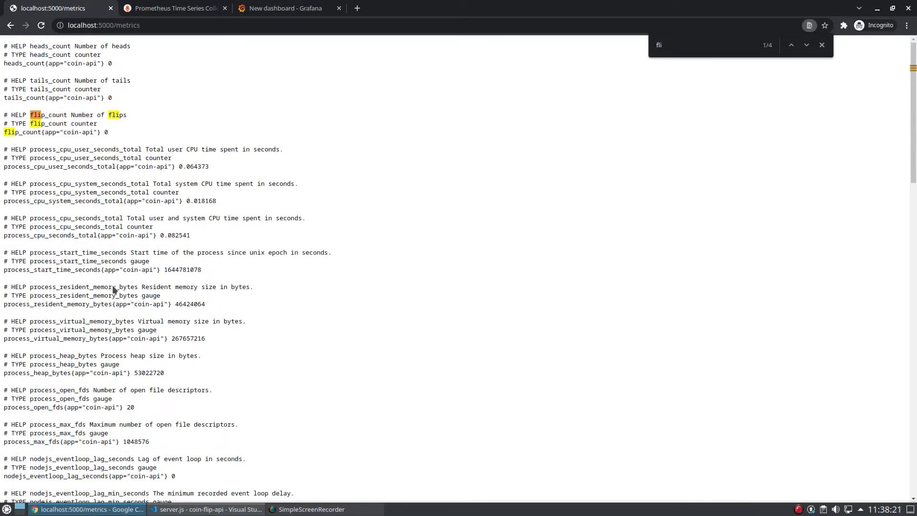
mouse_move(109, 139)
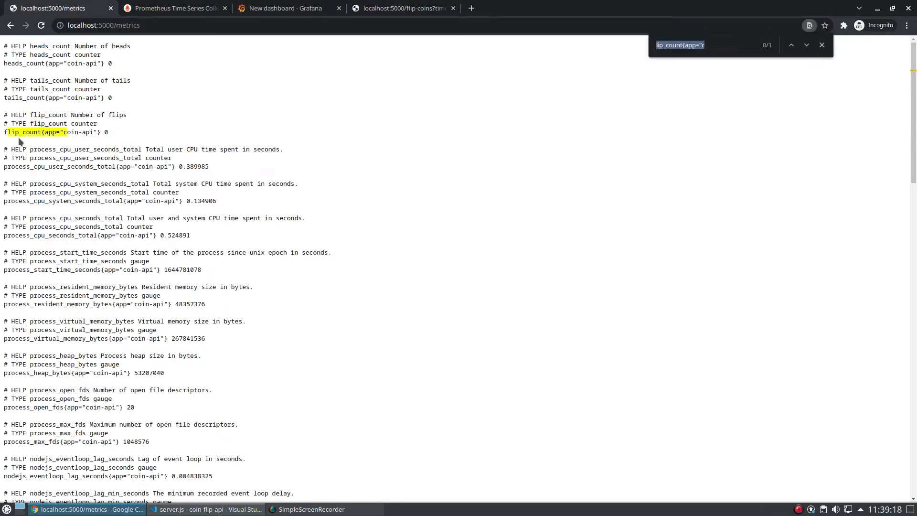
click(203, 509)
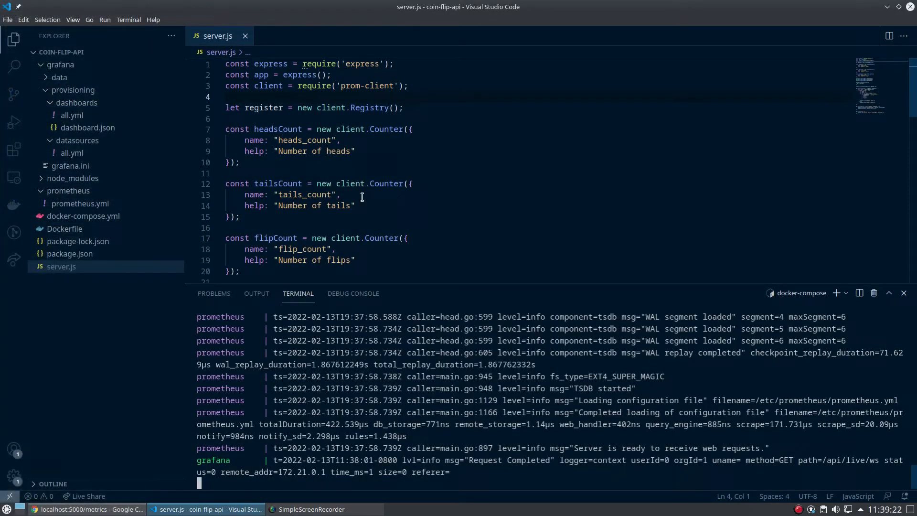
mouse_move(232, 156)
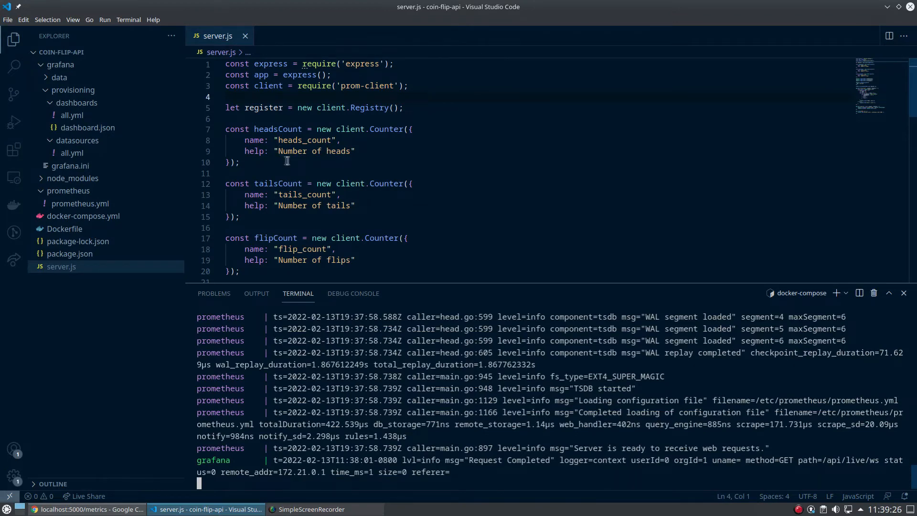
Add a flipCount.inc call inside the times check of the flip-coins handler.
scroll(down, 3)
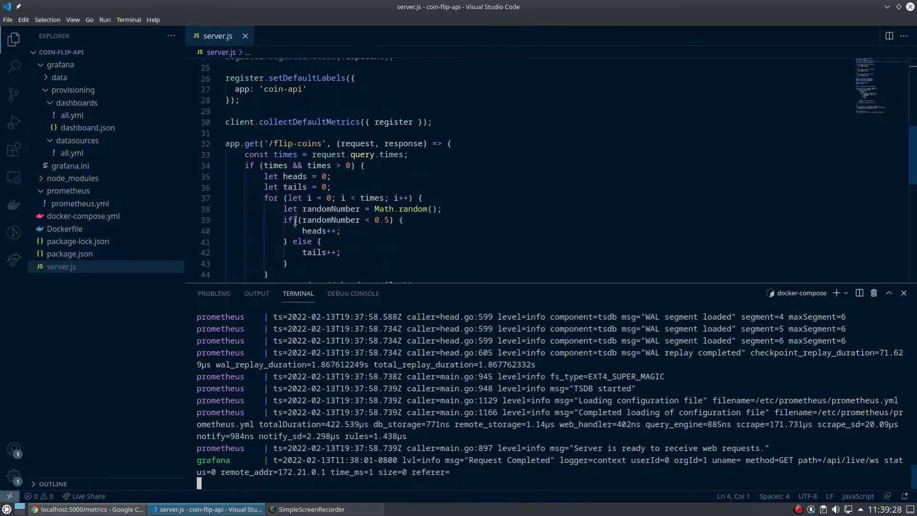
scroll(down, 3)
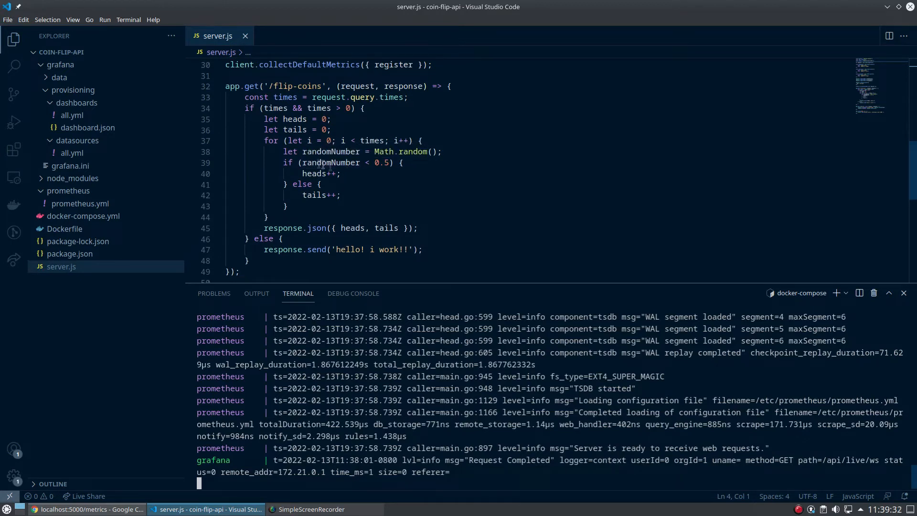
mouse_move(378, 97)
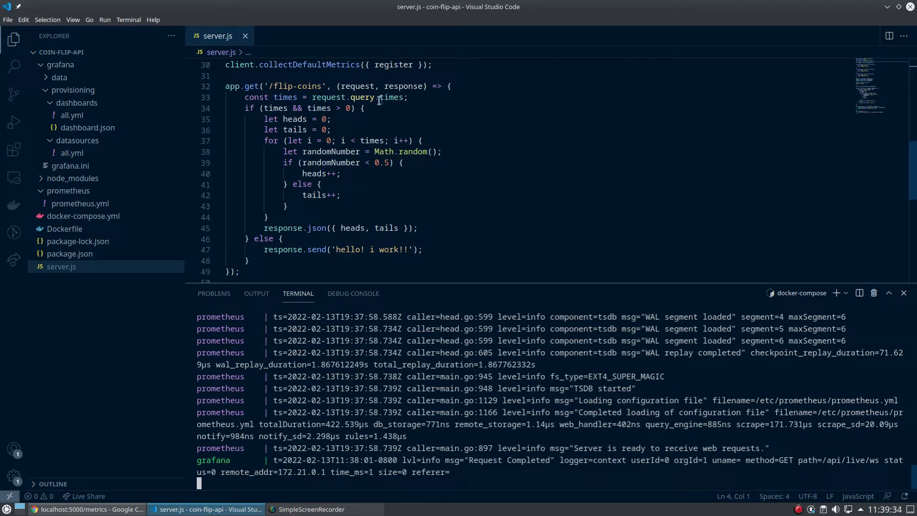
key(Enter)
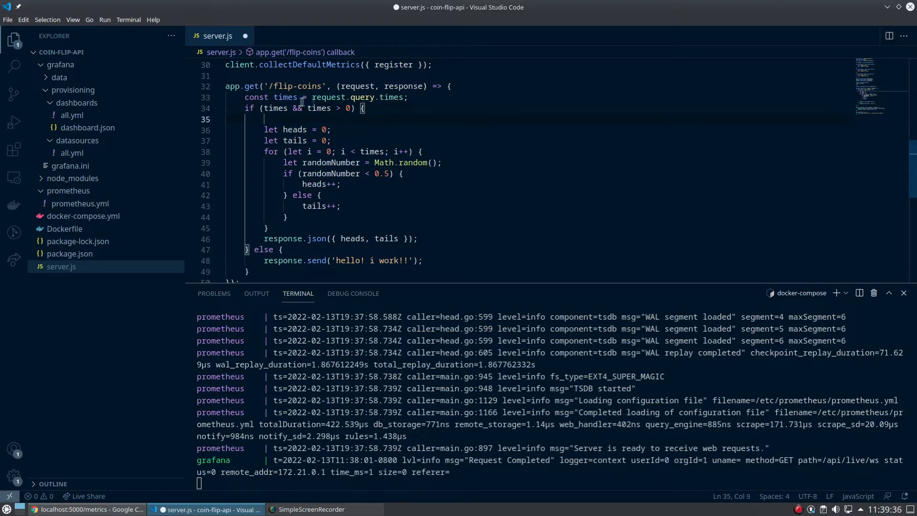
mouse_move(442, 105)
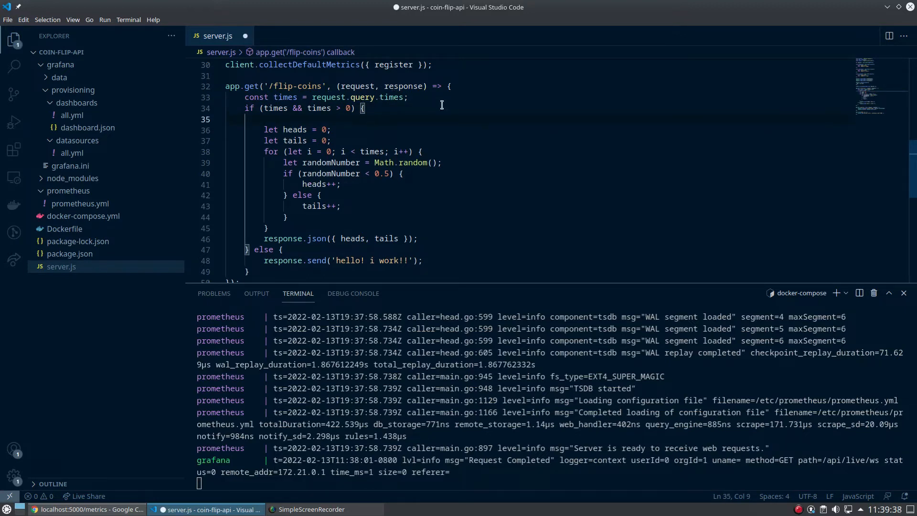
text(flipCount.inc(times);)
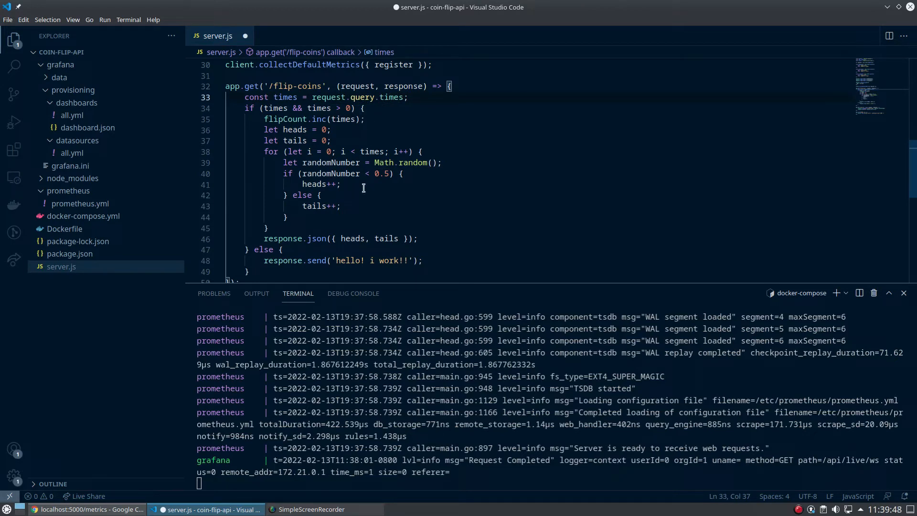
mouse_move(342, 246)
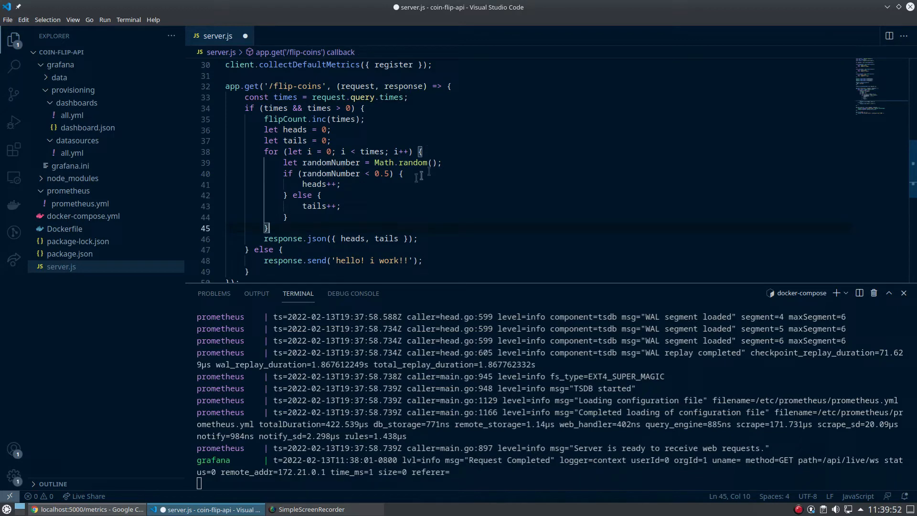
Add headsCount.inc(heads) and tailsCount.inc(tails) after the loop and save server.js.
key(Enter)
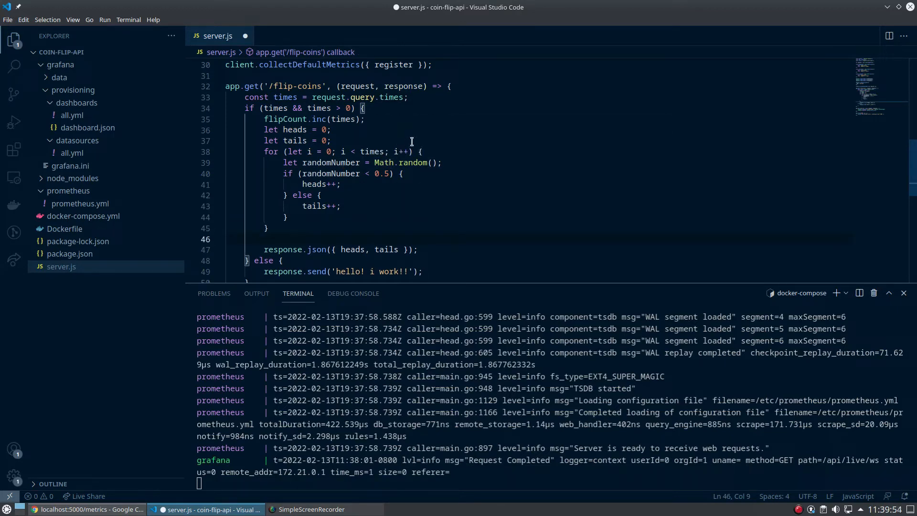
mouse_move(437, 140)
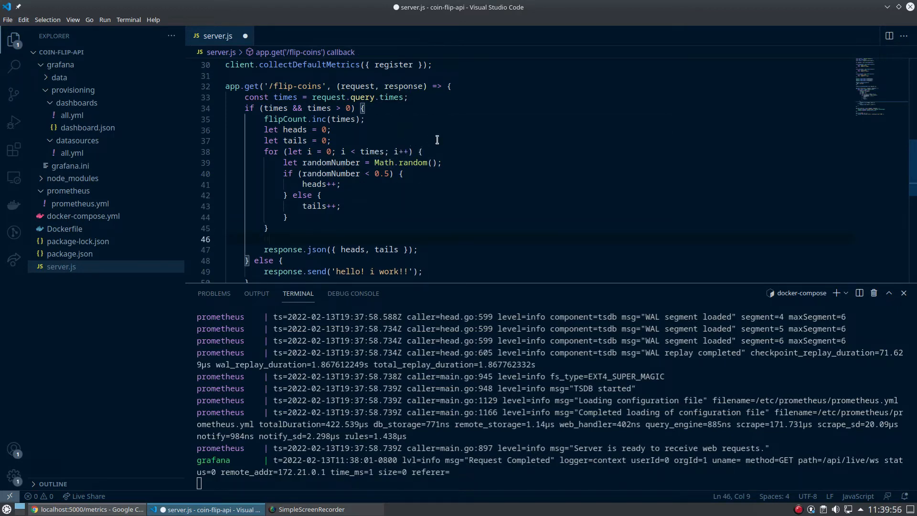
text(headsCount.inc)
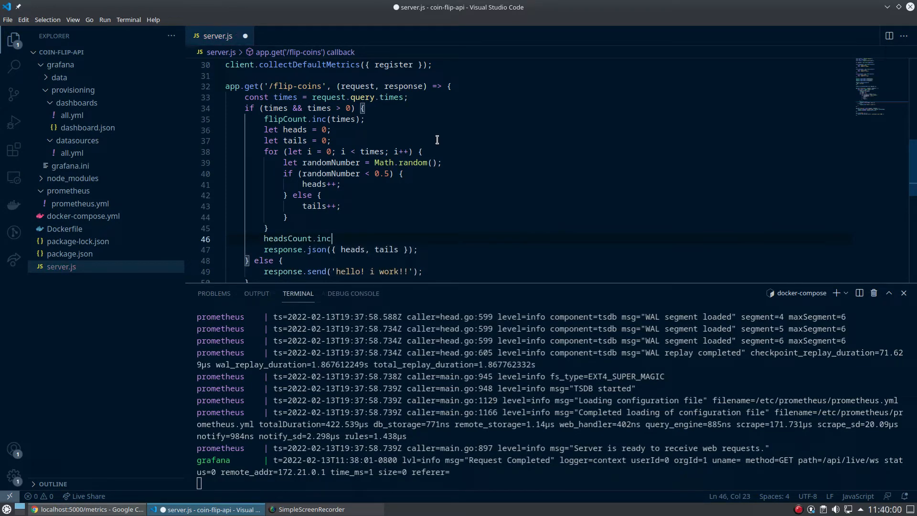
text((heads);)
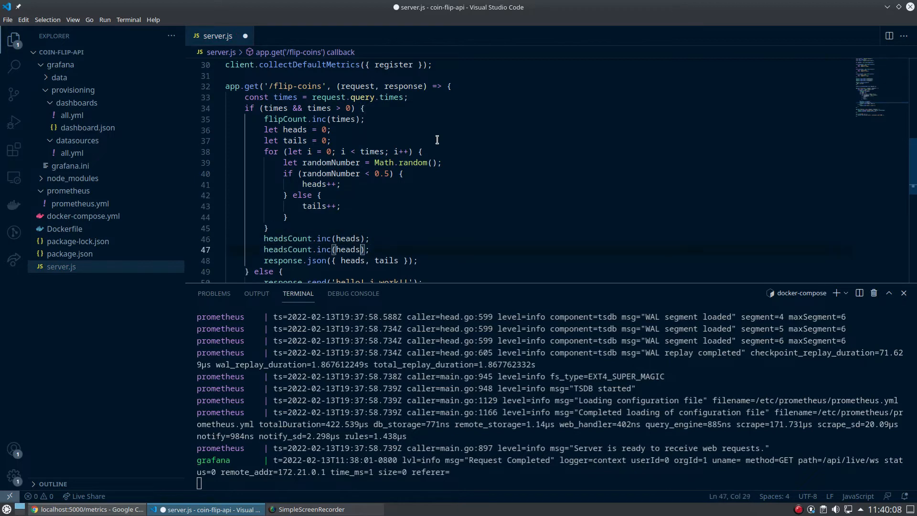
double_click(279, 249)
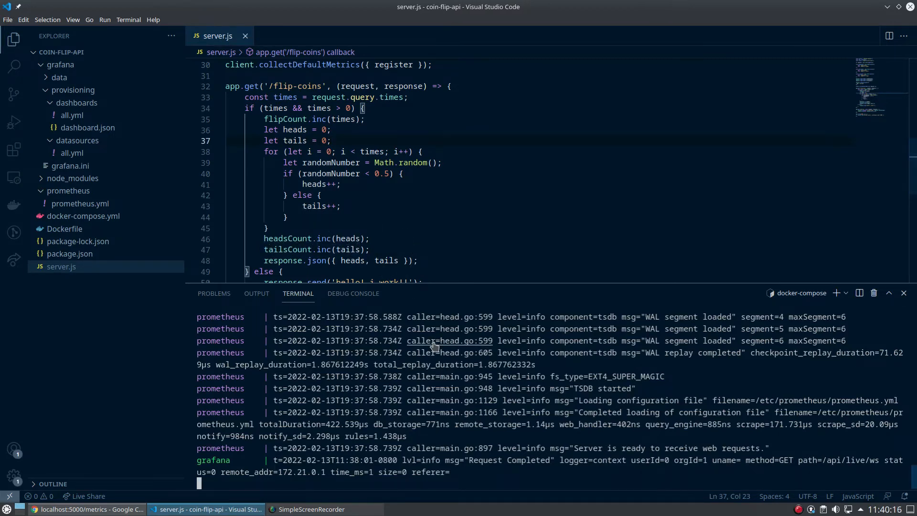
key(Ctrl+c)
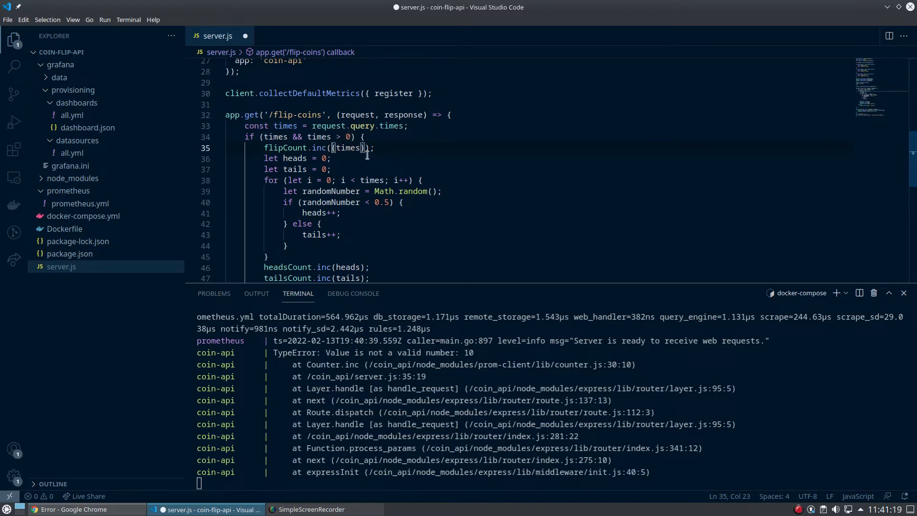
Wrap times in Number() so flipCount.inc receives a valid number.
text(N)
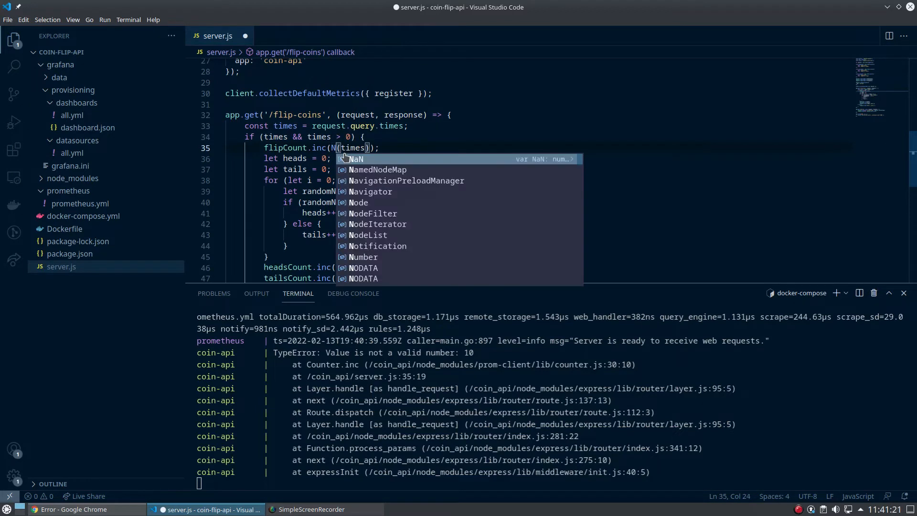
text(umber)
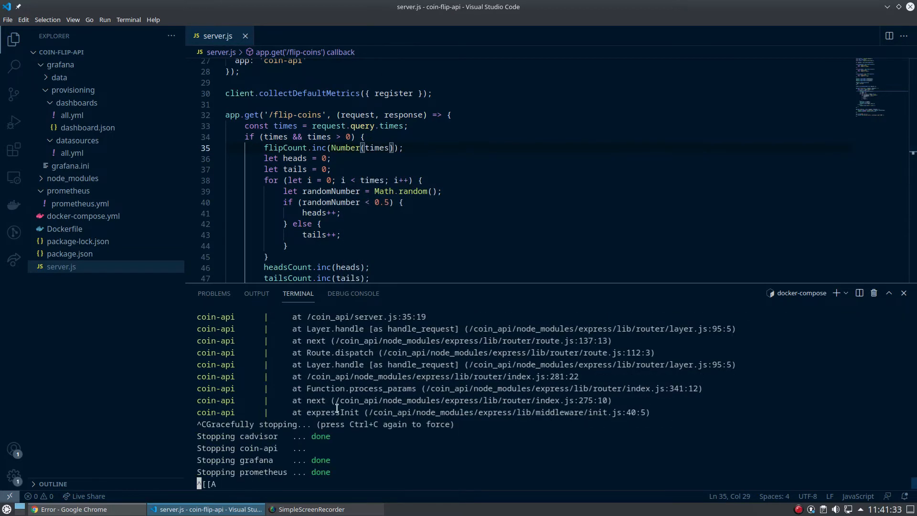
mouse_move(345, 147)
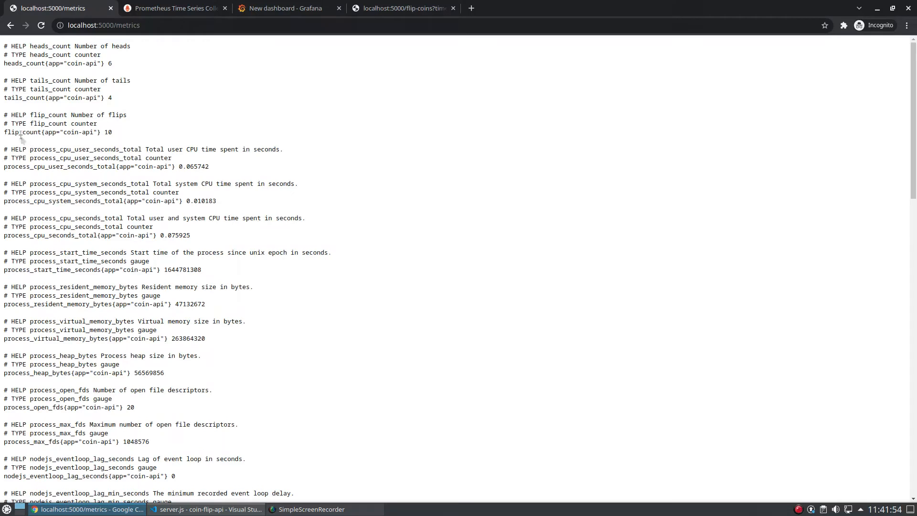
mouse_move(120, 133)
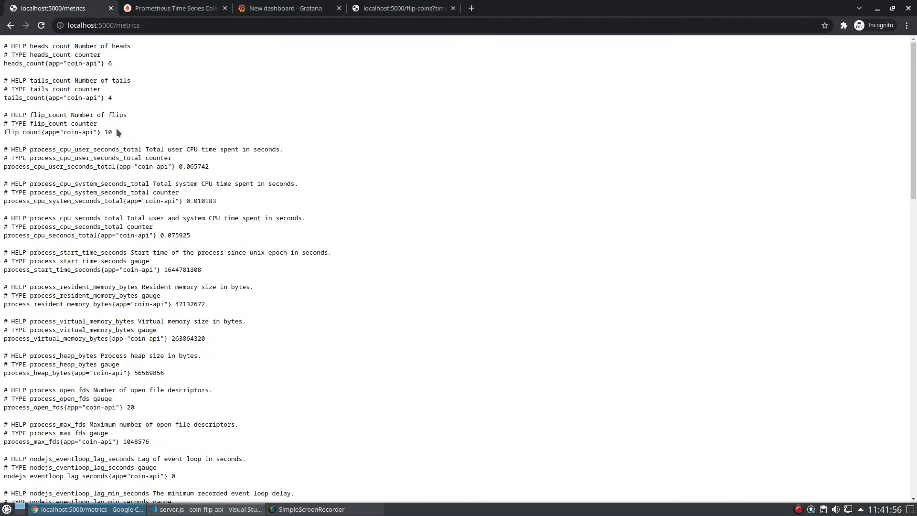
mouse_move(14, 70)
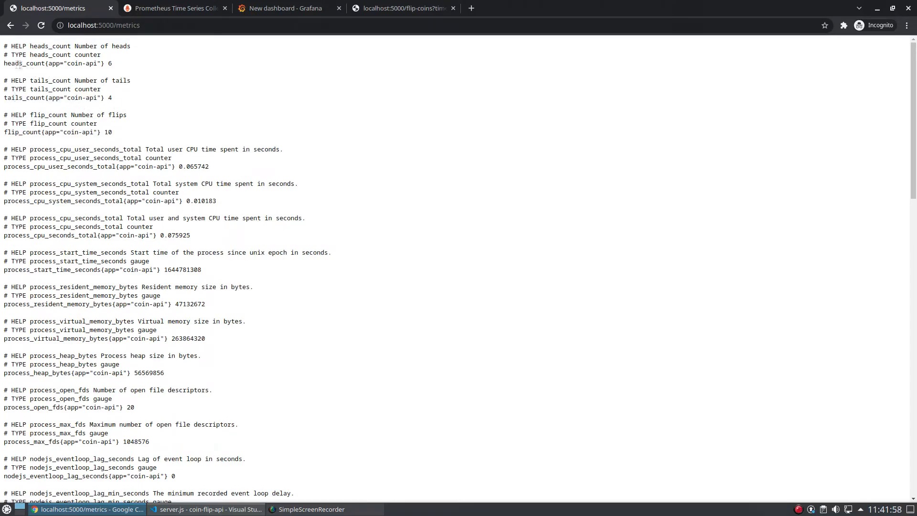
Reload the flip-coins page to flip again and verify metrics count heads, tails and flips, then return to the editor.
click(407, 8)
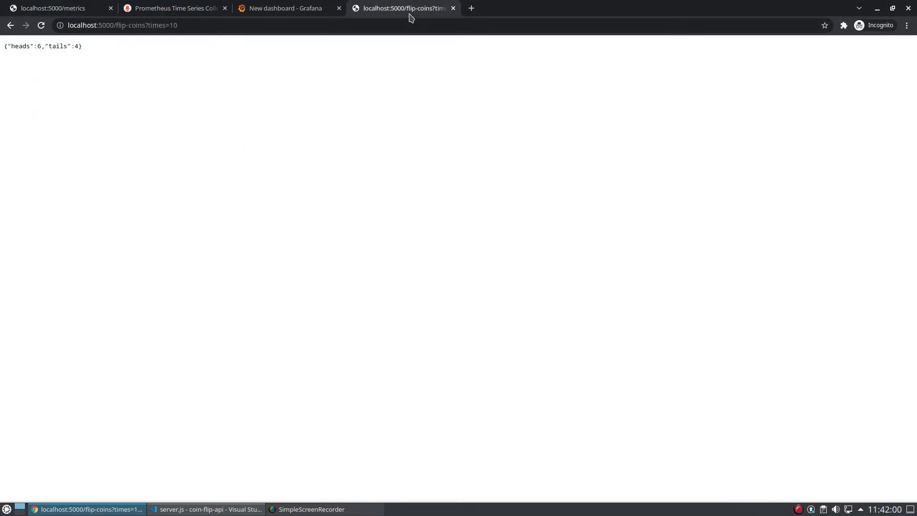
click(58, 8)
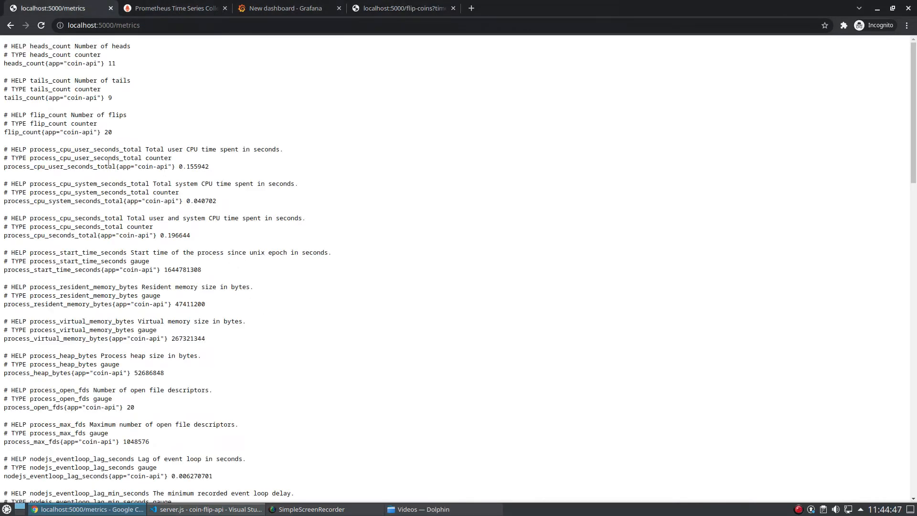
mouse_move(222, 284)
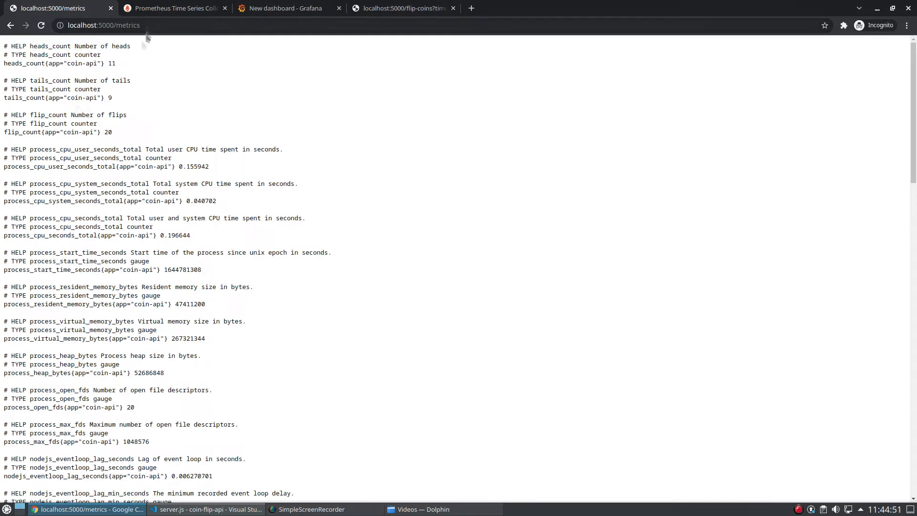
mouse_move(361, 396)
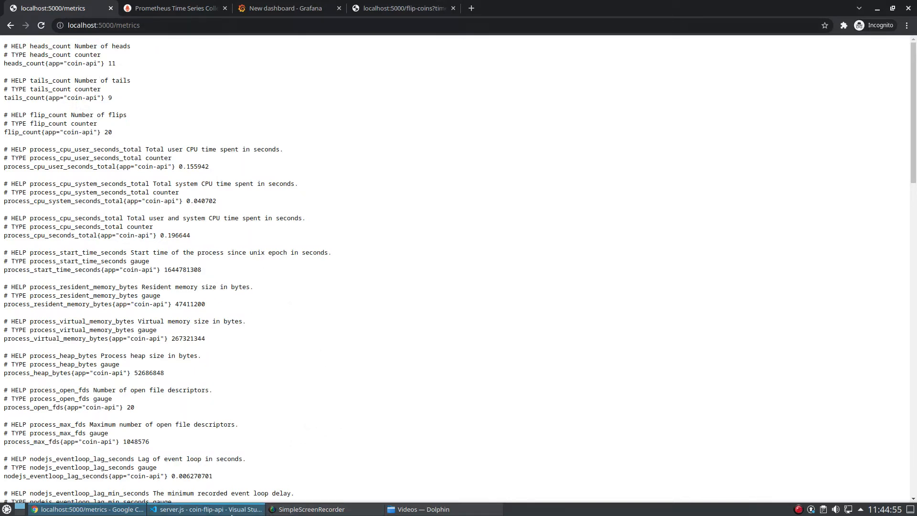
click(200, 509)
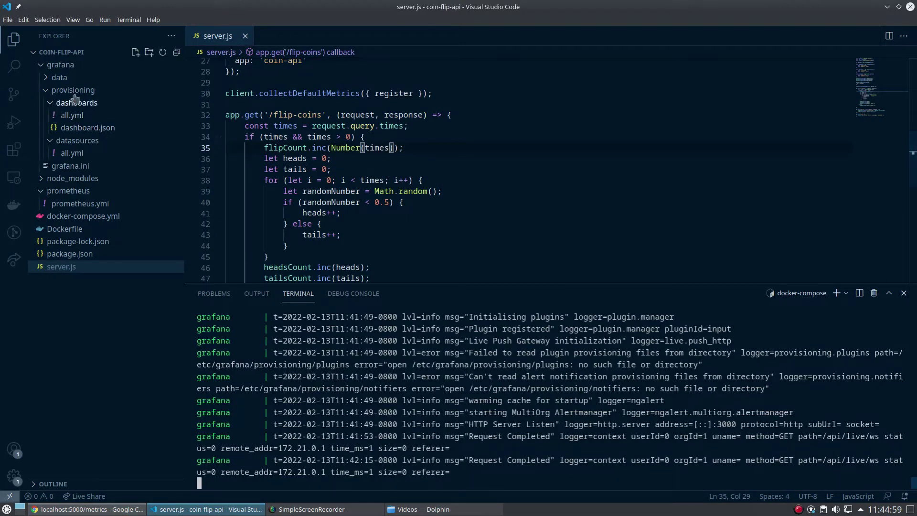
In prometheus.yml add '- job_name: coin-api' with a static_configs block.
click(80, 204)
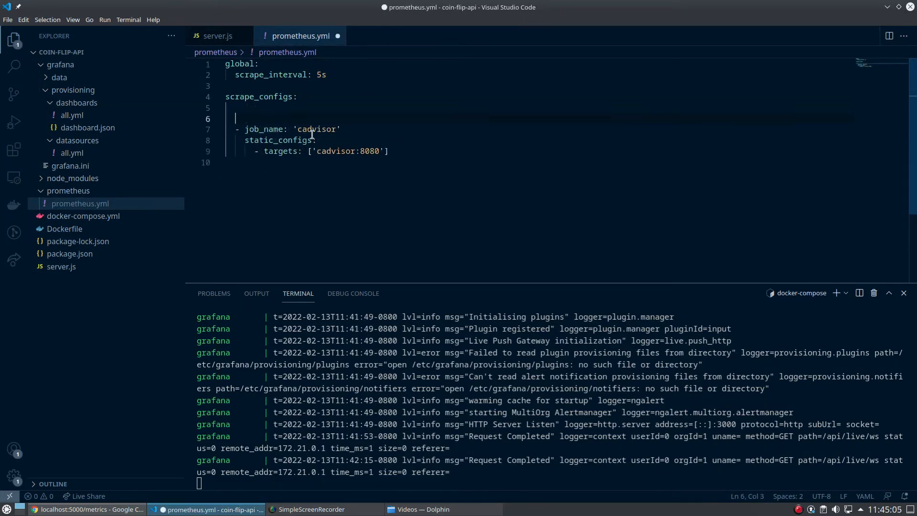
text(- job)
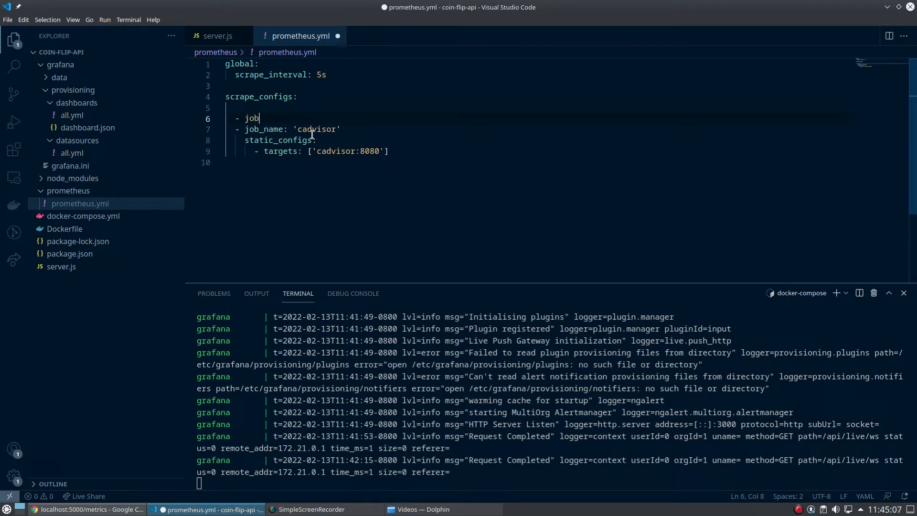
text(_)
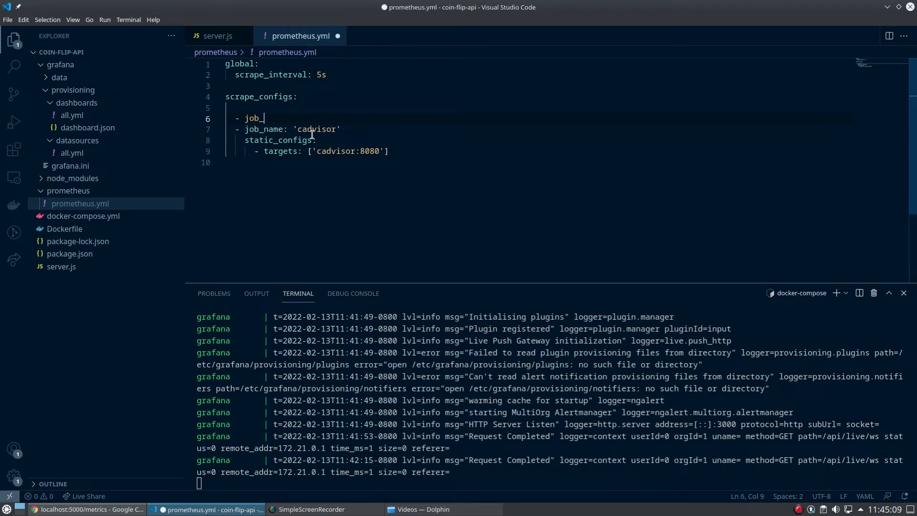
text(name: 'coin-api)
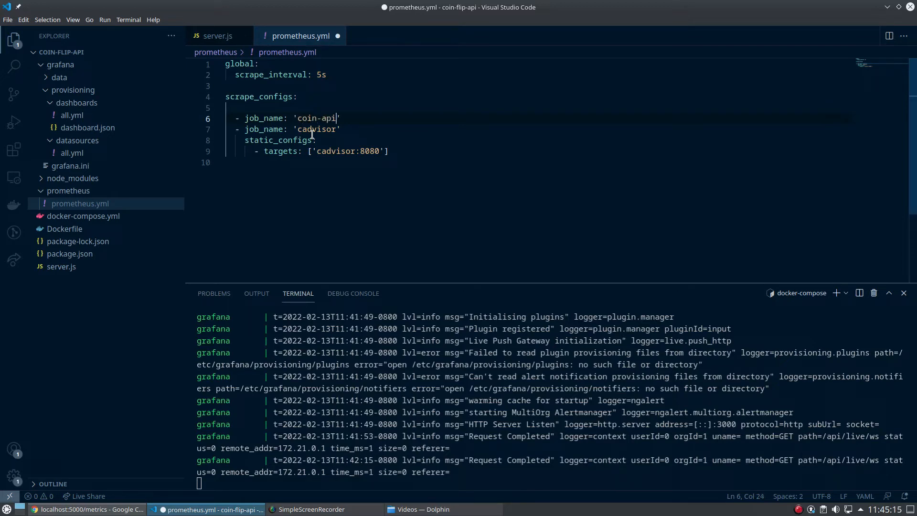
key(Enter)
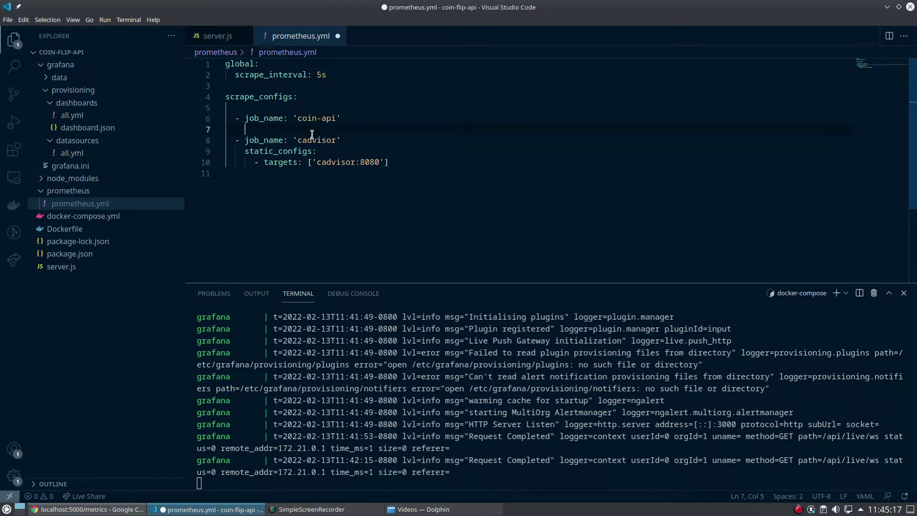
text(static)
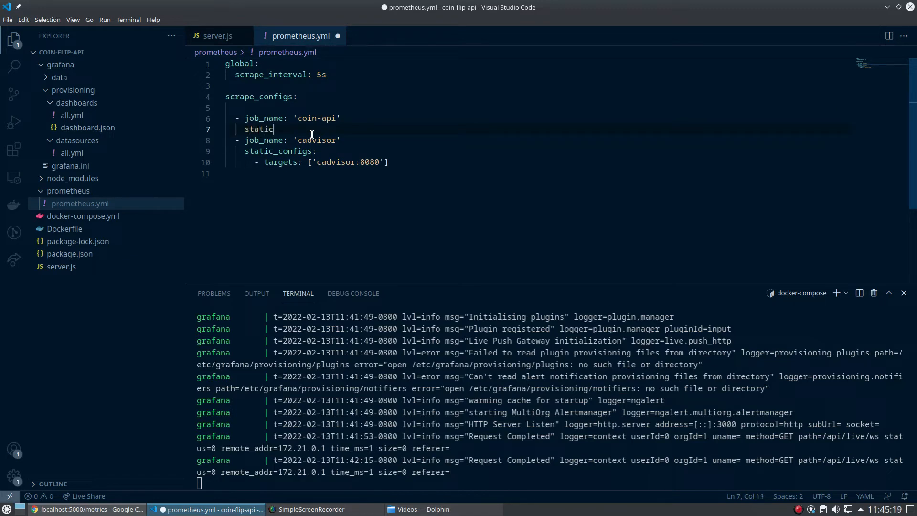
text(_configs:)
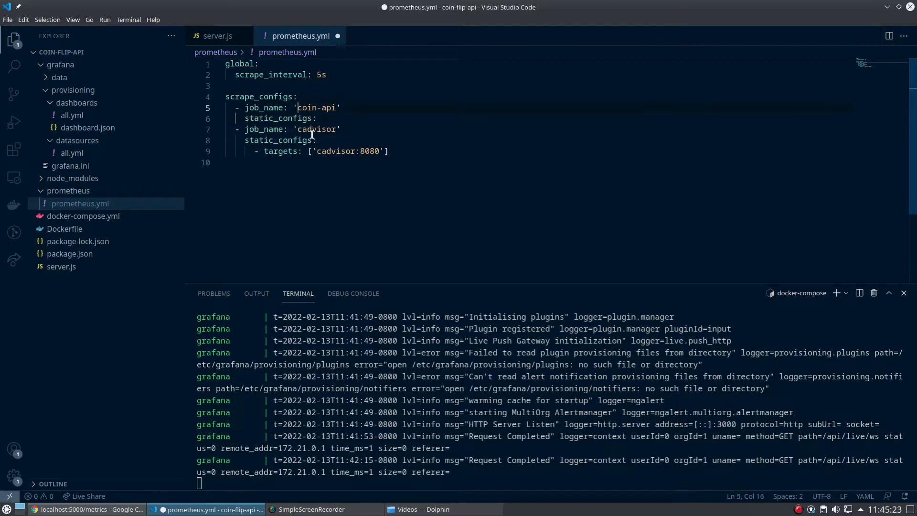
Set the job's targets to ['coin-api:5000'] and save the Prometheus configuration.
key(Enter)
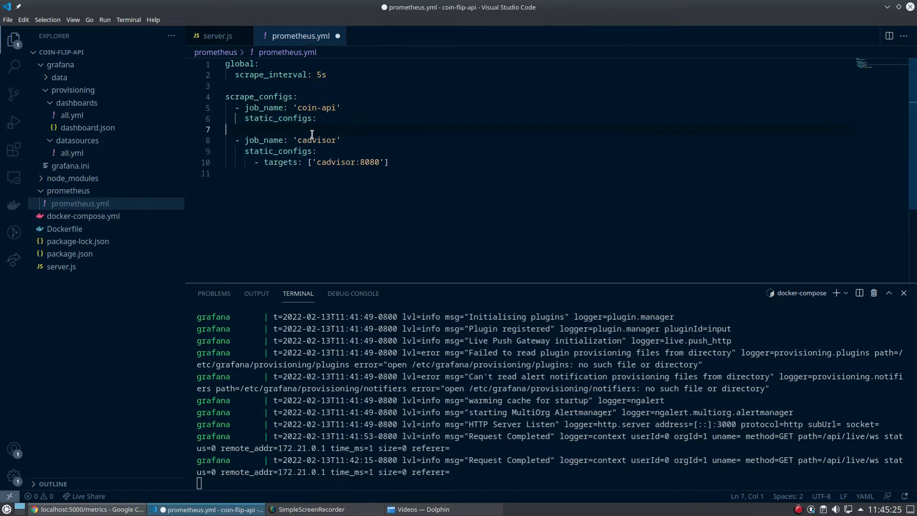
key(Enter)
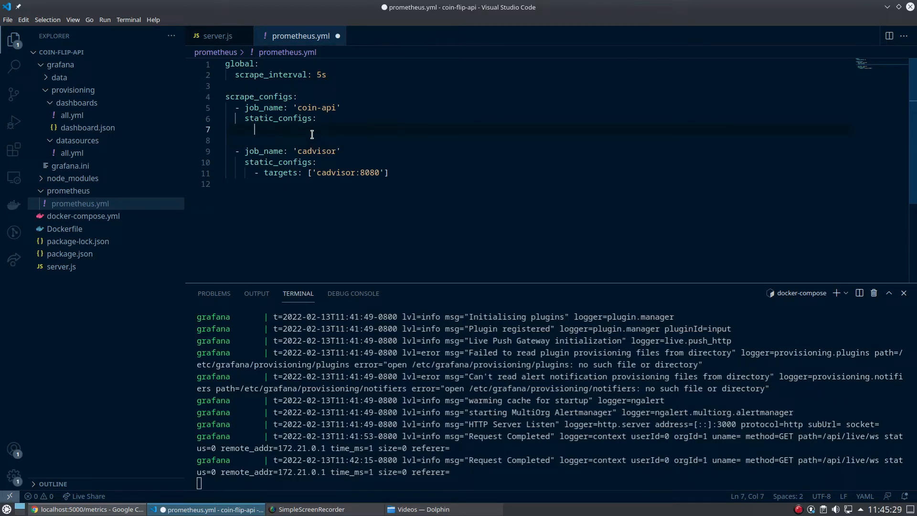
text(- target)
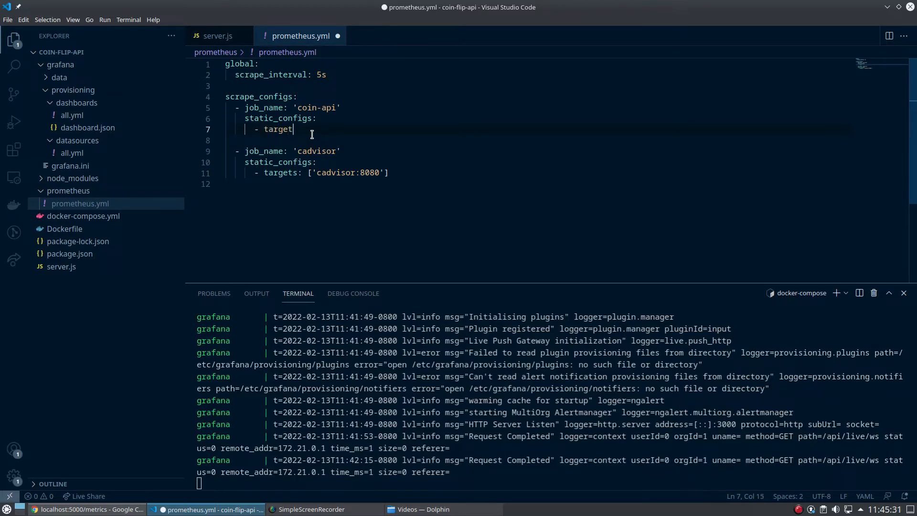
text(s: ['co)
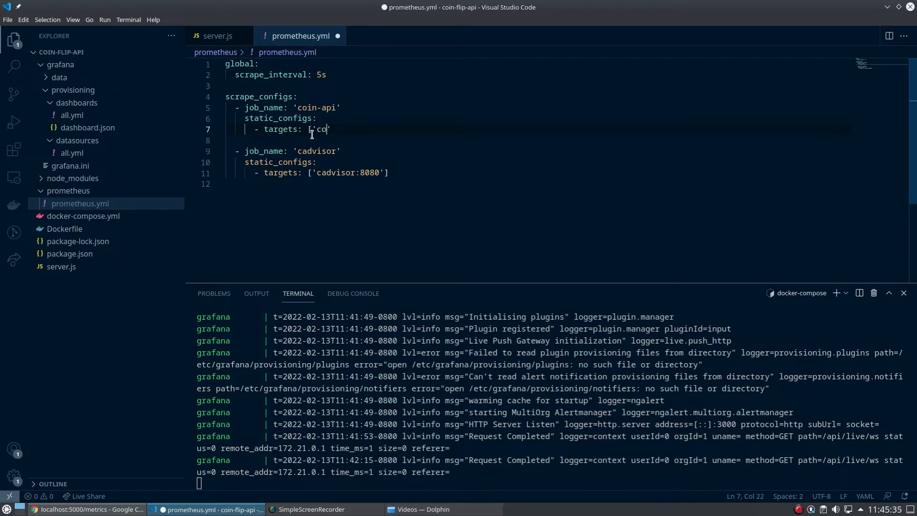
text(in-api:5000)
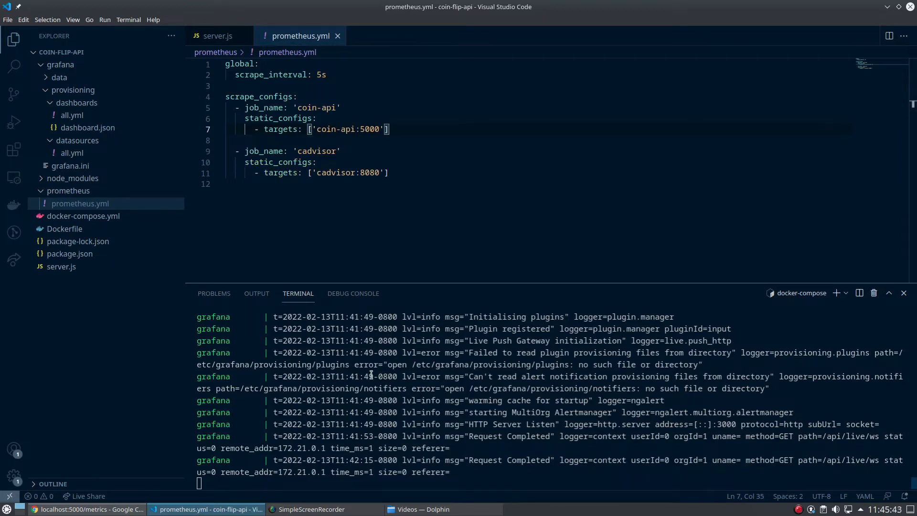
key(ctrl+c)
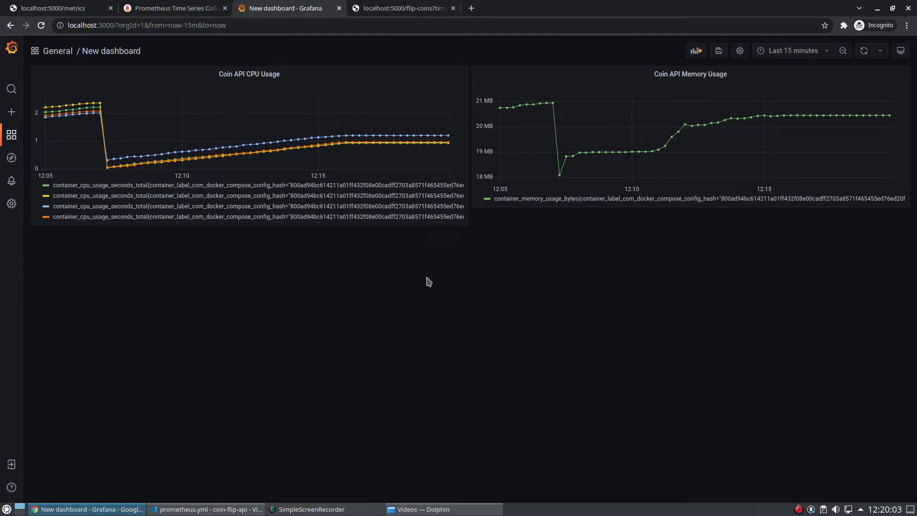
mouse_move(695, 51)
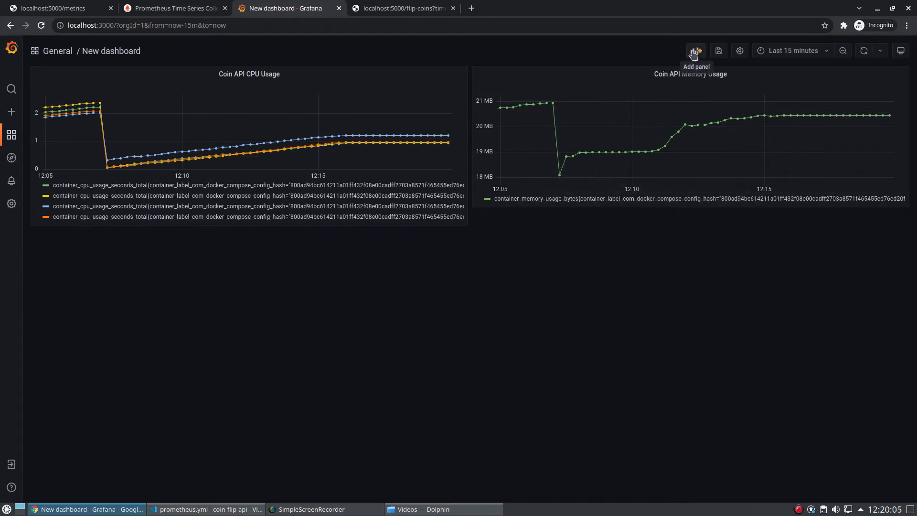
Add a new panel titled Uptime using the Prometheus data source.
click(697, 50)
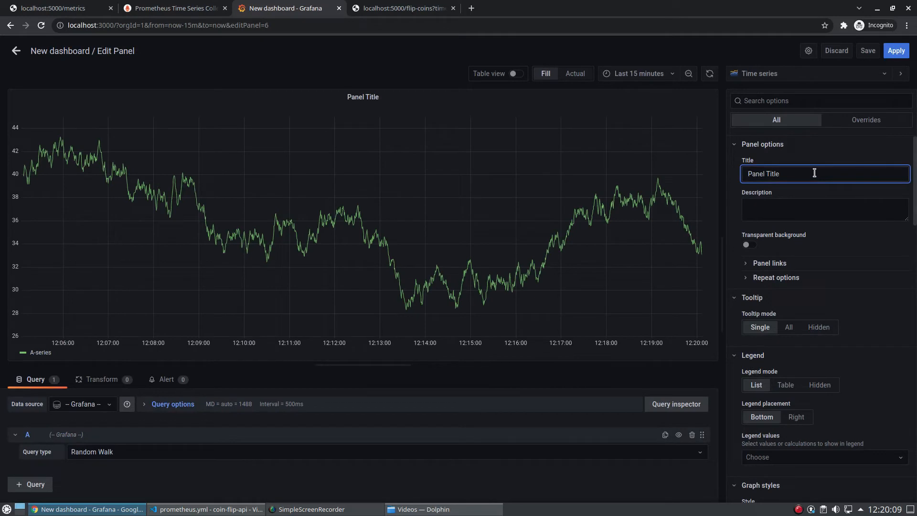
text(Up)
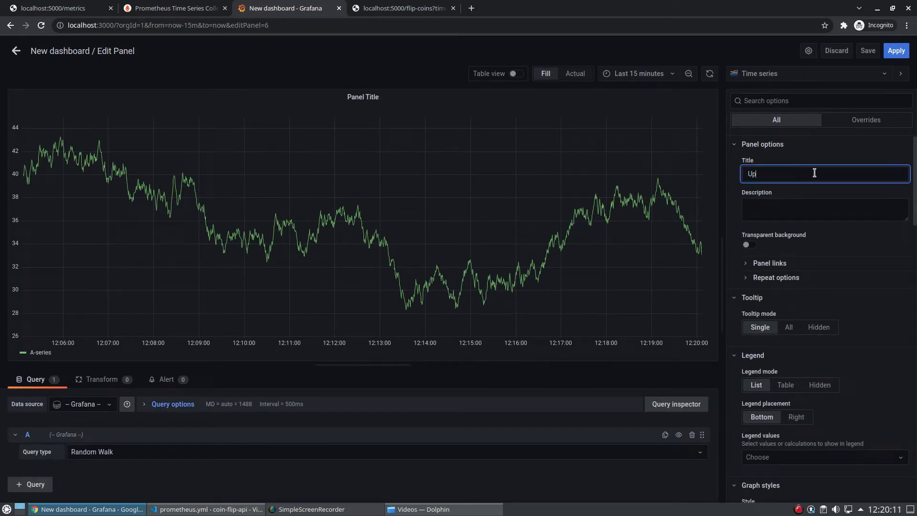
text(t)
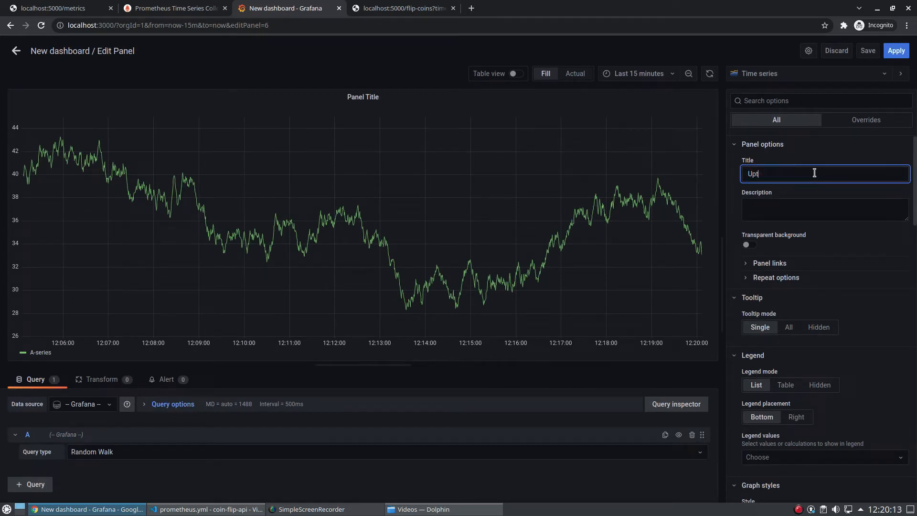
click(82, 404)
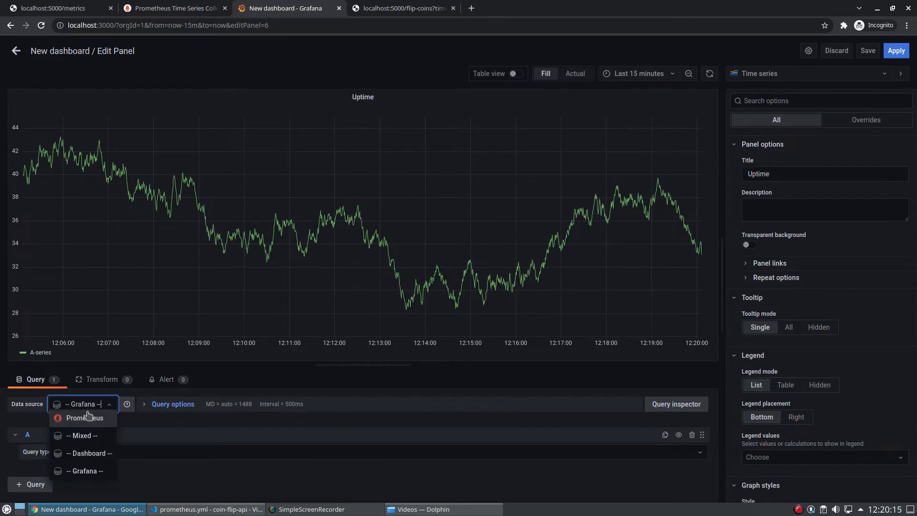
click(84, 419)
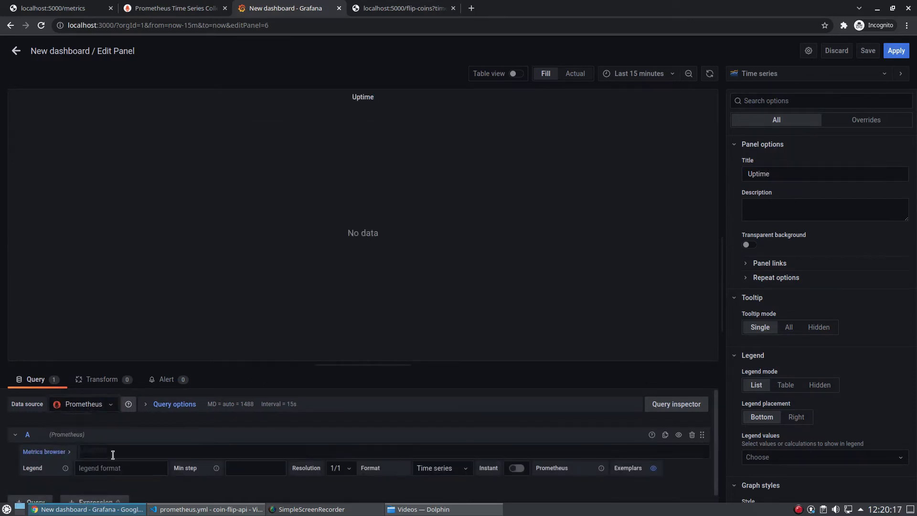
Enter the query time() - process_cpu_seconds_total{job="coin-api"} with unit seconds.
text(time() -)
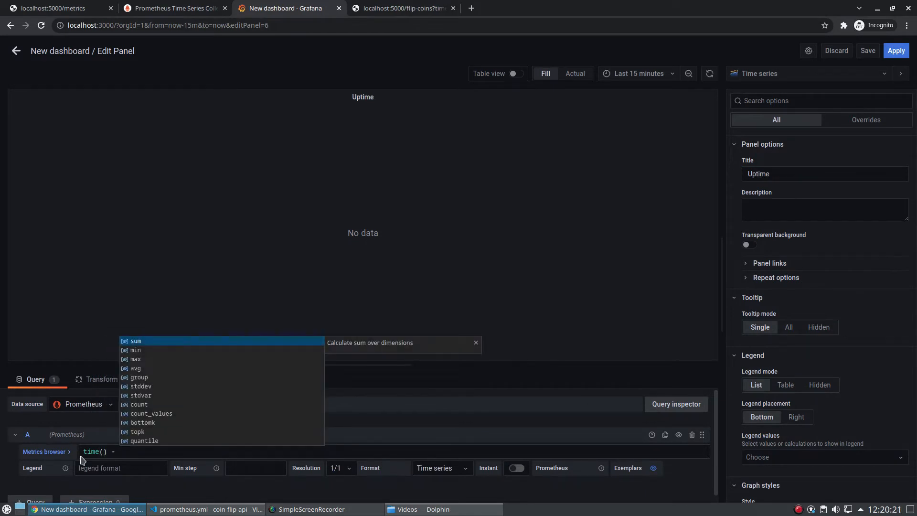
text(process_cpu_seconds_total)
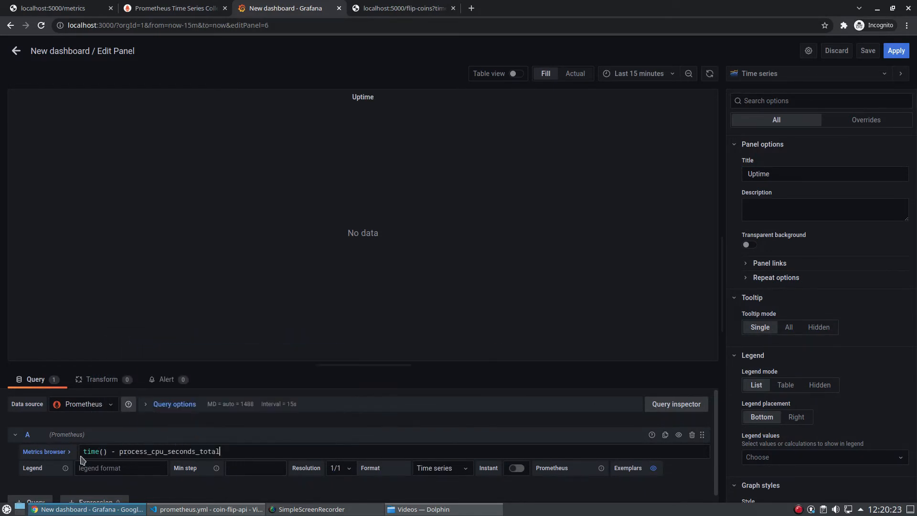
text({)
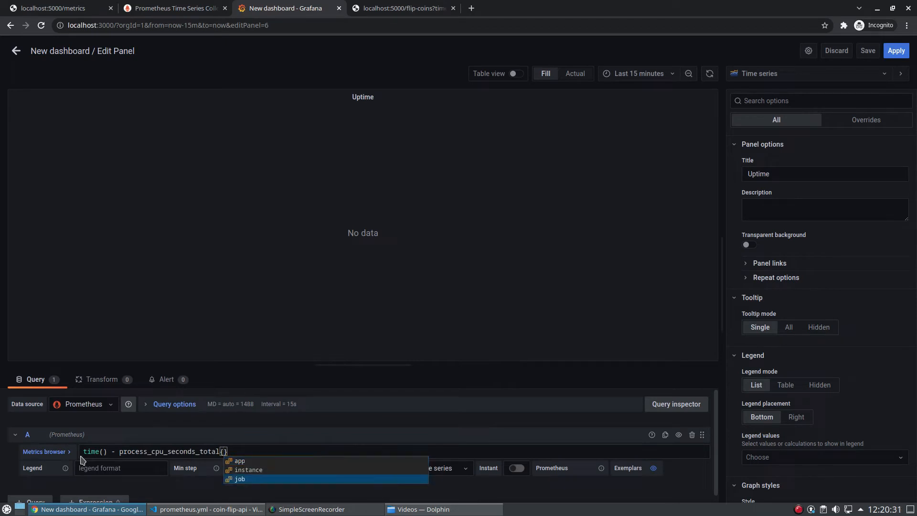
click(238, 479)
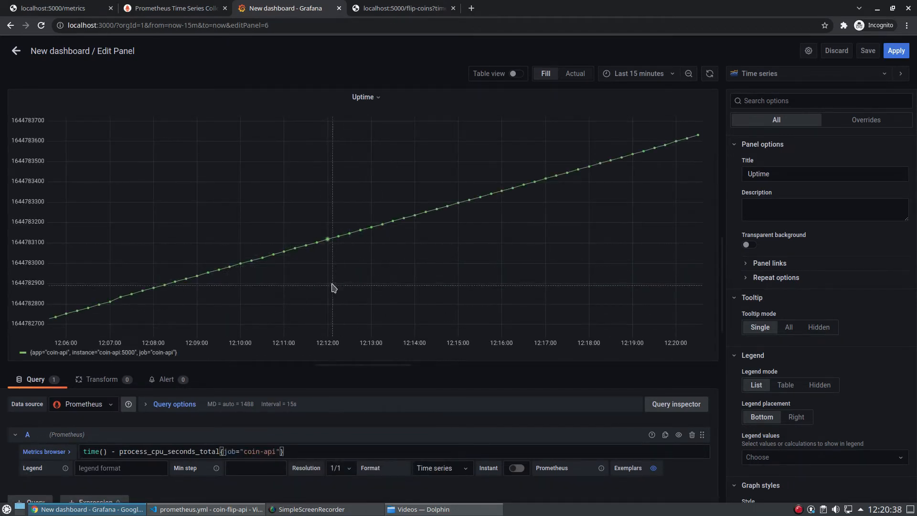
mouse_move(517, 250)
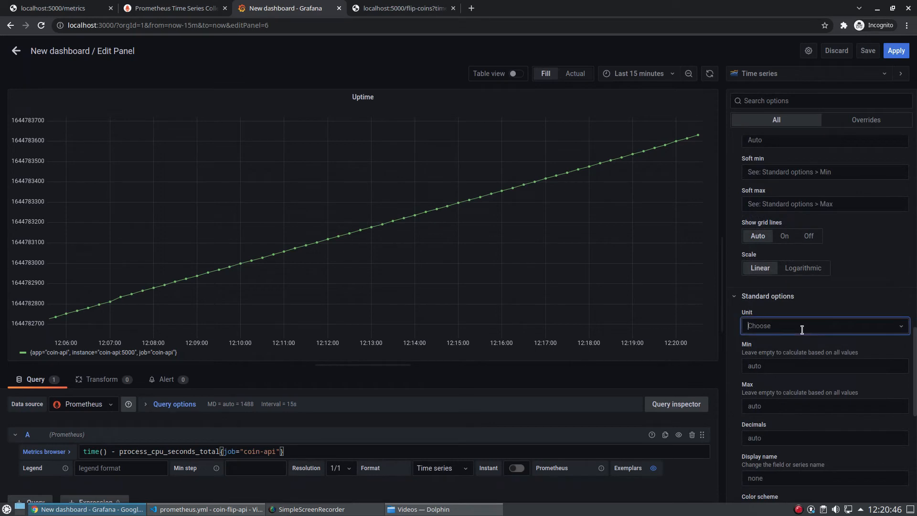
text(sec)
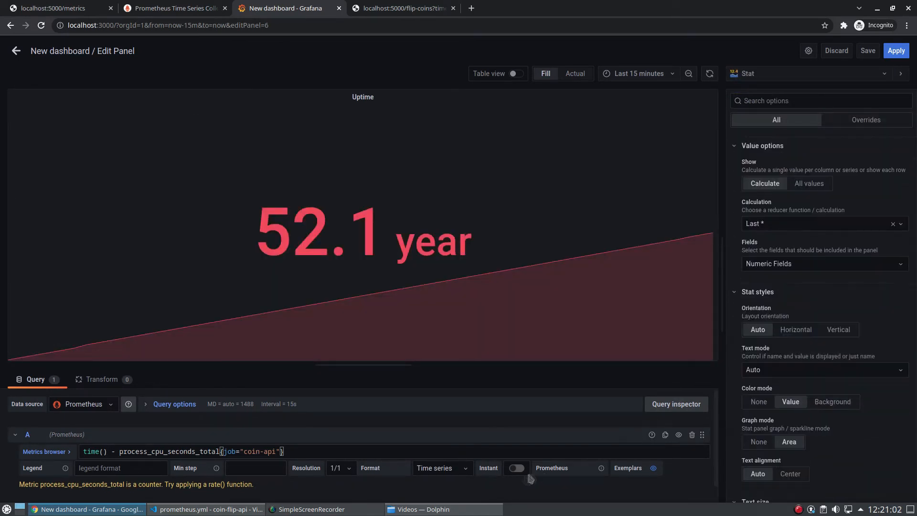
mouse_move(335, 433)
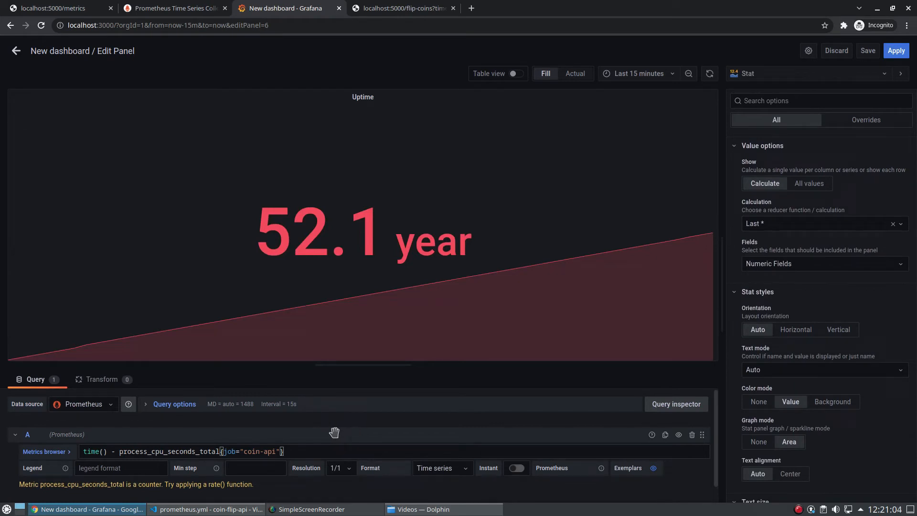
mouse_move(308, 429)
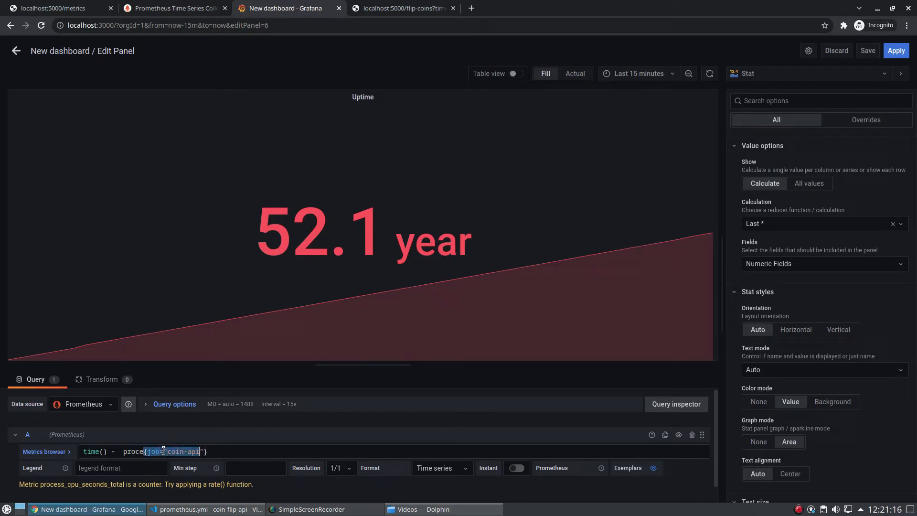
Change the query to time() - process_start_time_seconds{job="coin-api"}.
text(proc)
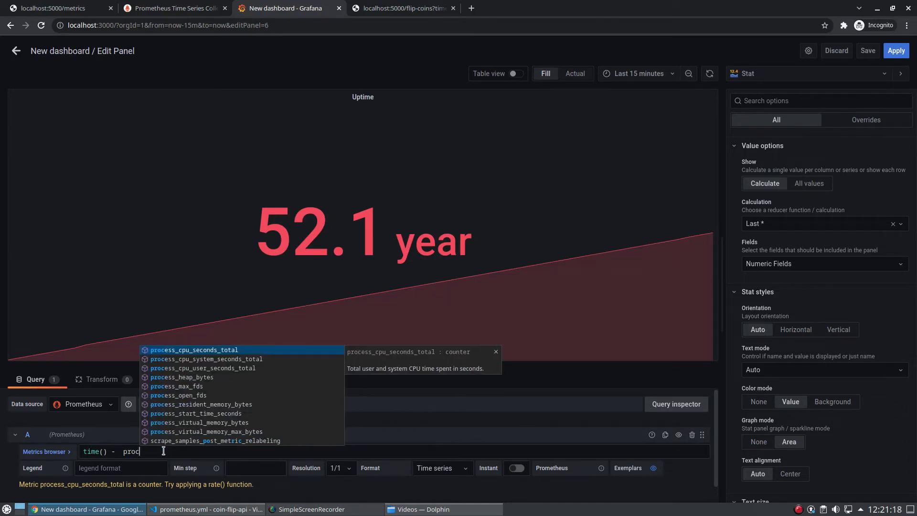
text(star)
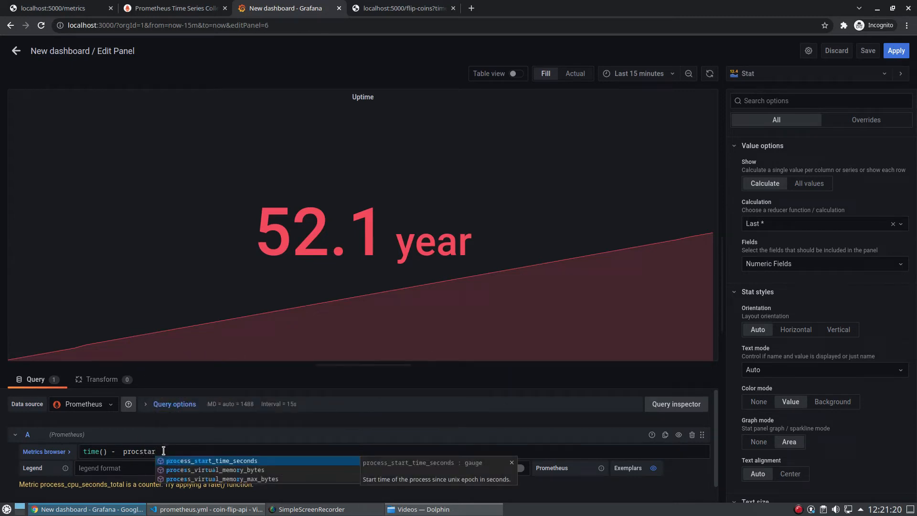
click(210, 460)
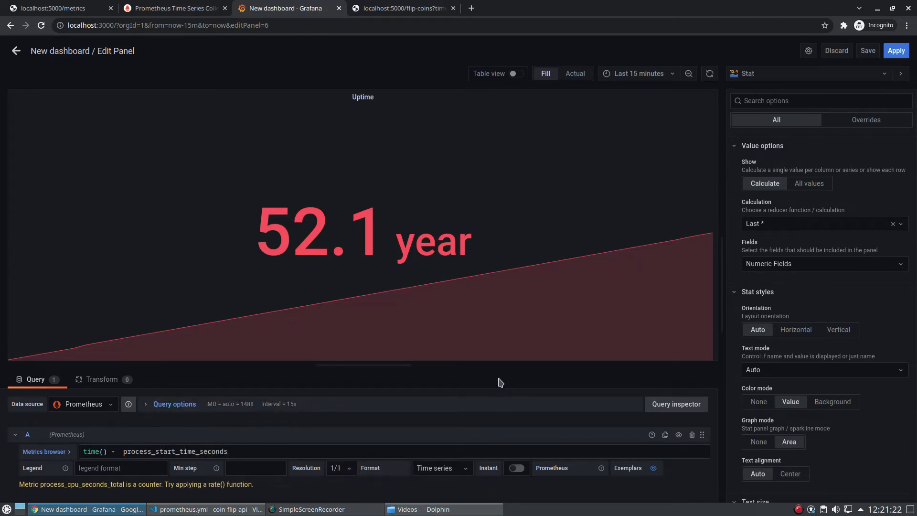
text({job=)
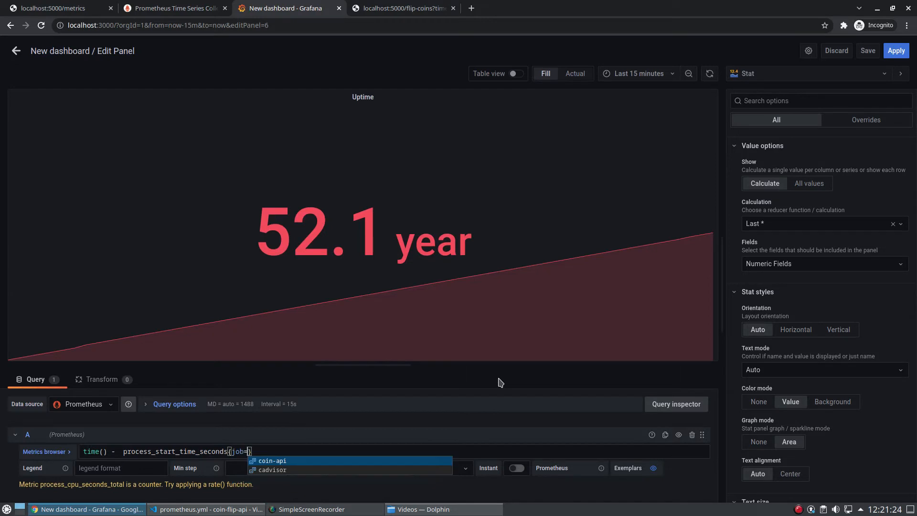
click(273, 460)
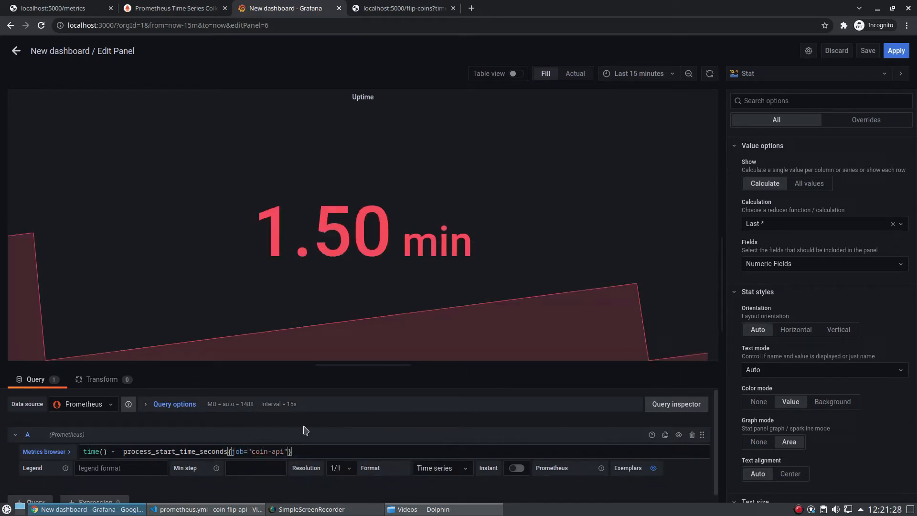
Make the Uptime stat threshold green and apply the panel to the dashboard.
scroll(down, 3)
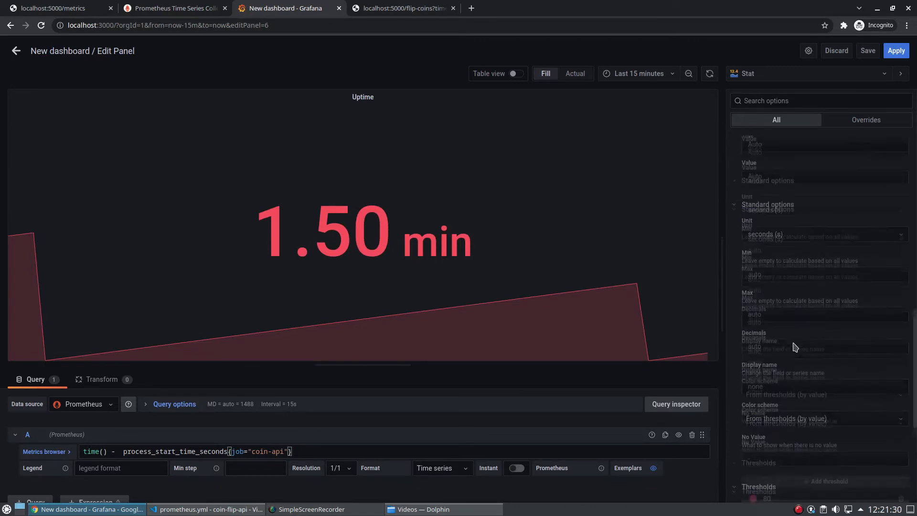
scroll(down, 3)
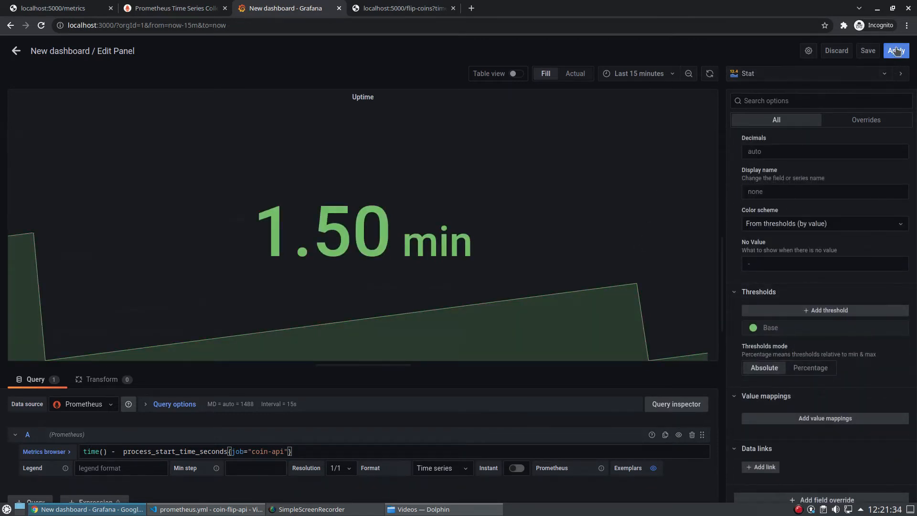
click(896, 51)
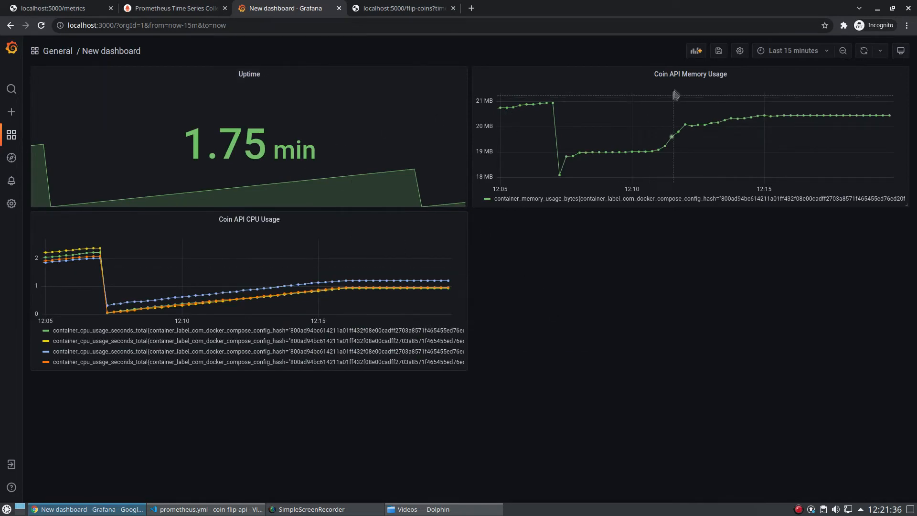
Add a new empty panel and title it Flips per Minute.
click(696, 50)
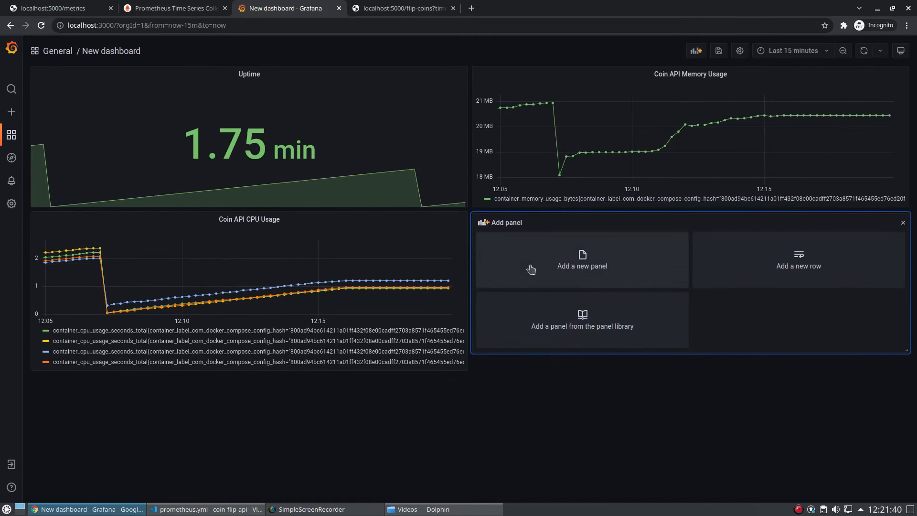
click(582, 260)
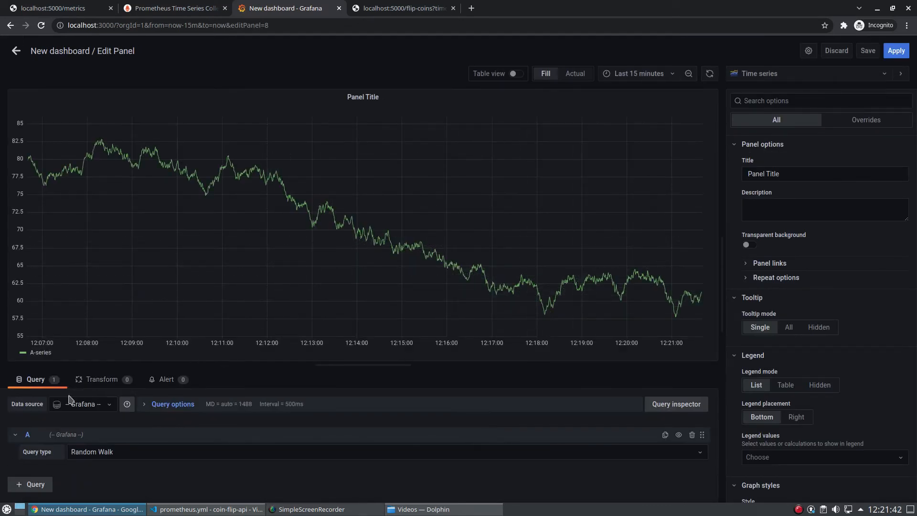
click(81, 404)
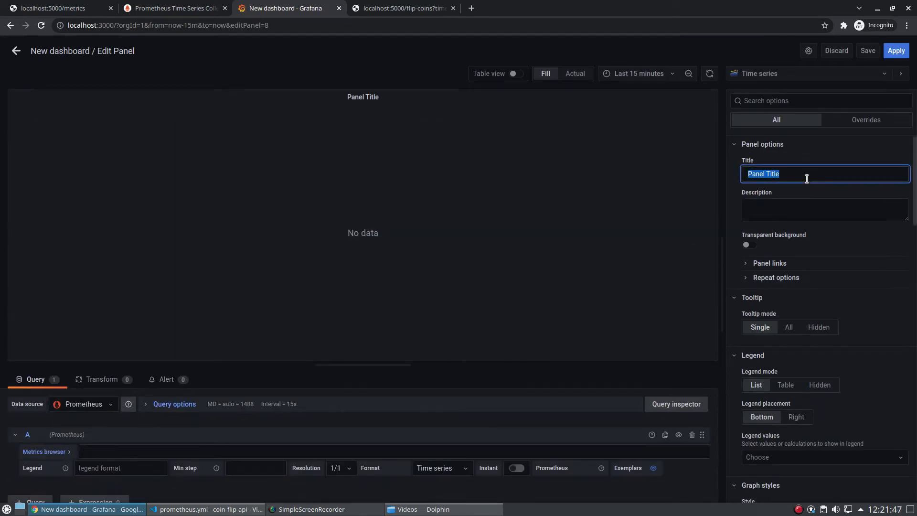
text(Fliper)
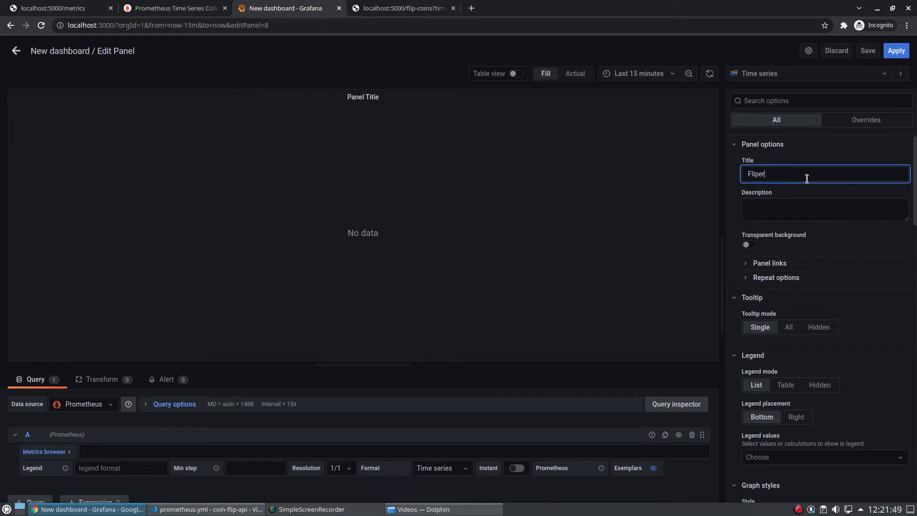
text(Flips per)
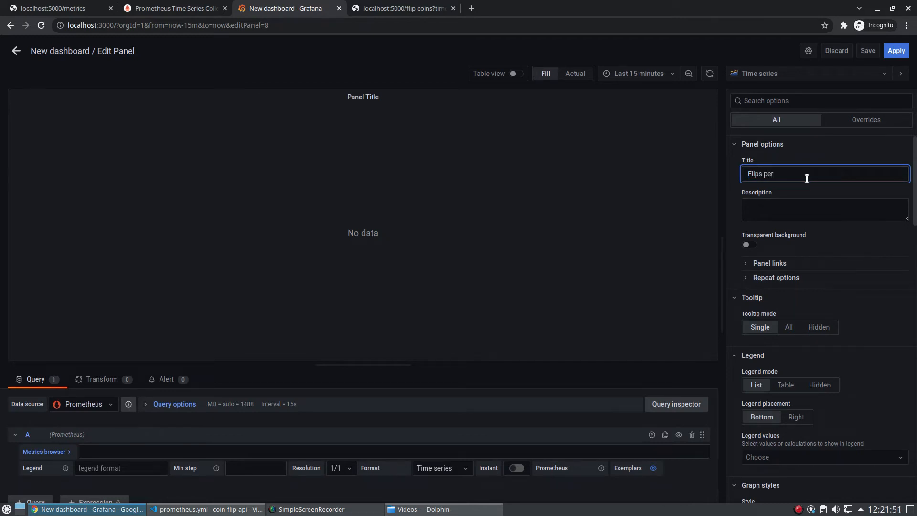
text(Minute)
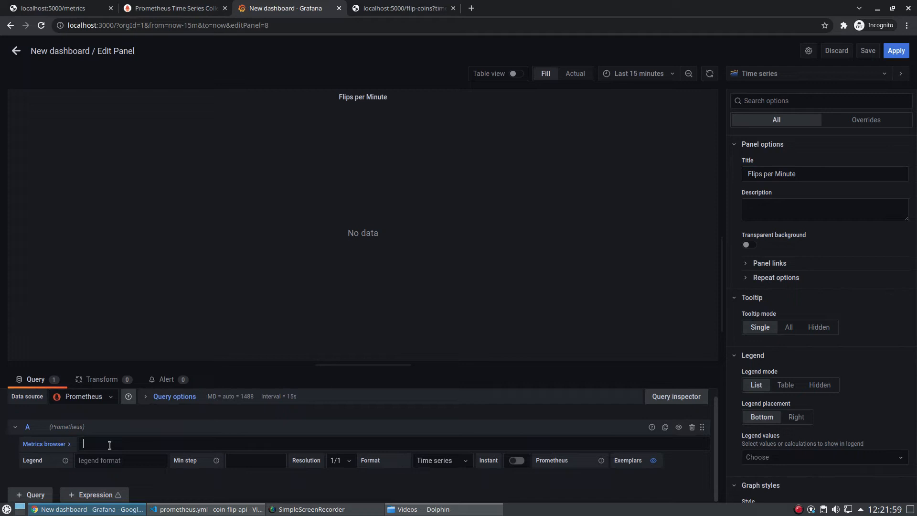
Query flip_count{job="coin-api"} from Prometheus for the panel.
text(t)
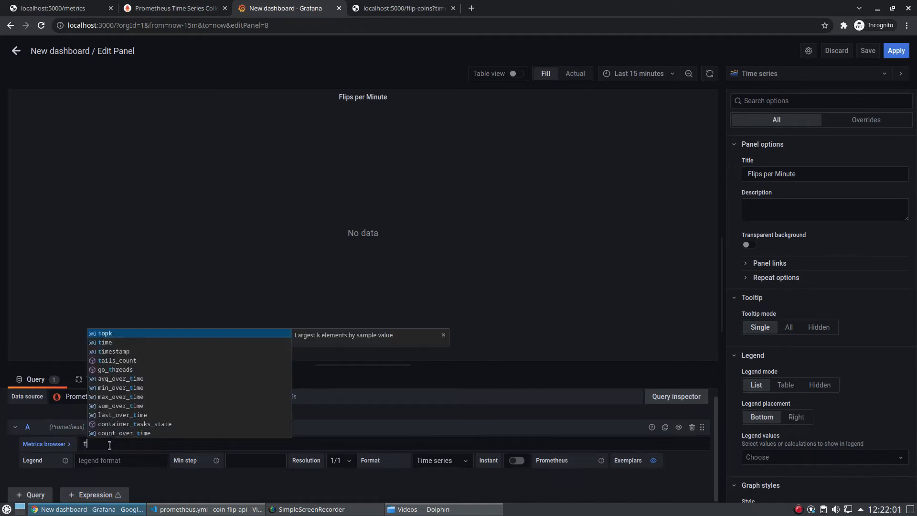
text(flip_count{job="coin-api)
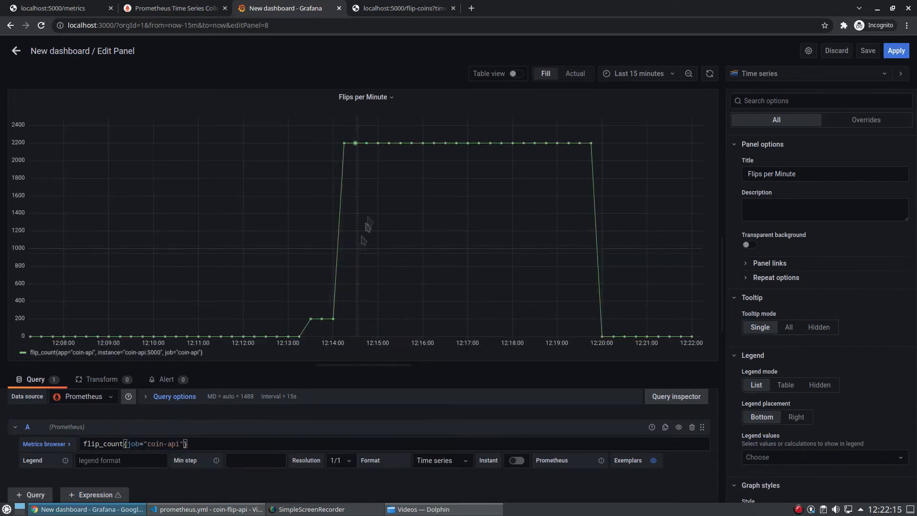
mouse_move(501, 152)
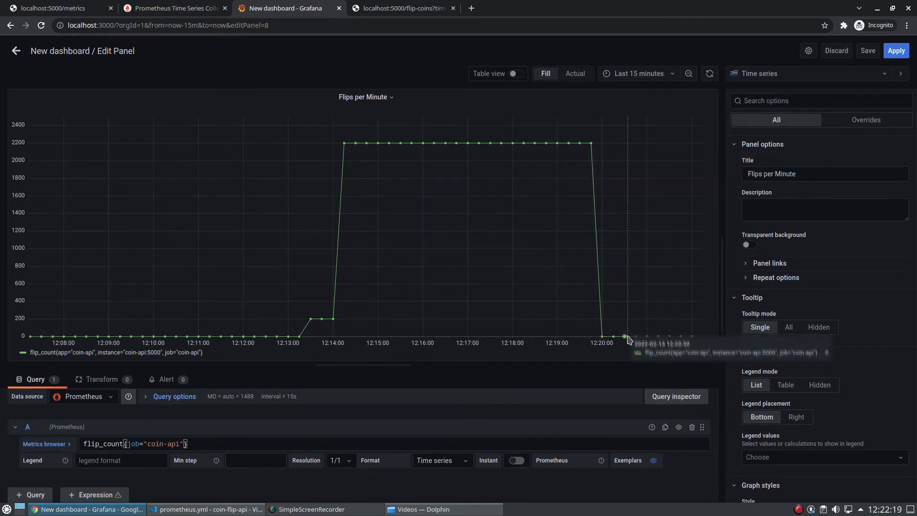
mouse_move(210, 444)
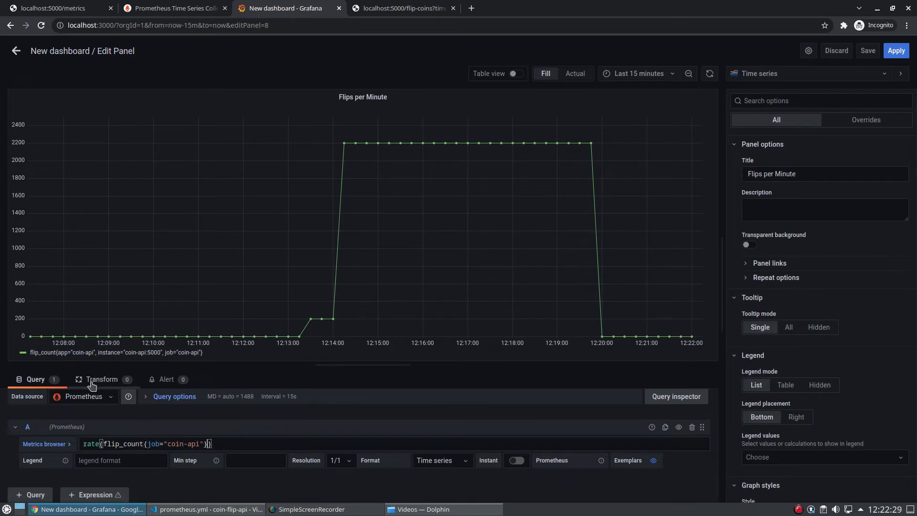
Use rate(flip_count{job="coin-api"}[1m]) * 60 as an all-green Gauge without the 80 threshold and apply it.
text([1m)
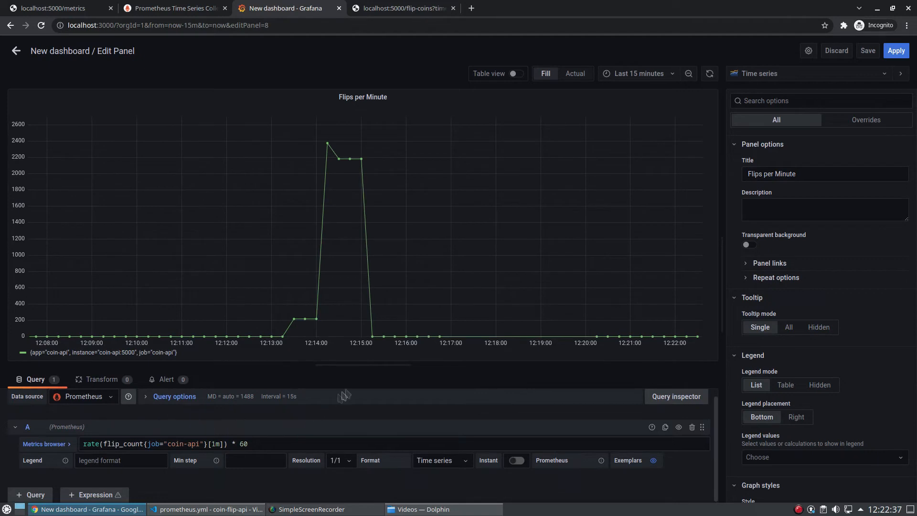
mouse_move(768, 265)
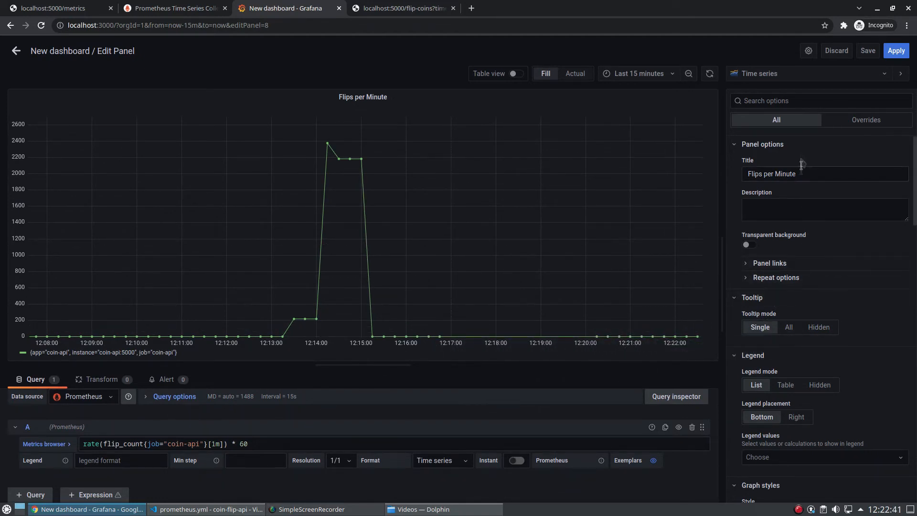
click(808, 73)
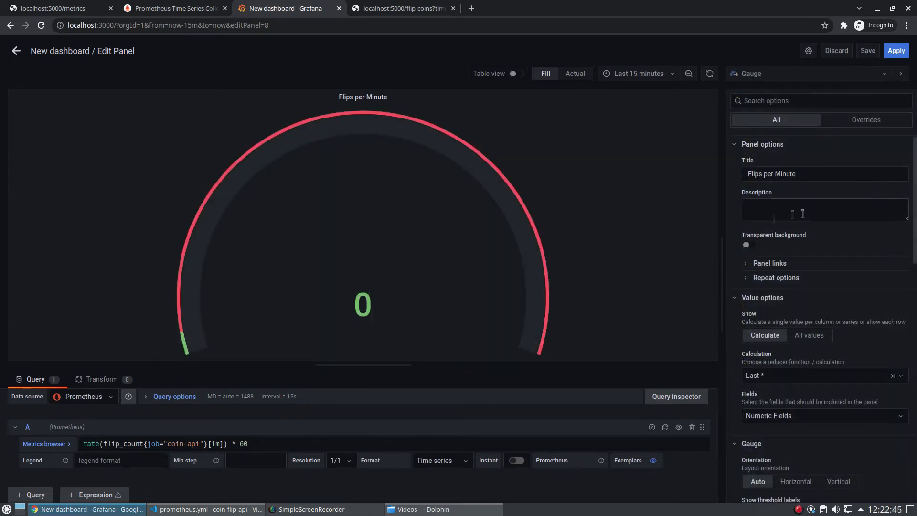
scroll(down, 3)
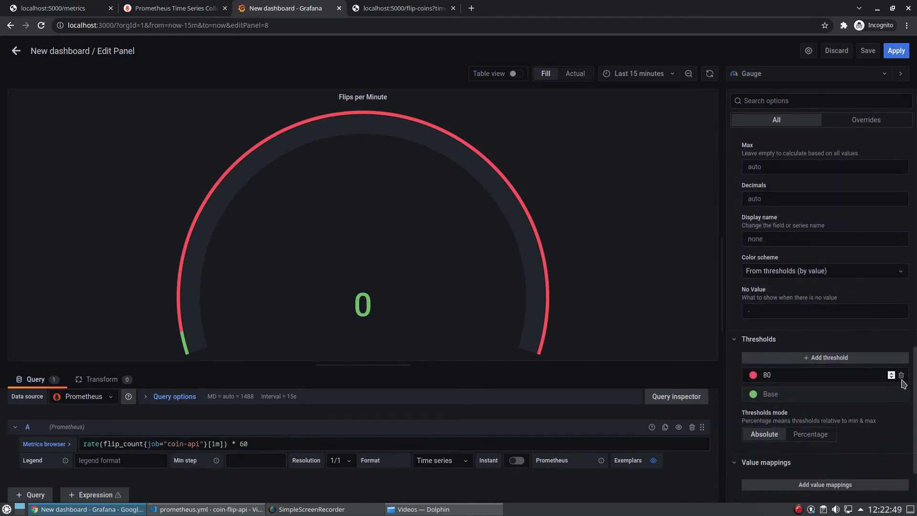
click(900, 375)
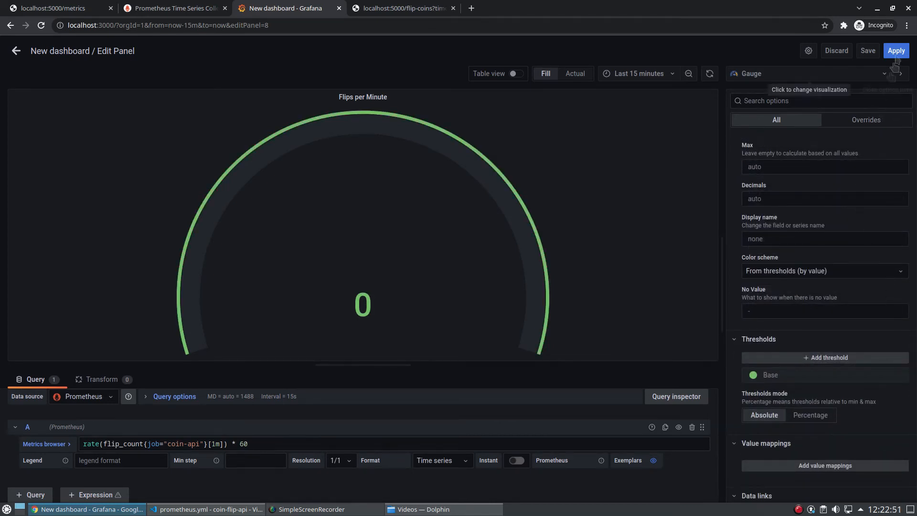
mouse_move(896, 51)
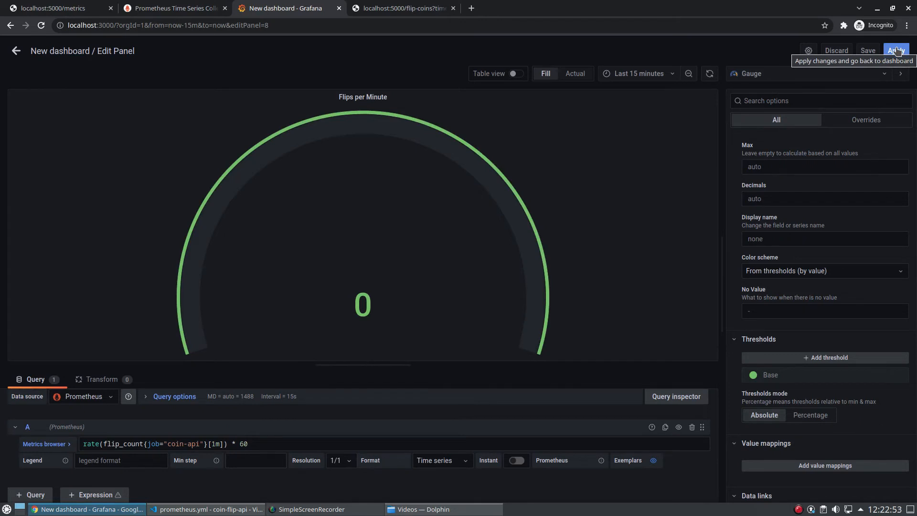
click(896, 50)
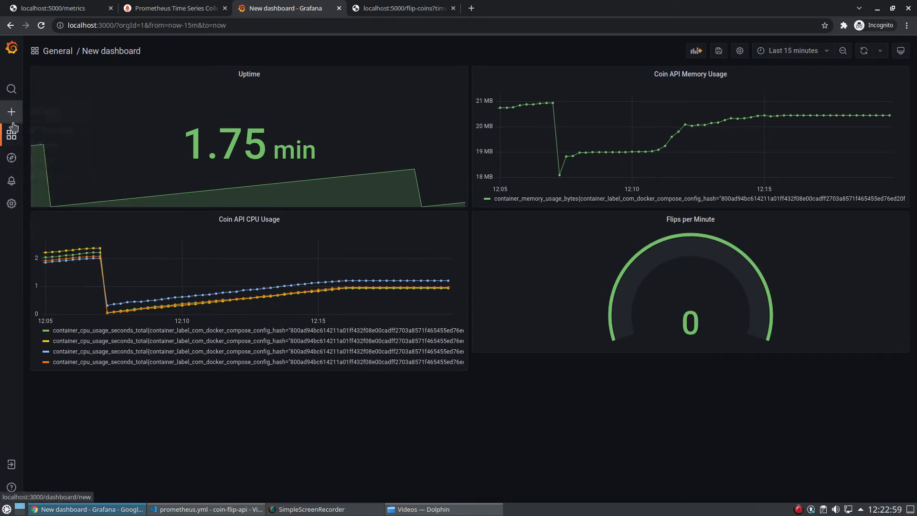
Add a new panel titled Tails per Flip with Prometheus as its data source.
click(696, 51)
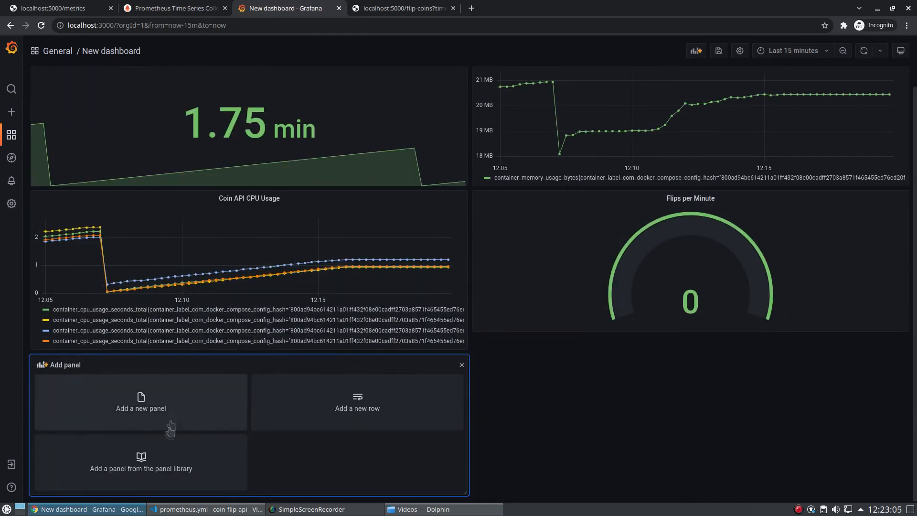
click(140, 402)
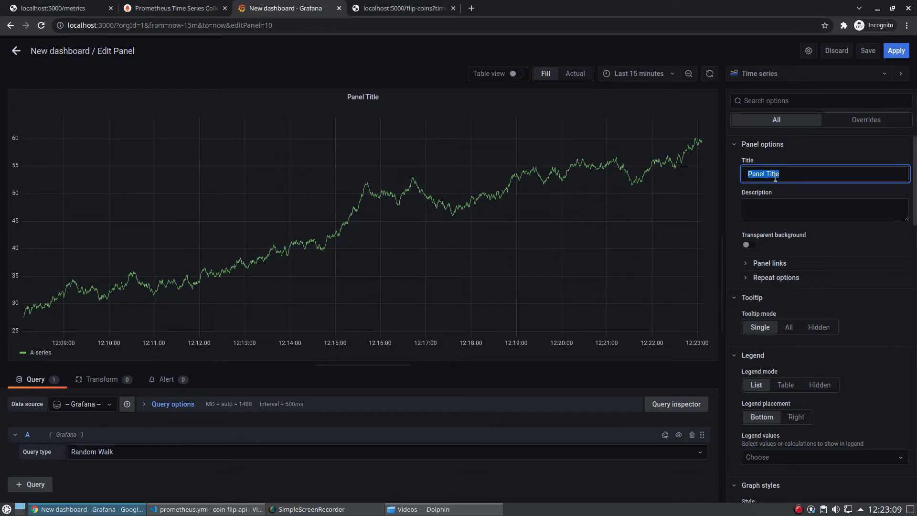
text(Tails per)
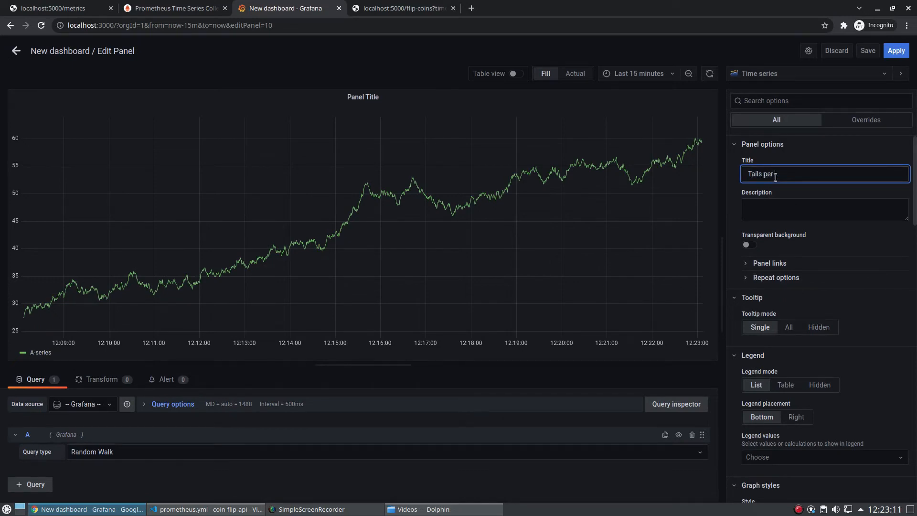
click(82, 403)
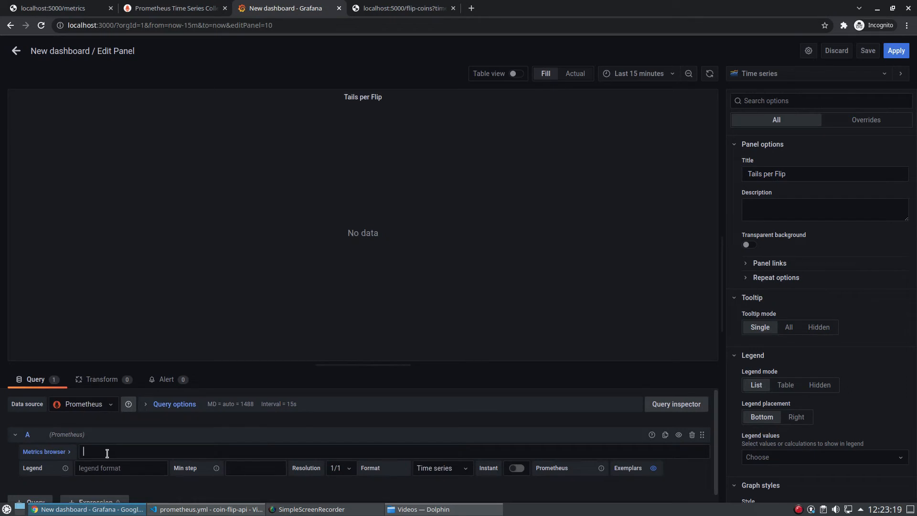
Enter the query tails_count{job="coin-api"} / flip_count{job="coin-api"} for the panel.
text(tails_count{)
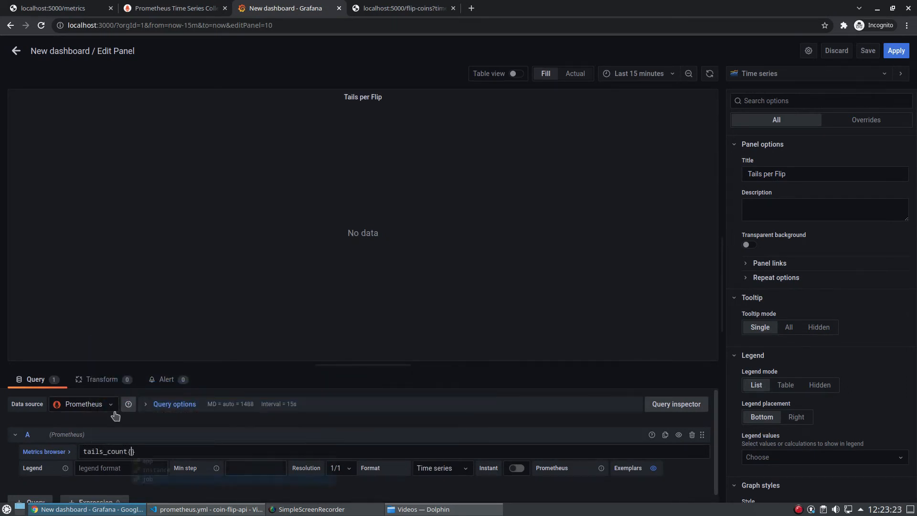
text(job="coin-api")
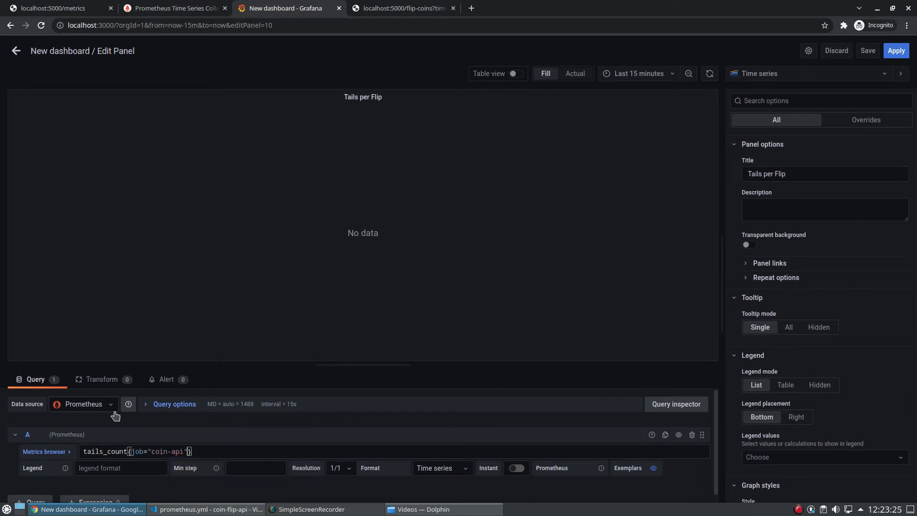
text(/ flip_count{)
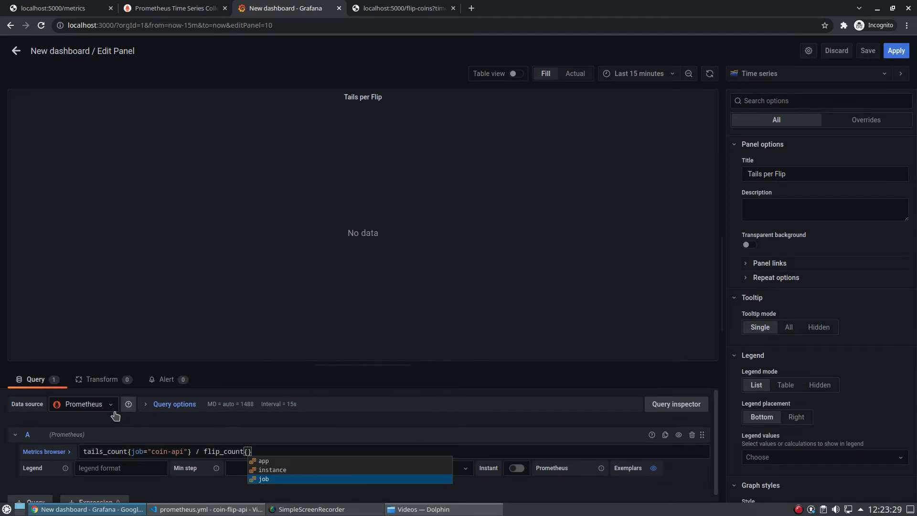
click(263, 478)
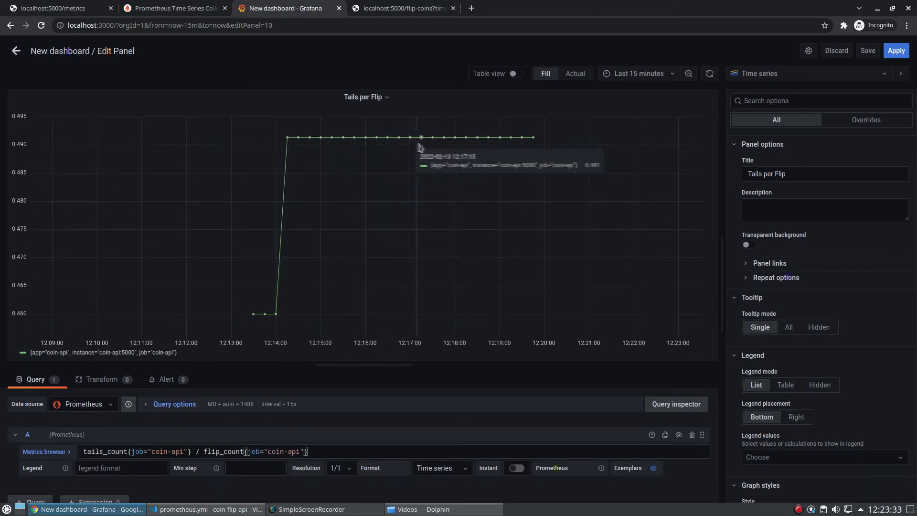
mouse_move(519, 409)
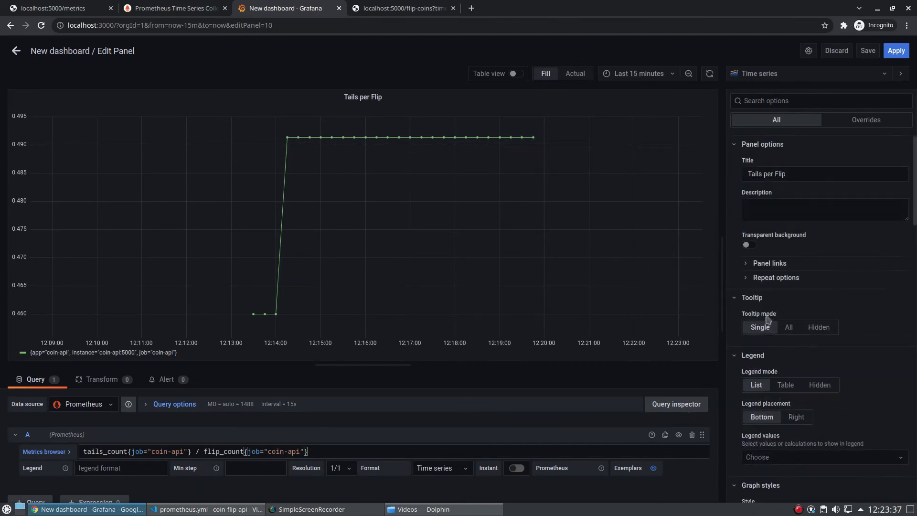
Show the ratio as a Stat with unit Percent (0.0-1.0).
click(807, 74)
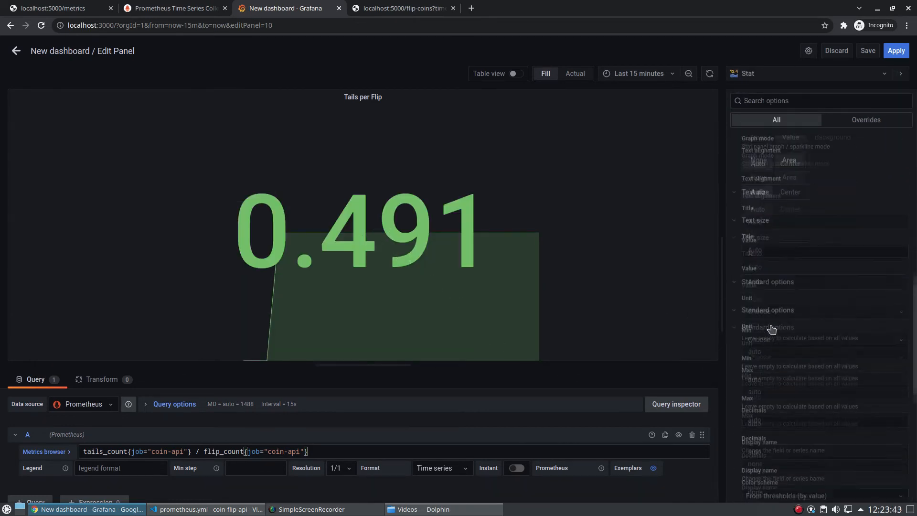
scroll(down, 3)
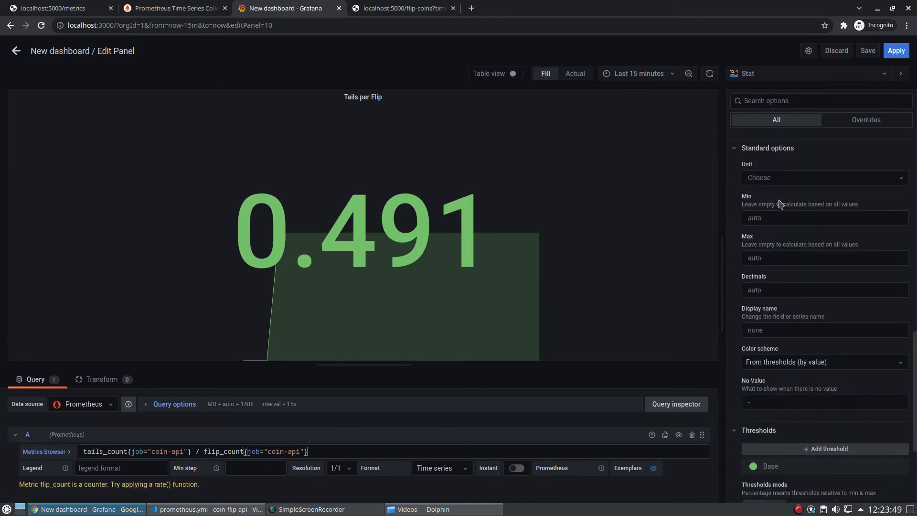
click(824, 178)
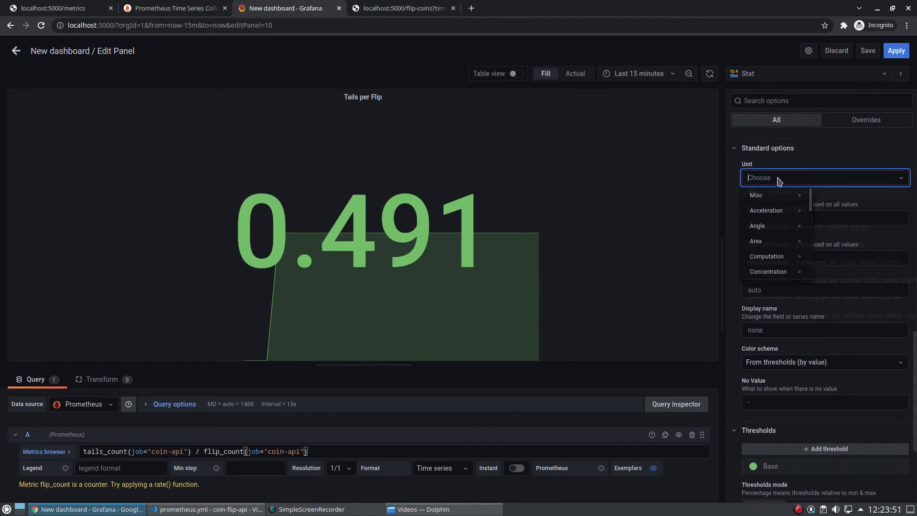
text(percen)
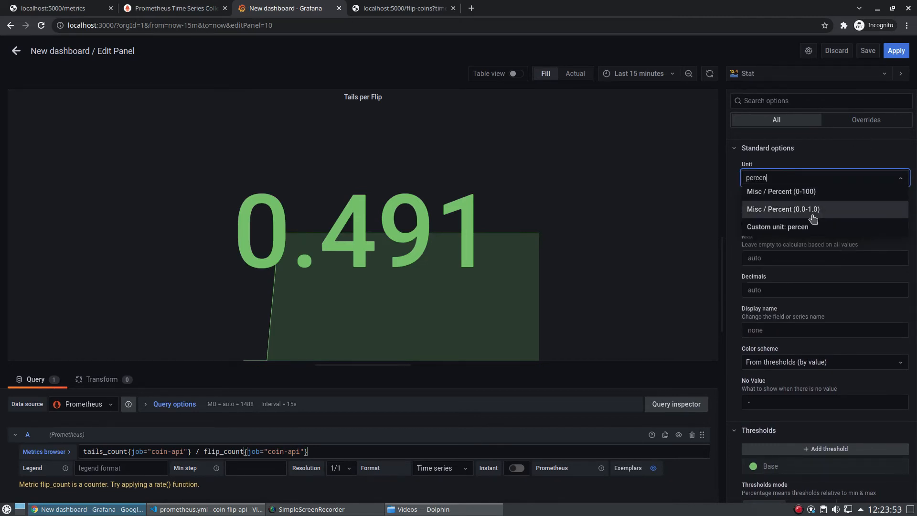
click(783, 209)
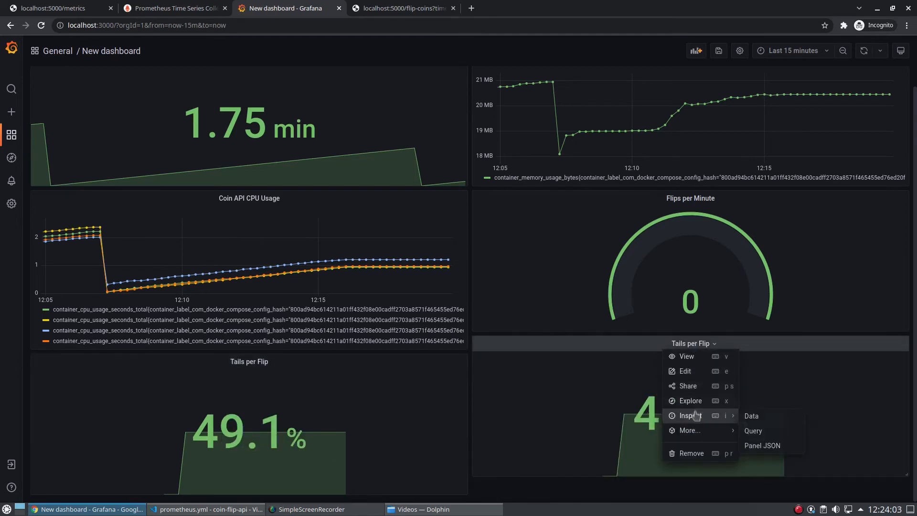
Retitle the copy Heads per Flip, query heads_count{job="coin-api"}, and apply it to the dashboard.
click(684, 371)
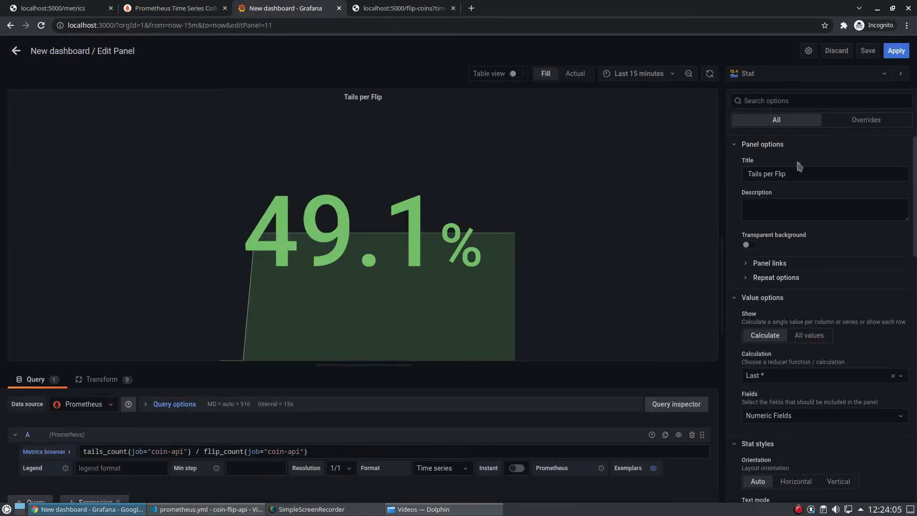
text(Heads)
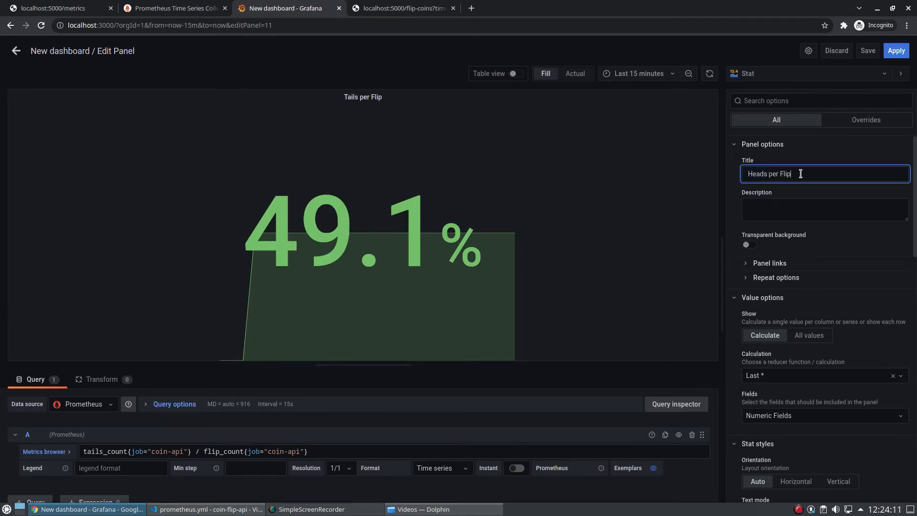
click(105, 451)
text(head)
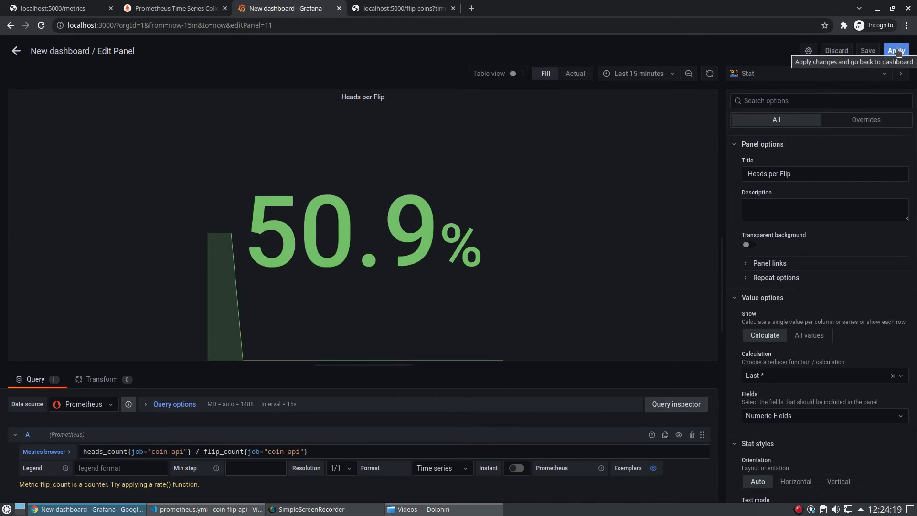
click(896, 50)
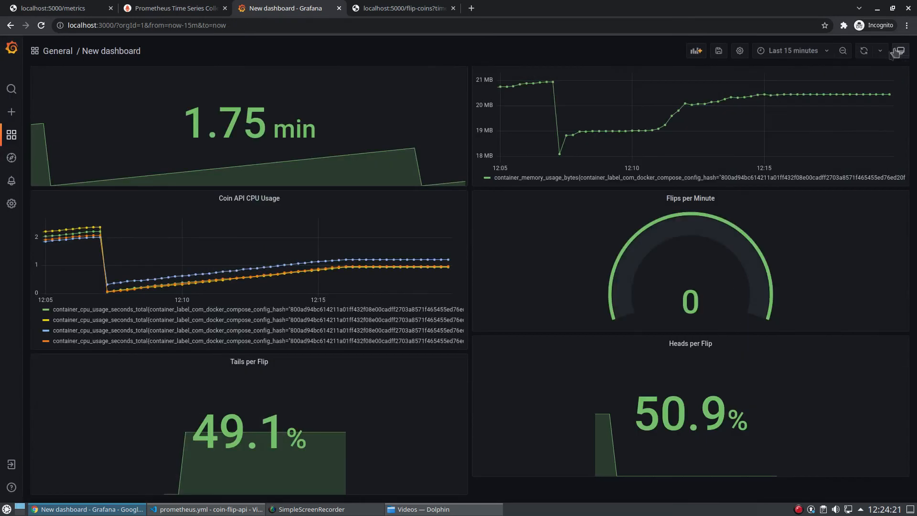
Open the dashboard settings and the dashboard.json provisioning file in the code editor.
click(739, 50)
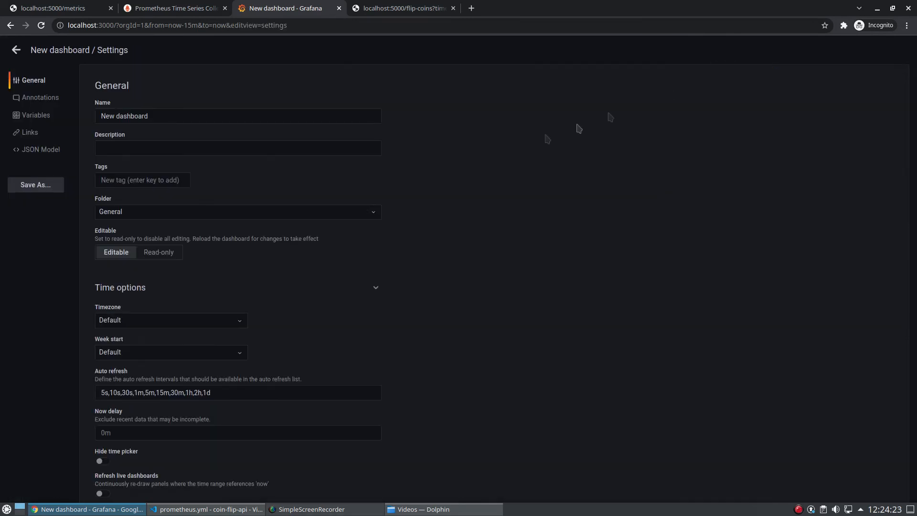
triple_click(125, 115)
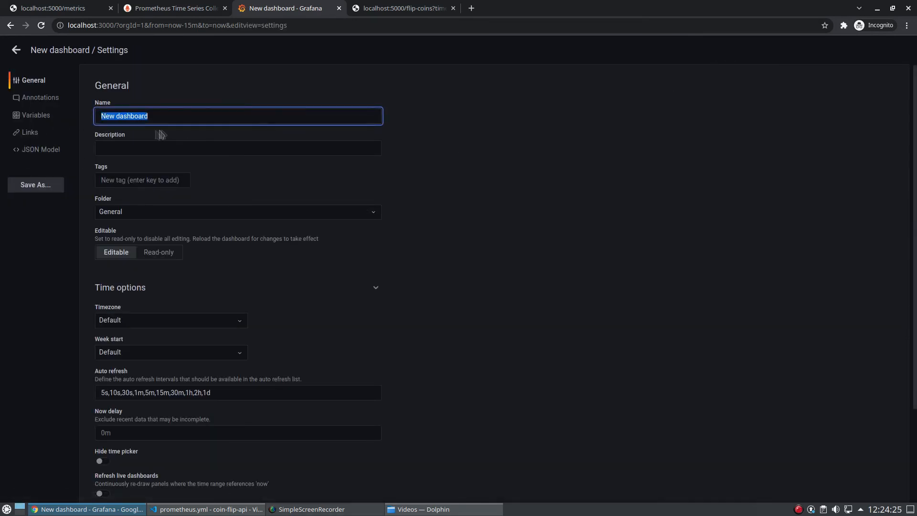
click(40, 149)
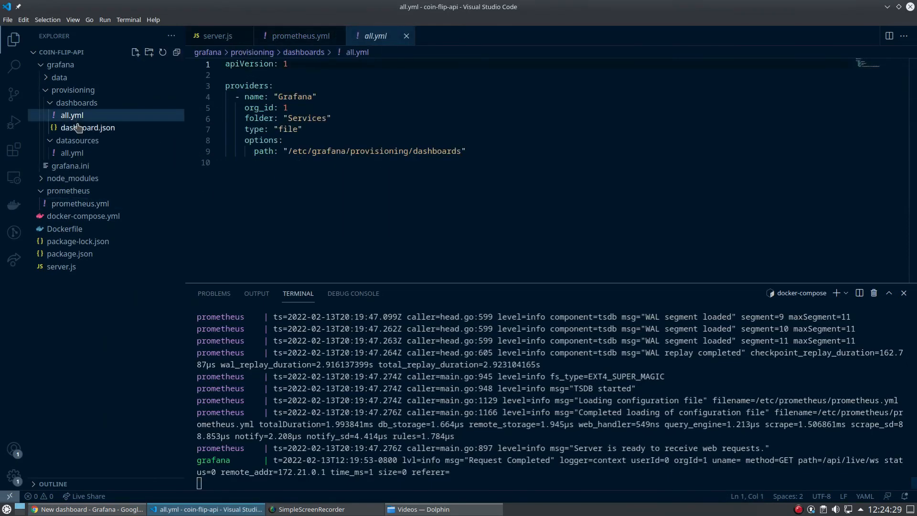
click(88, 128)
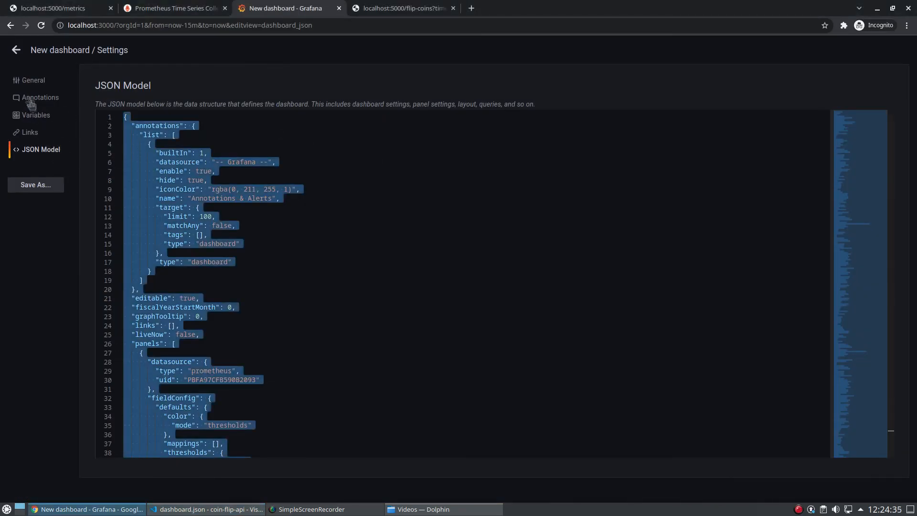
Rename the dashboard Coin Flip API Dashboard and copy its JSON model for the provisioning file.
click(34, 80)
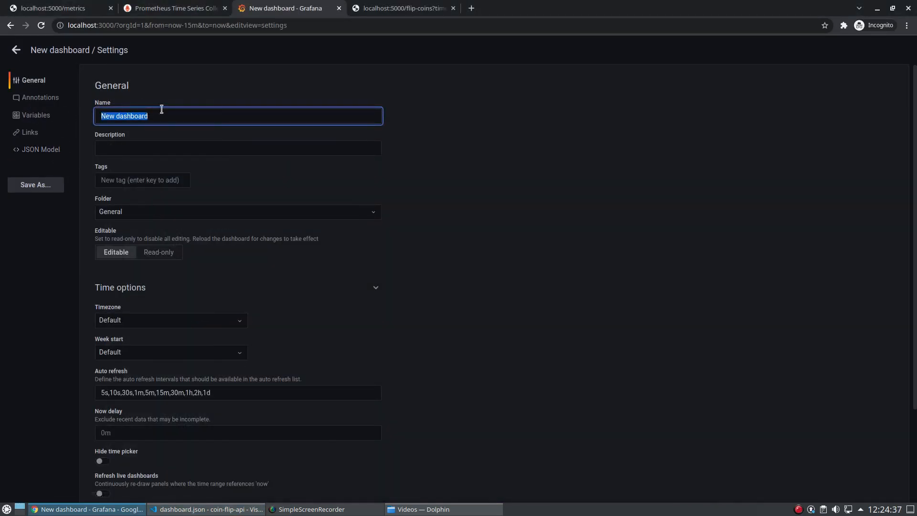
text(Coin Flip API)
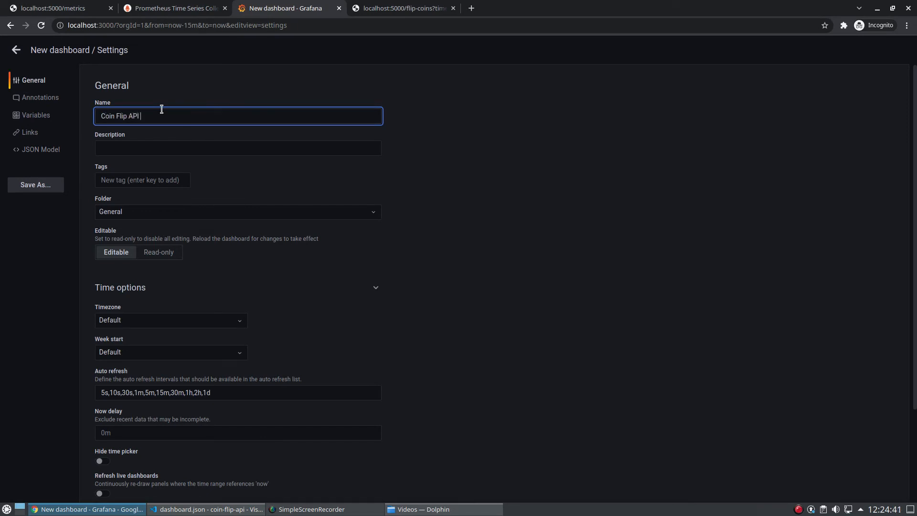
text(Dashboar)
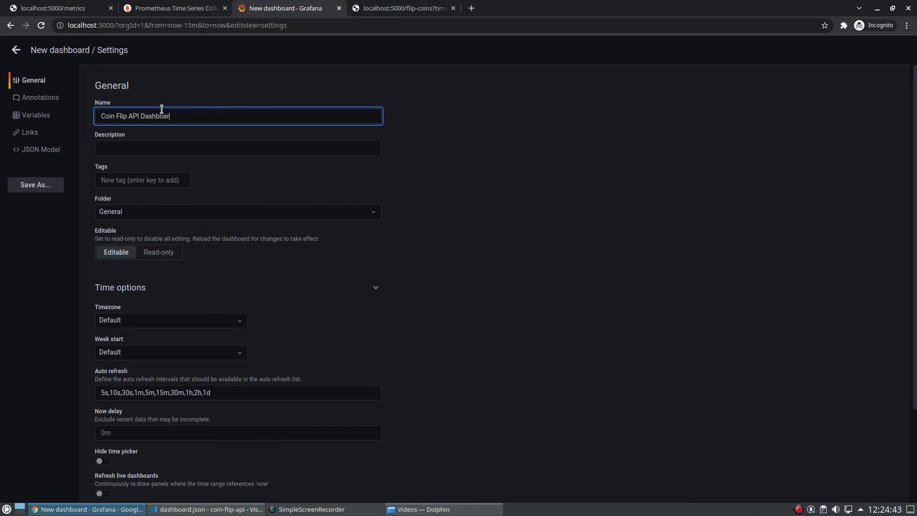
text(d)
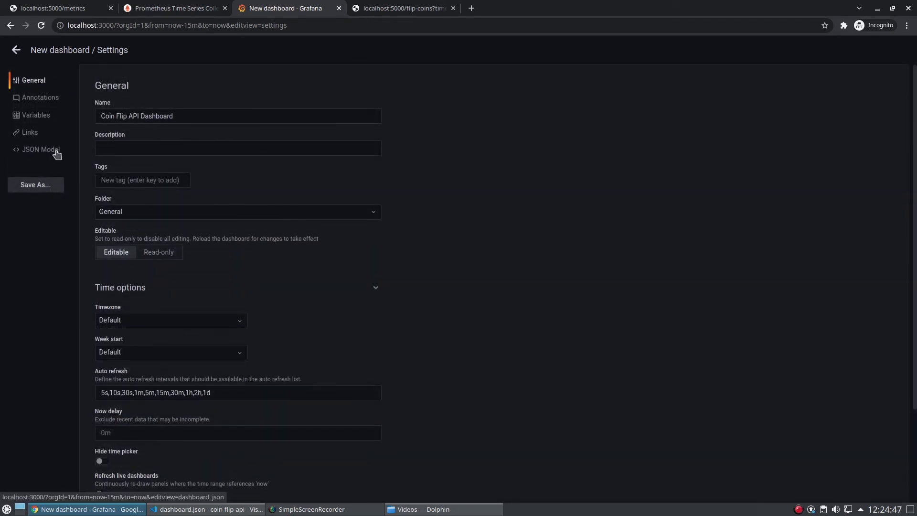
click(38, 149)
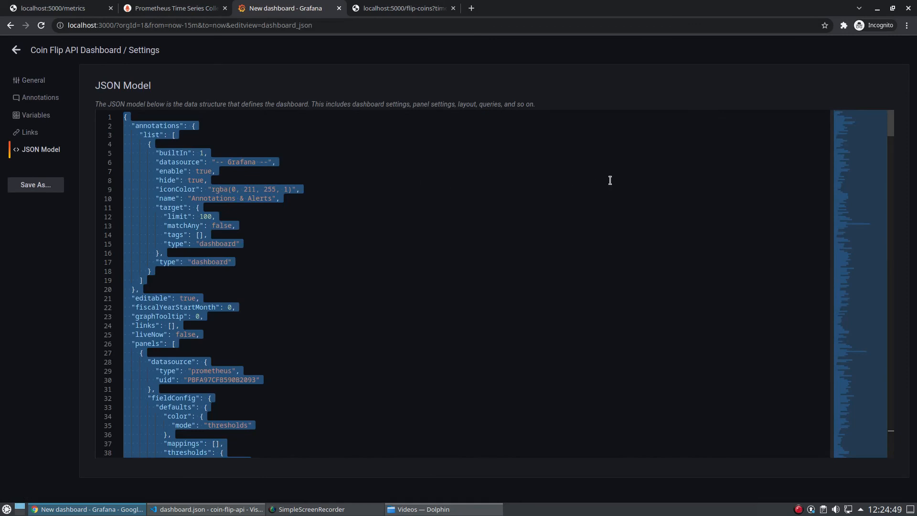
click(200, 509)
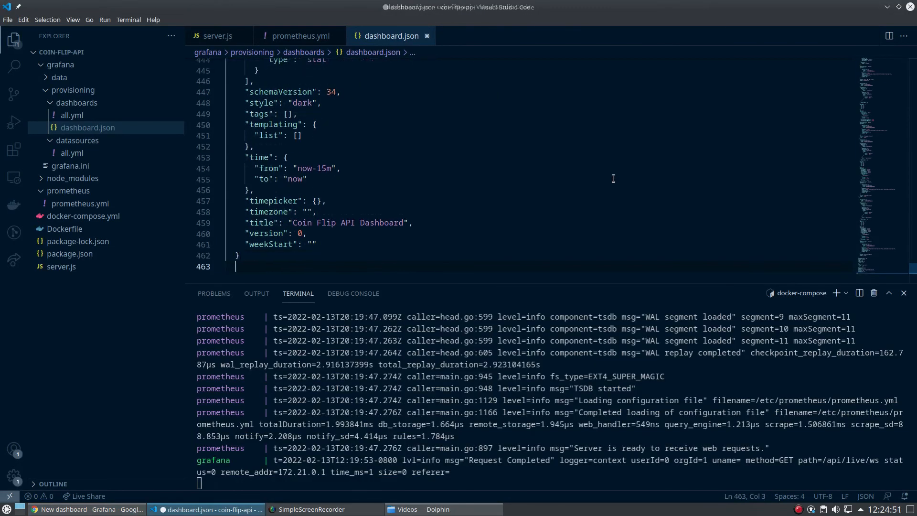
Replace the contents of dashboard.json with the copied JSON model.
key(ctrl+a)
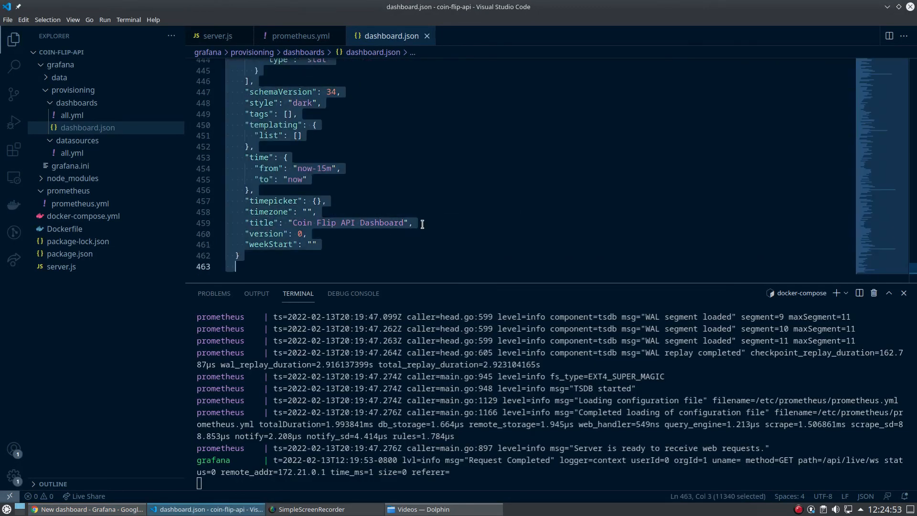
key(Ctrl+C)
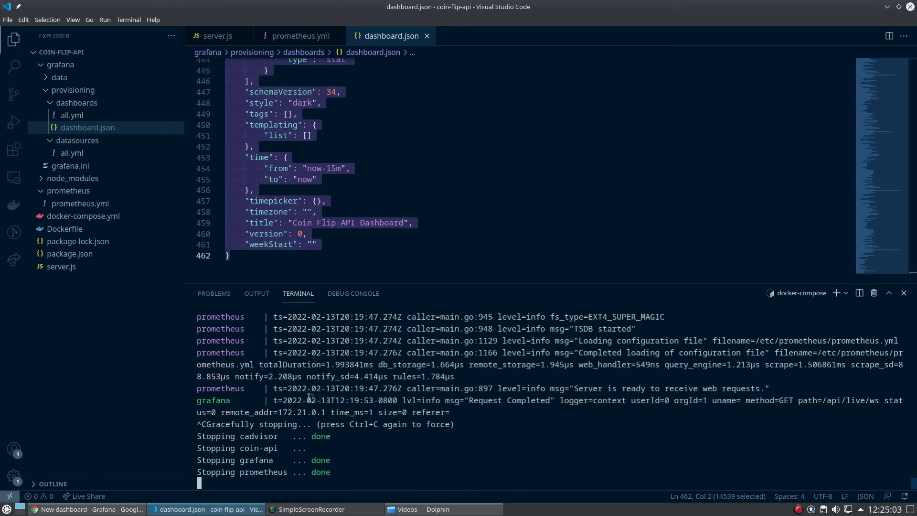
Stop the containers and empty the grafana data folder with rm -r grafana/data/*.
click(59, 77)
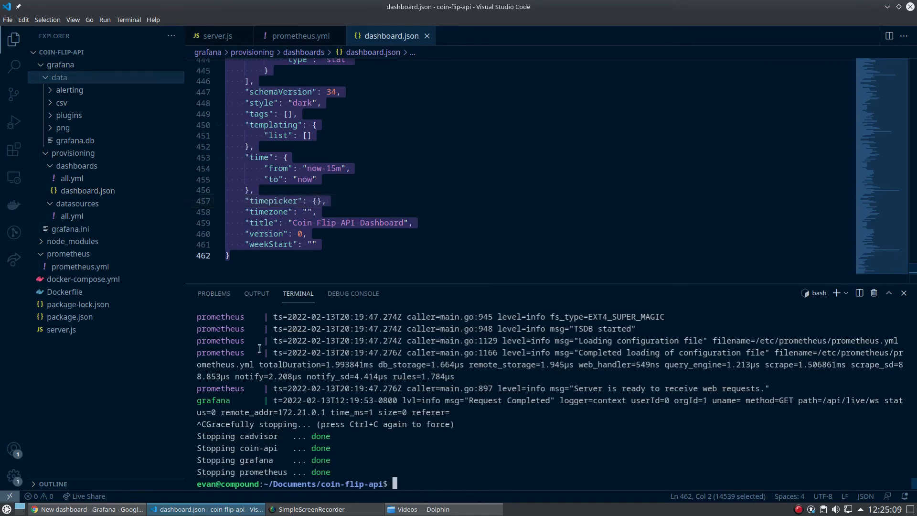
text(rm)
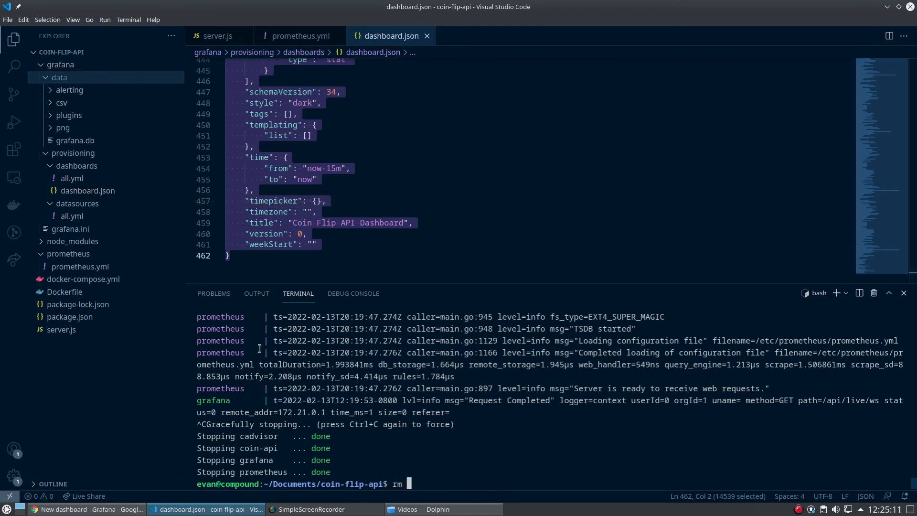
text(-r grafana/data/*)
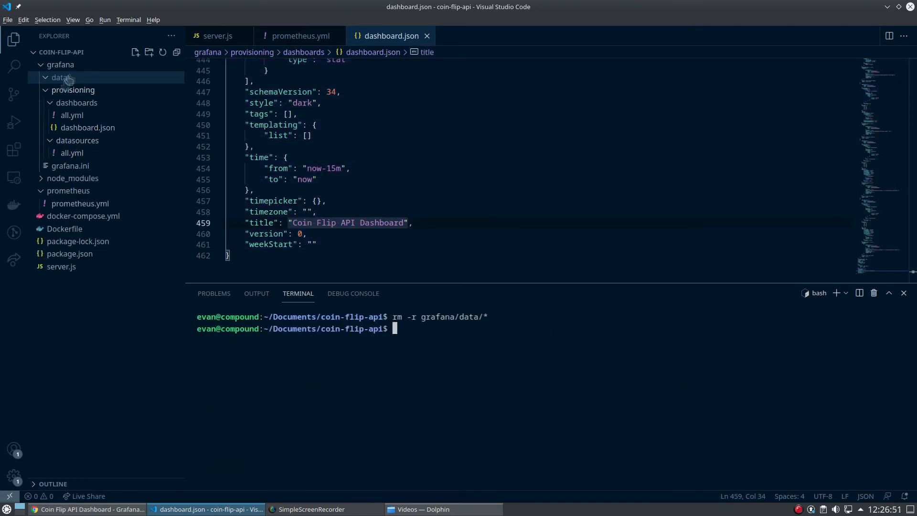
List containers with docker ps -a and remove them all with docker rm $(docker ps -aq).
text(docker ps -a)
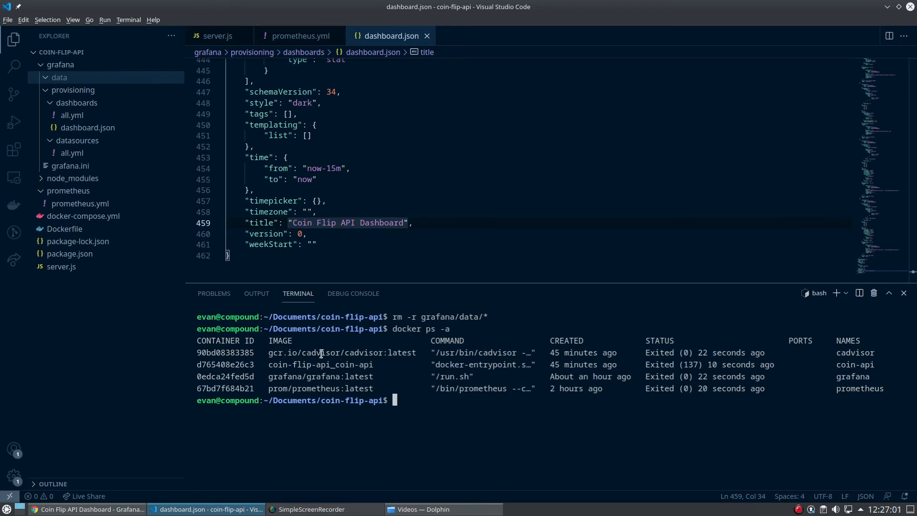
text(d)
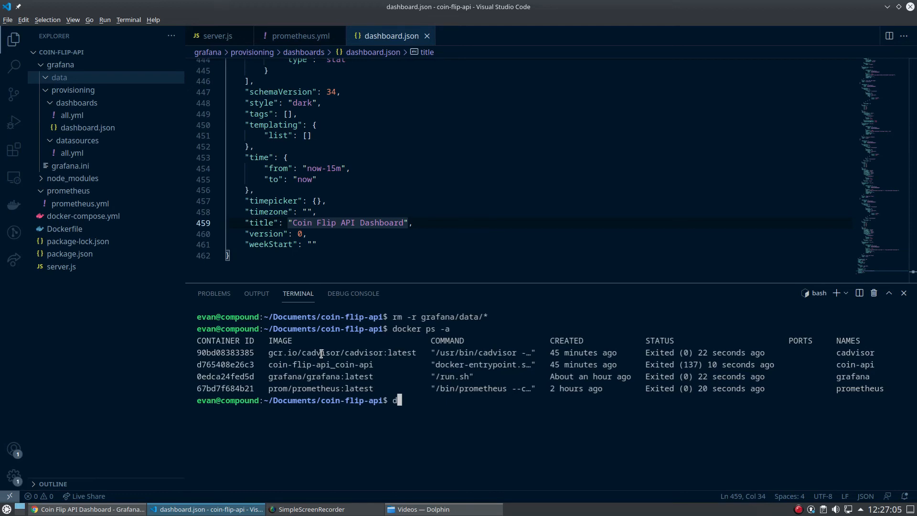
text(d)
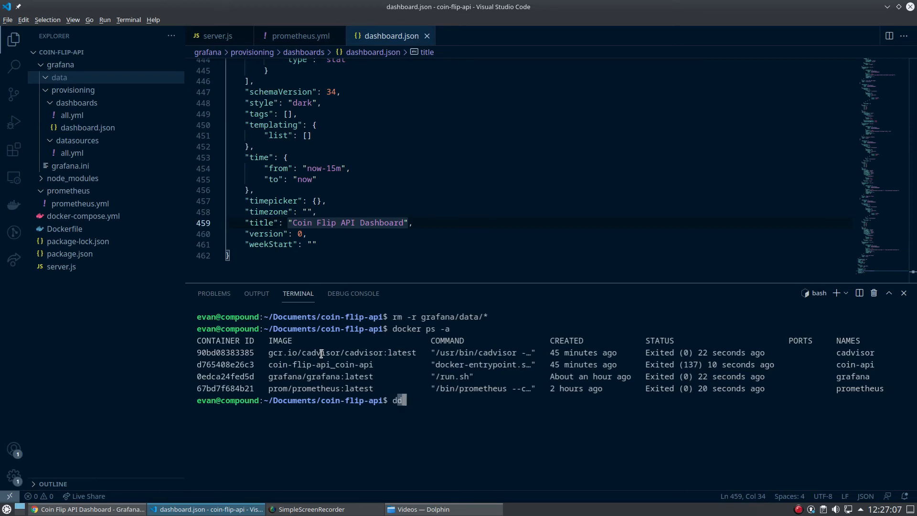
text(ocker rm)
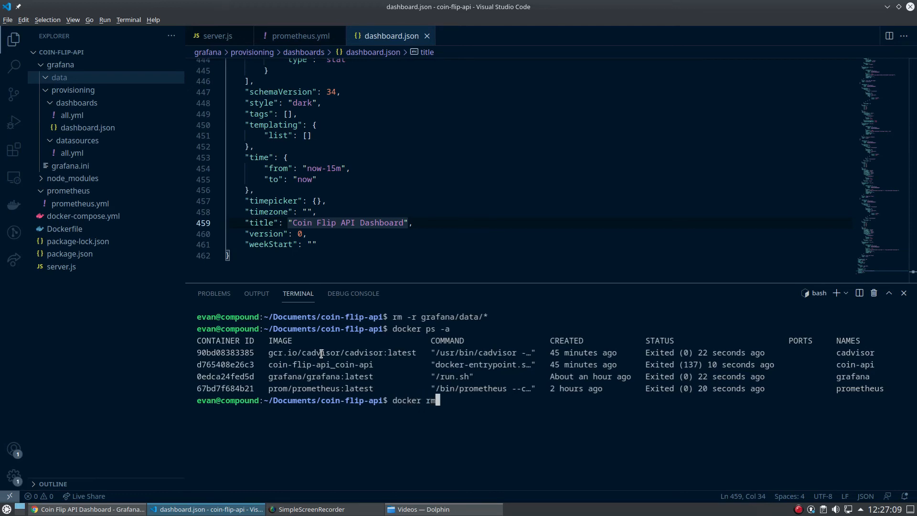
text($(docker ps -aq)
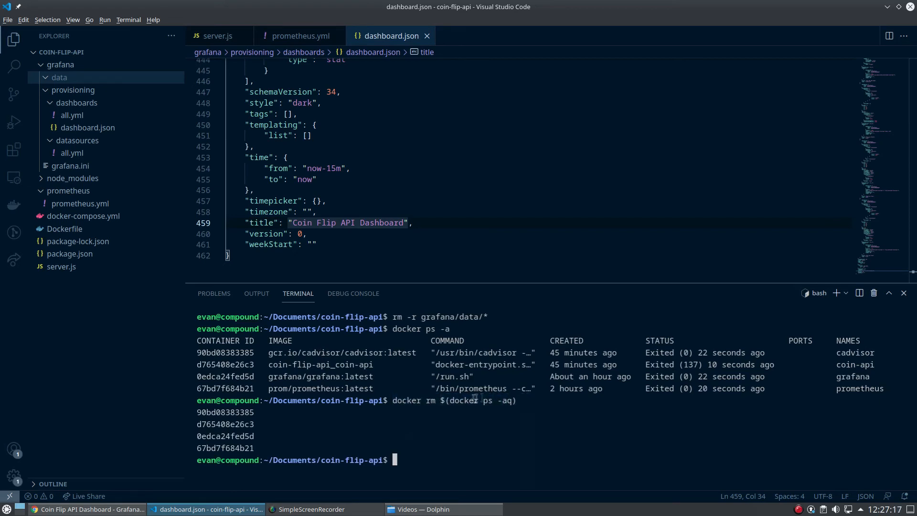
mouse_move(397, 407)
text(docker ps -a)
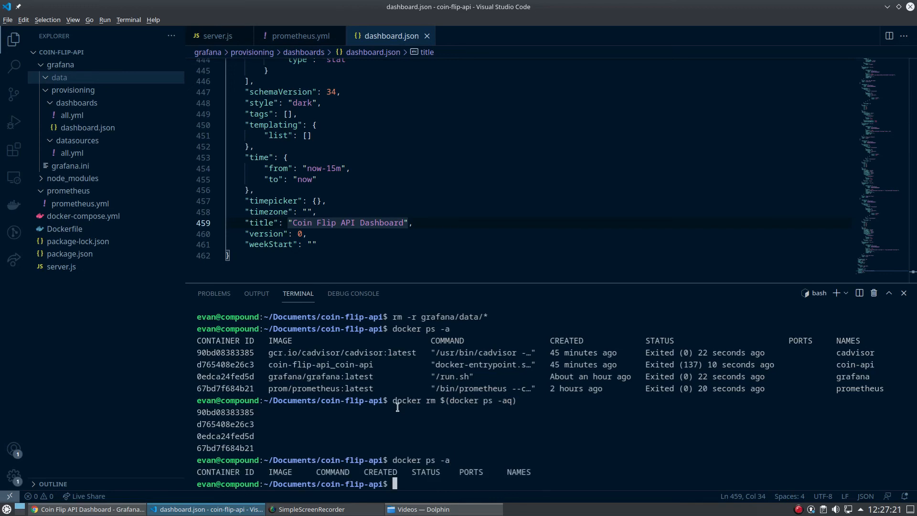
key(Ctrl+r)
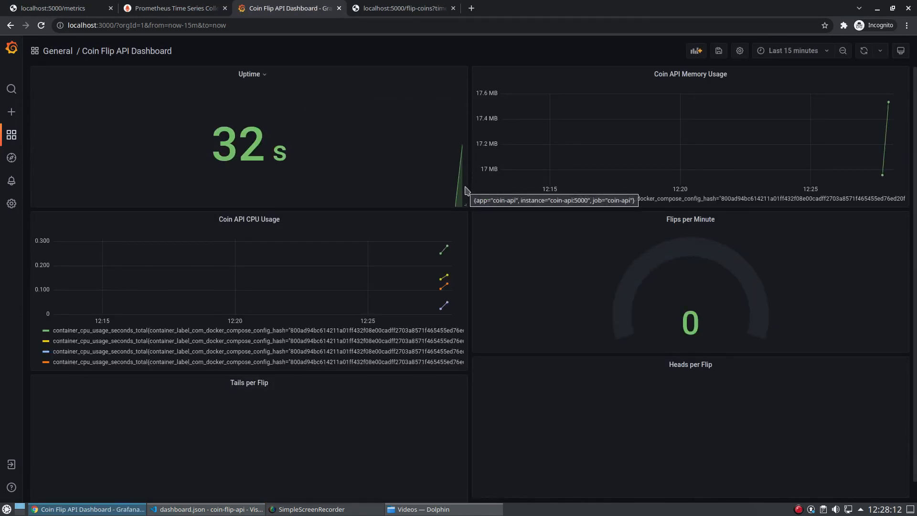
mouse_move(327, 177)
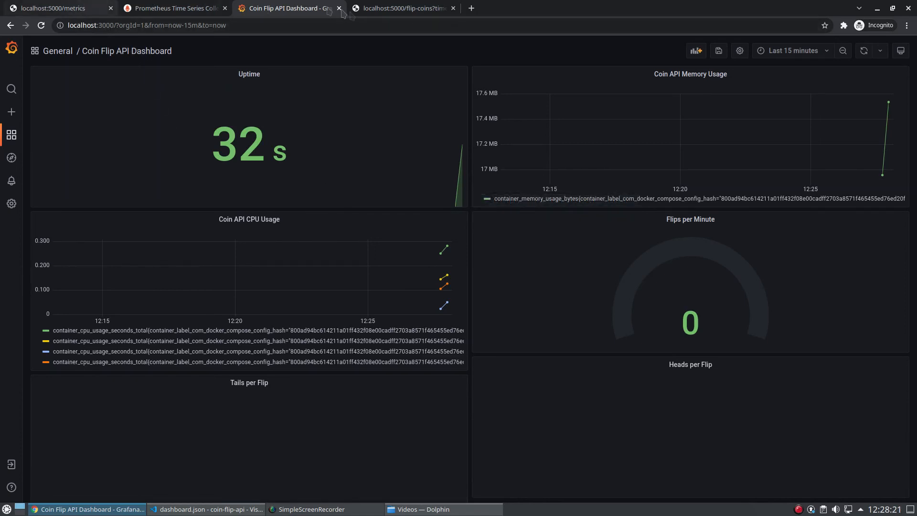
mouse_move(718, 178)
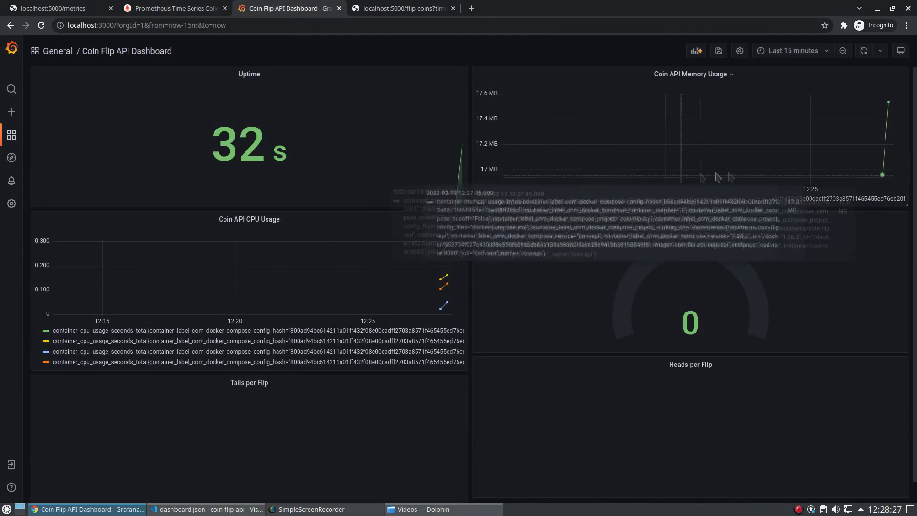
mouse_move(548, 63)
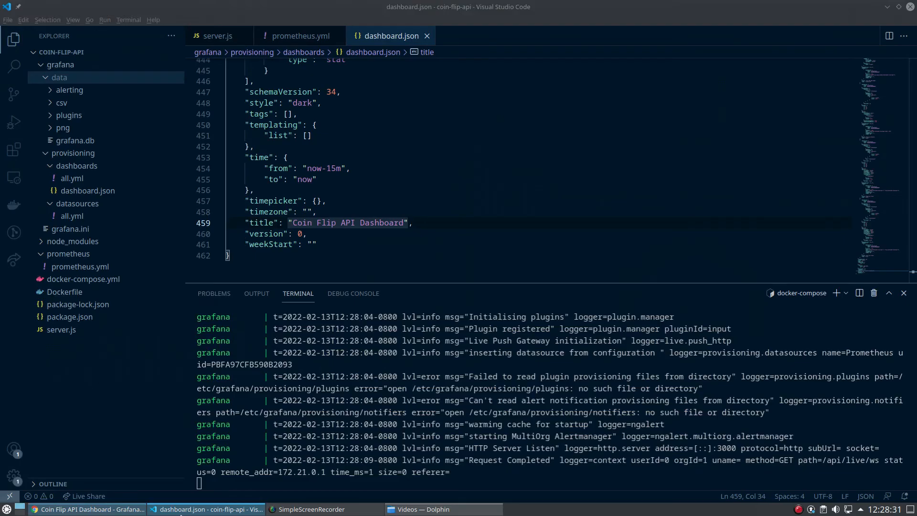
View the provisioned Coin Flip API Dashboard in the browser showing live flip data.
click(300, 36)
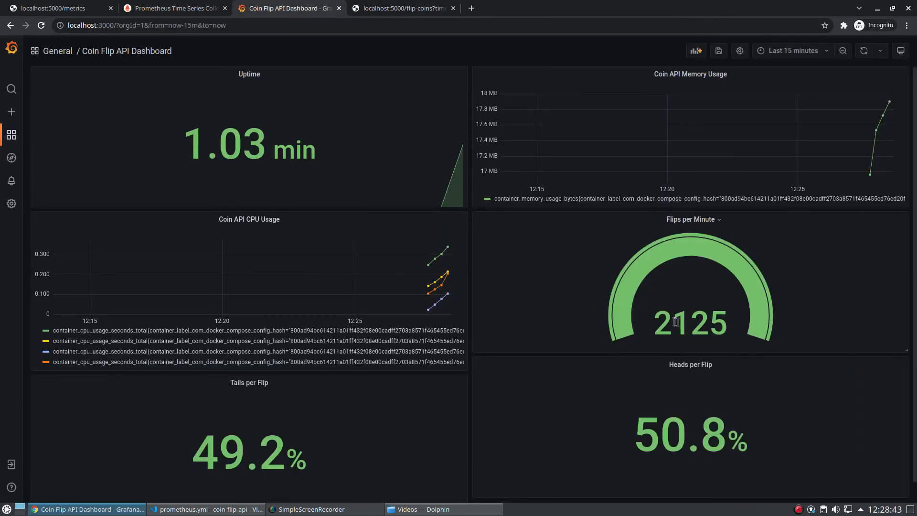
scroll(down, 3)
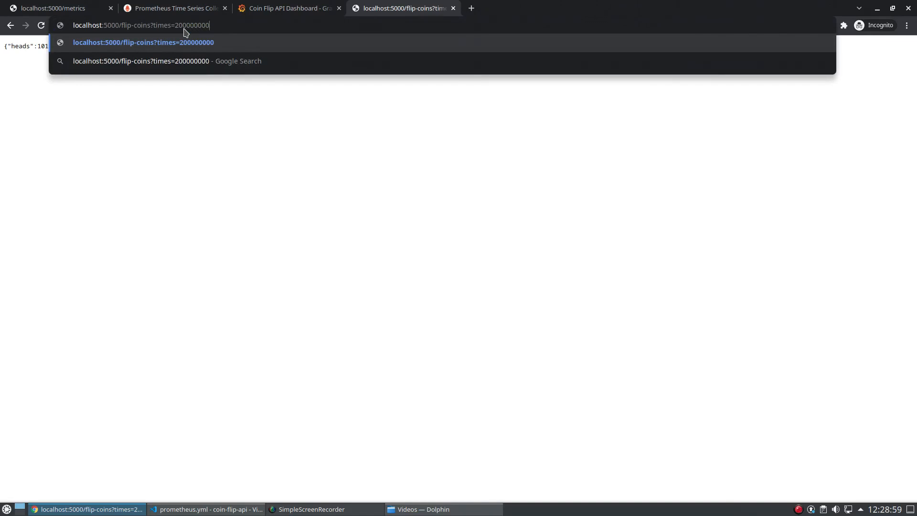
Request localhost:5000/flip-coins?times=200000000 from the address bar.
click(286, 9)
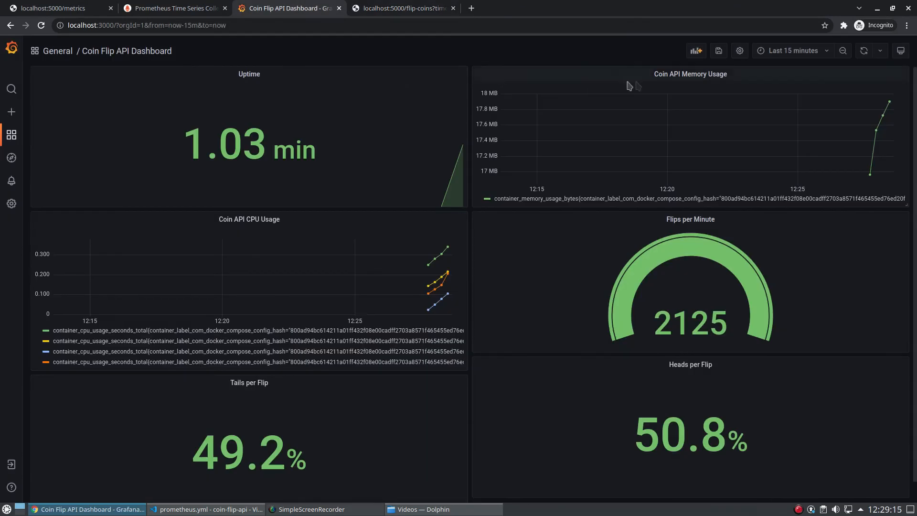
Refresh the dashboard to show 105654429 flips per minute with tails and heads at 50.0%.
click(863, 51)
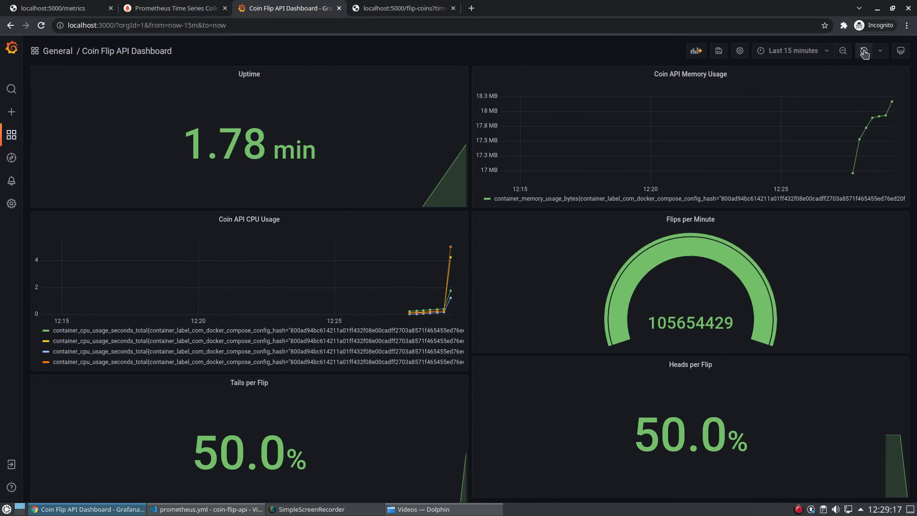
mouse_move(447, 267)
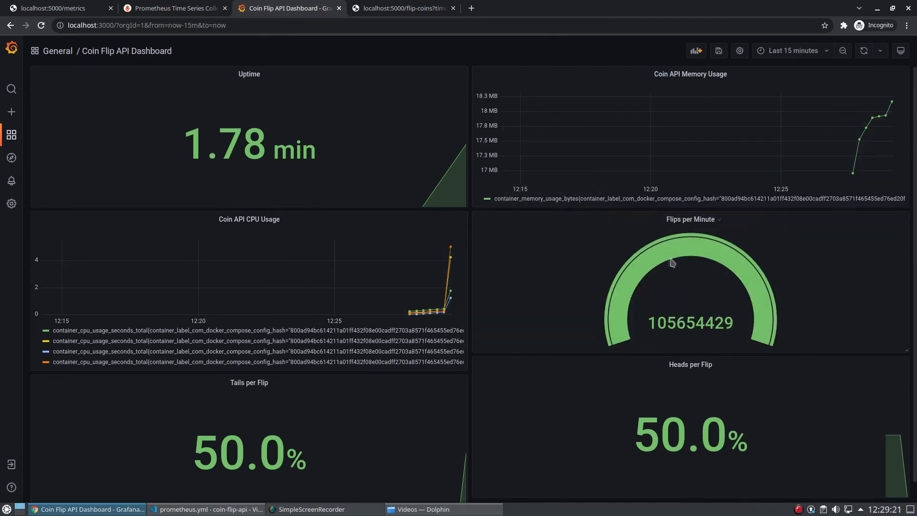
mouse_move(570, 305)
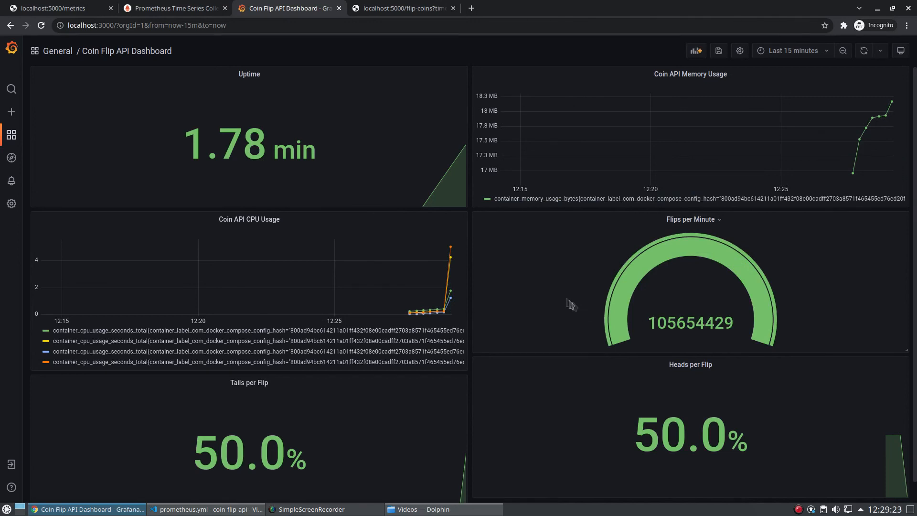
scroll(down, 3)
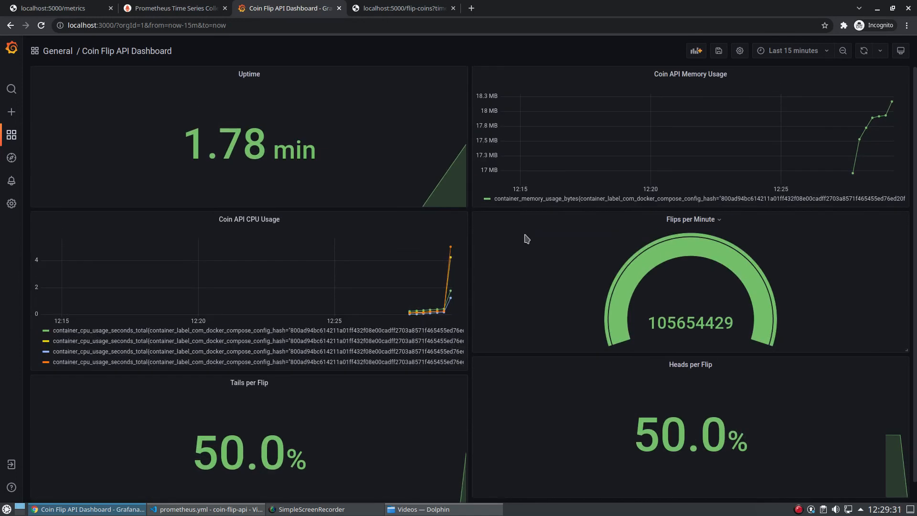
mouse_move(569, 216)
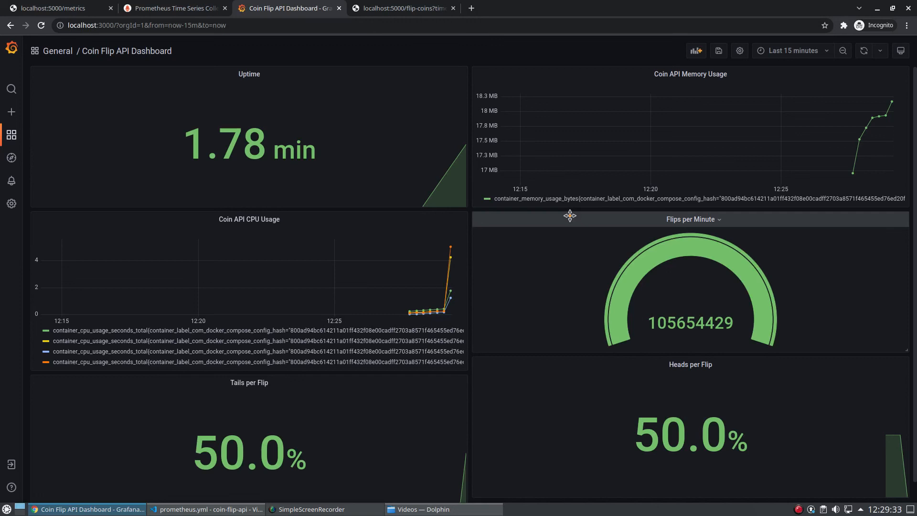
mouse_move(613, 208)
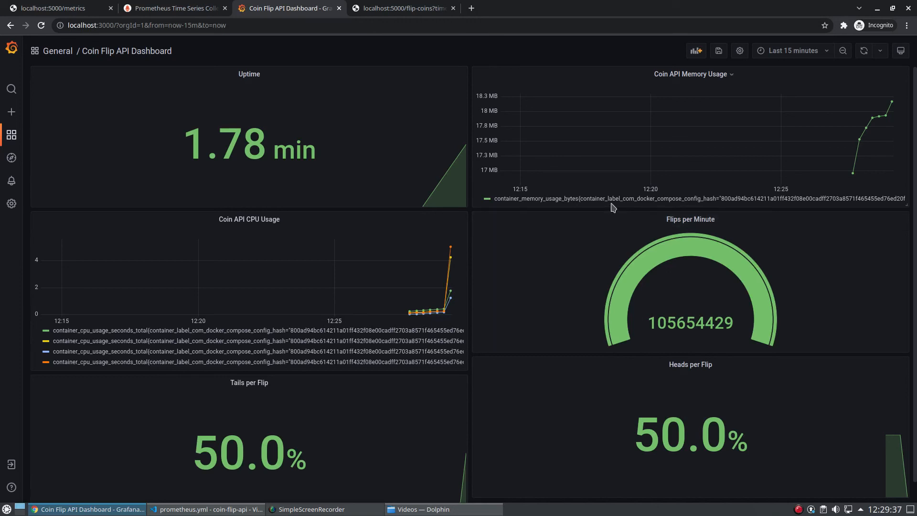